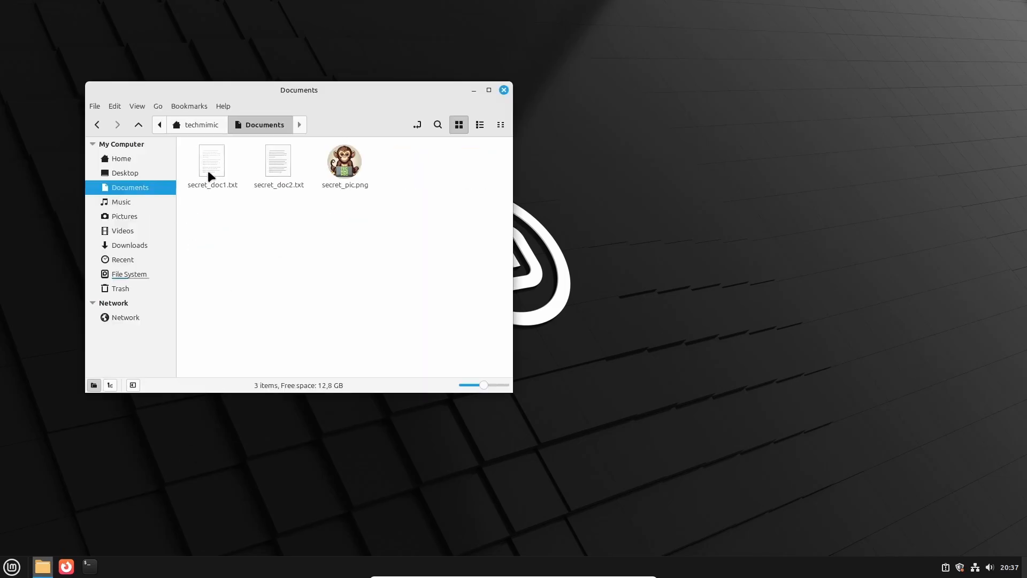
# Step: View the two secret documents' contents and close them again
pyautogui.doubleClick(212, 162)
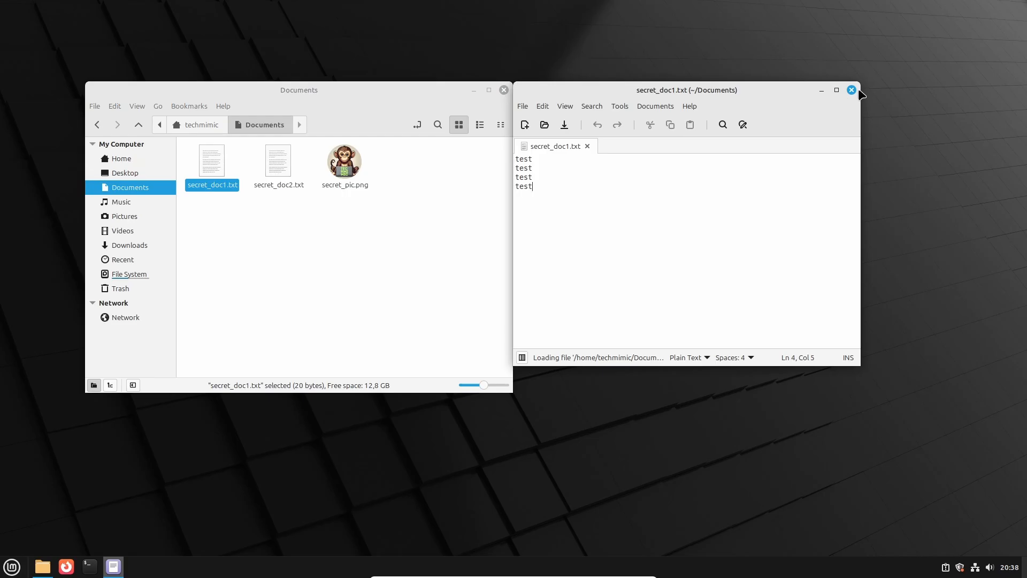
pyautogui.click(278, 160)
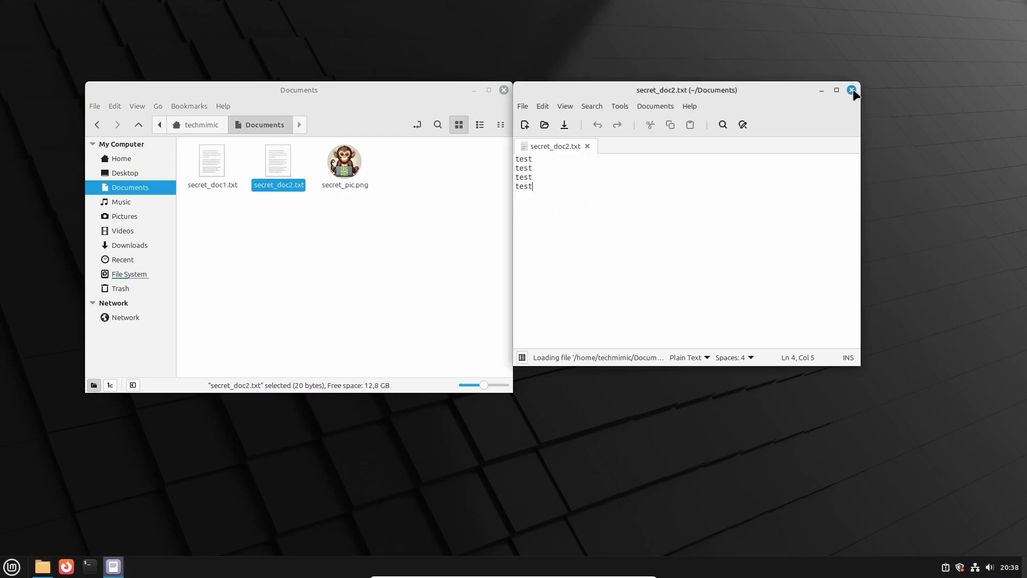
pyautogui.click(851, 90)
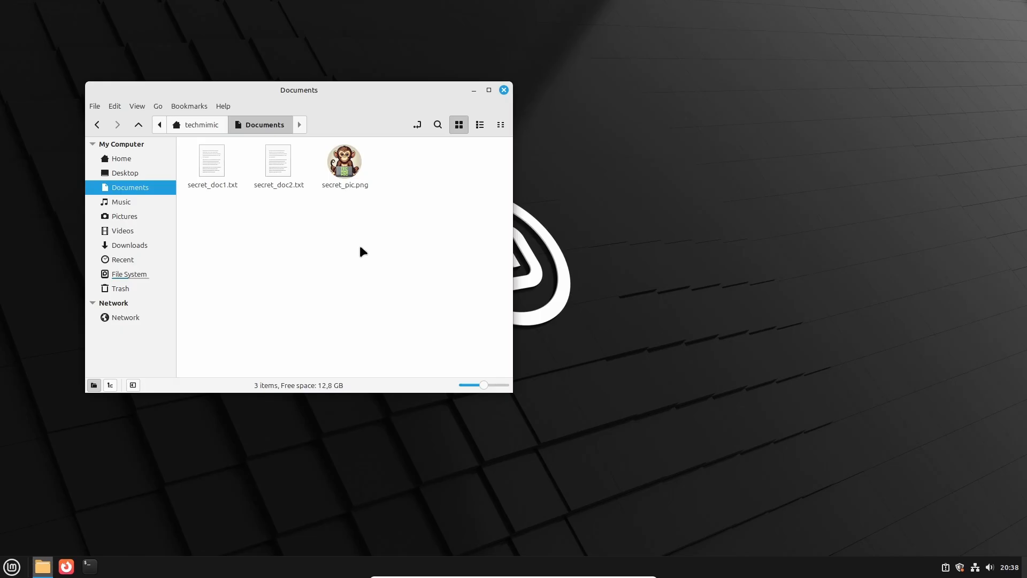
# Step: Search Software Manager for veracrypt, find no packages, and close the store
pyautogui.click(10, 566)
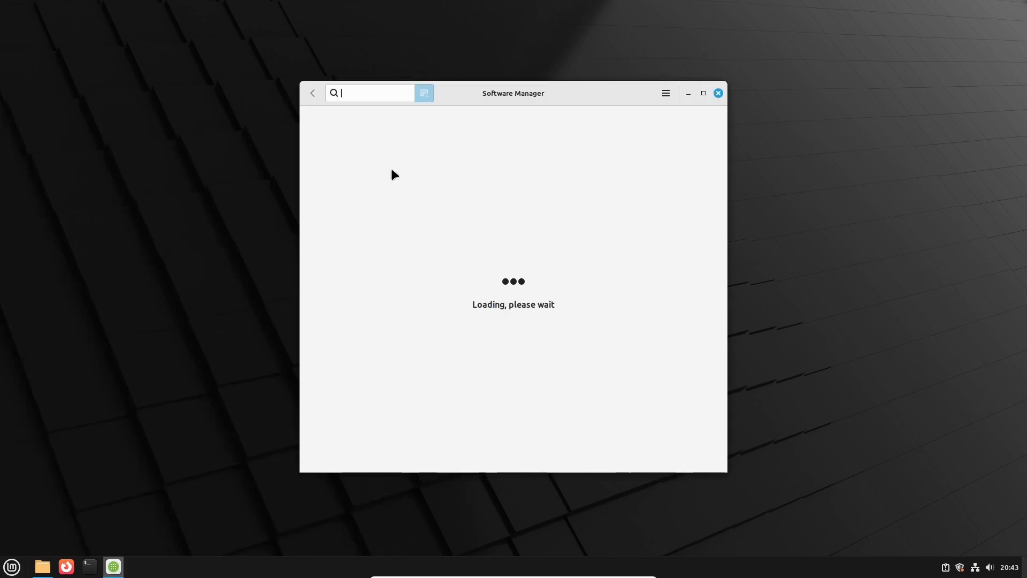
pyautogui.write('veracrypt')
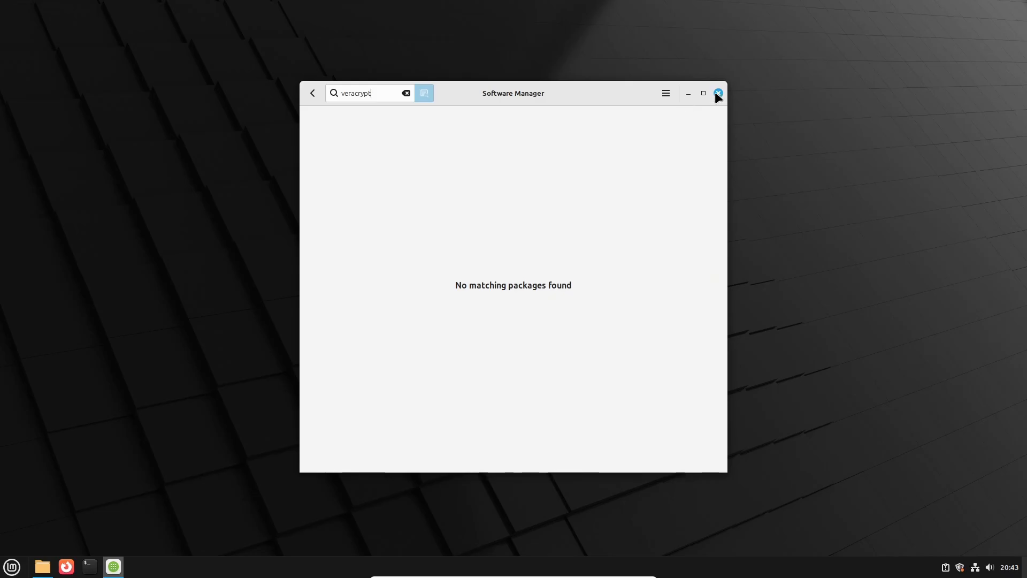
pyautogui.click(717, 93)
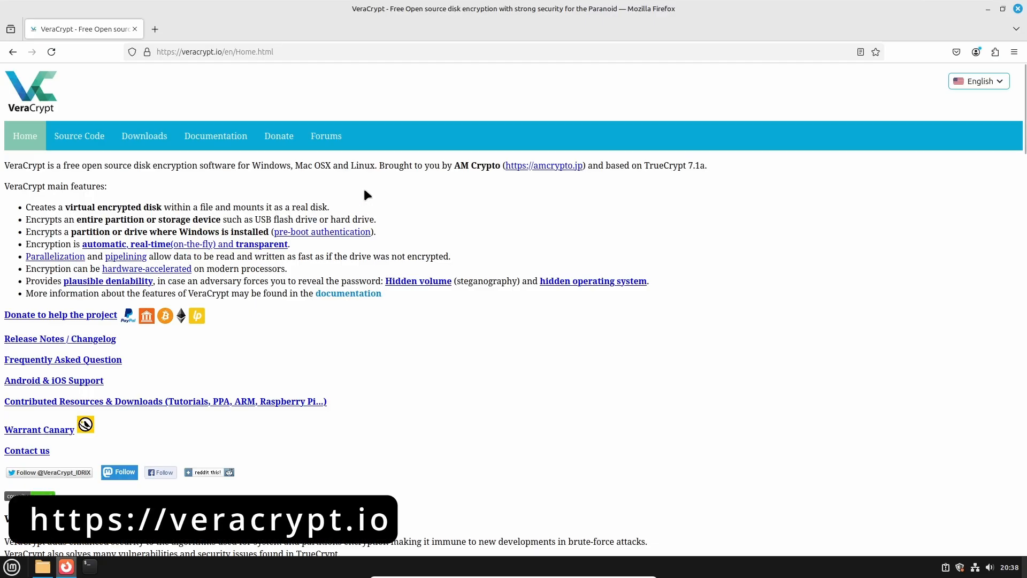
pyautogui.moveTo(102, 164); pyautogui.dragTo(374, 165)
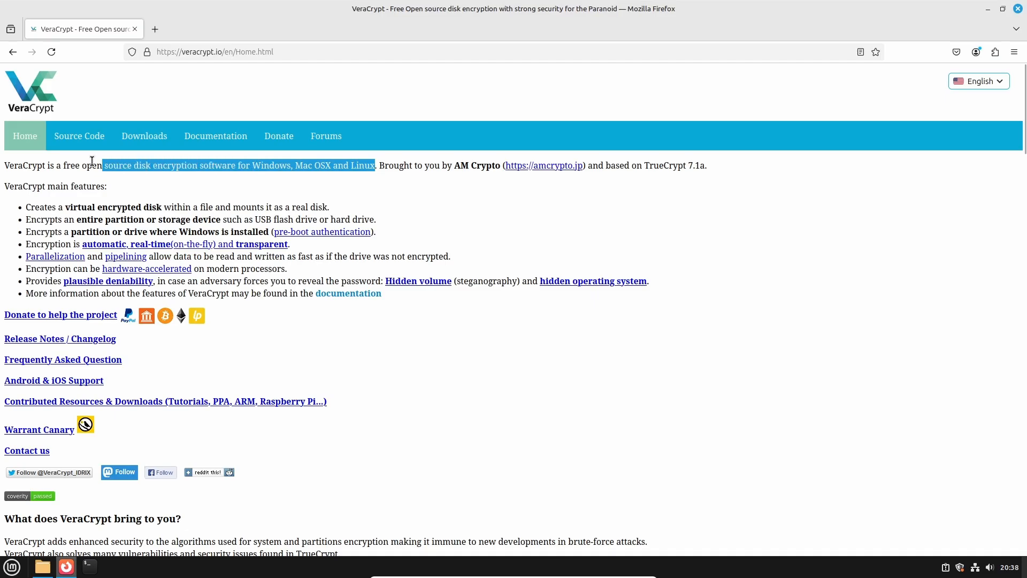
pyautogui.moveTo(102, 165); pyautogui.dragTo(111, 185)
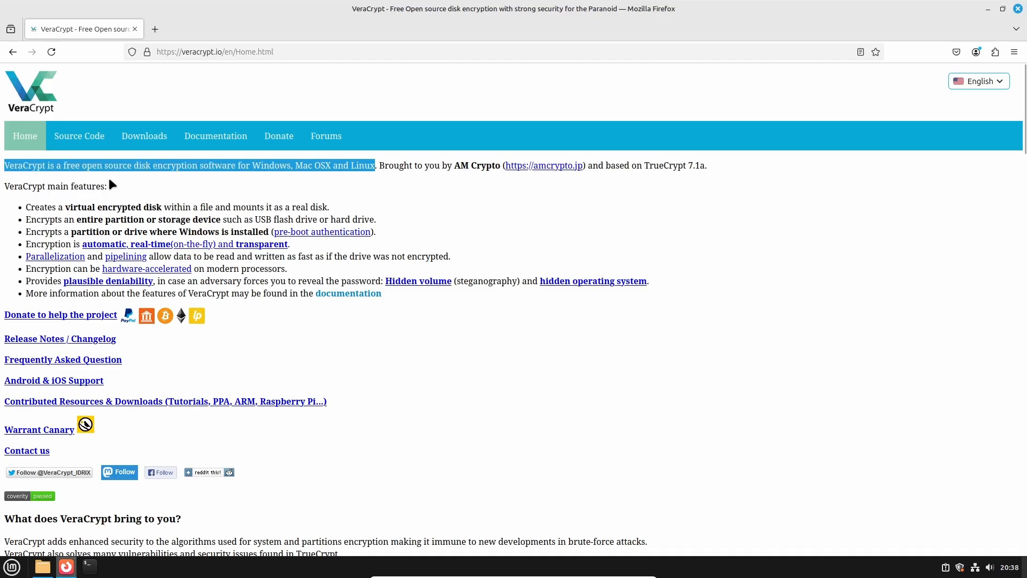
pyautogui.moveTo(333, 193)
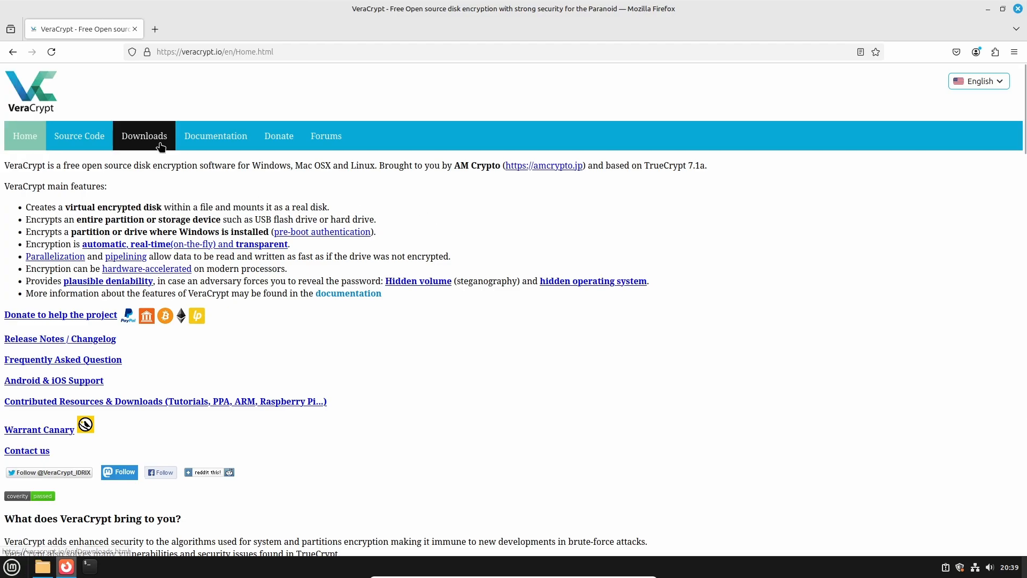
# Step: Download VeraCrypt-1.26.24-x86_64.AppImage from the Linux section of the downloads page and minimise Firefox
pyautogui.click(143, 136)
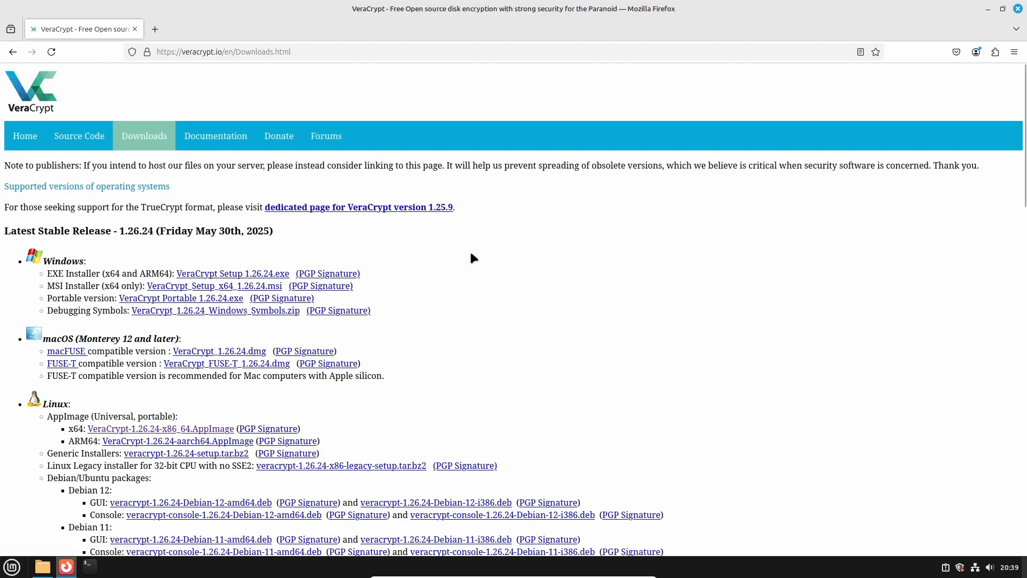
pyautogui.scroll(-3)
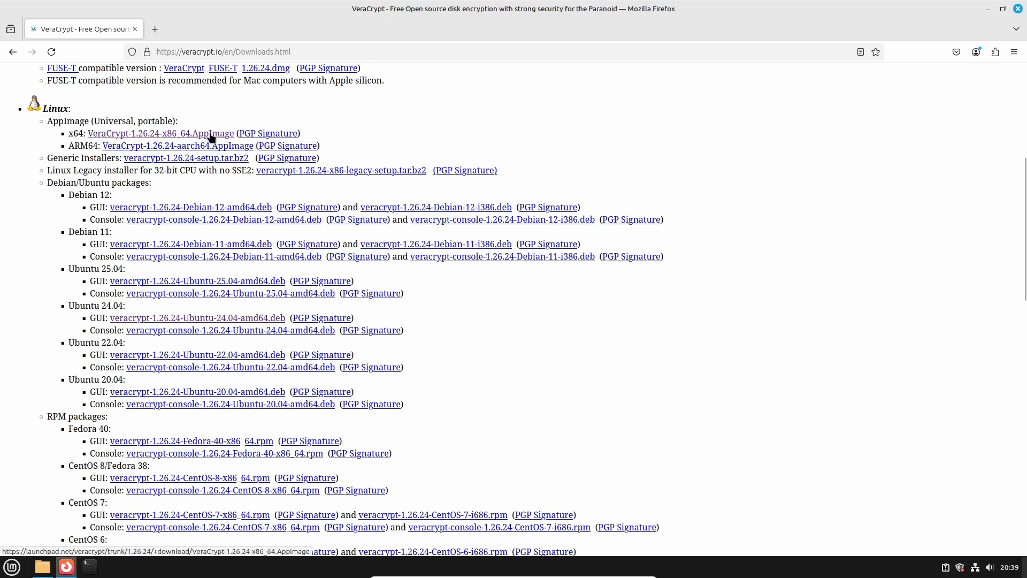
pyautogui.click(160, 133)
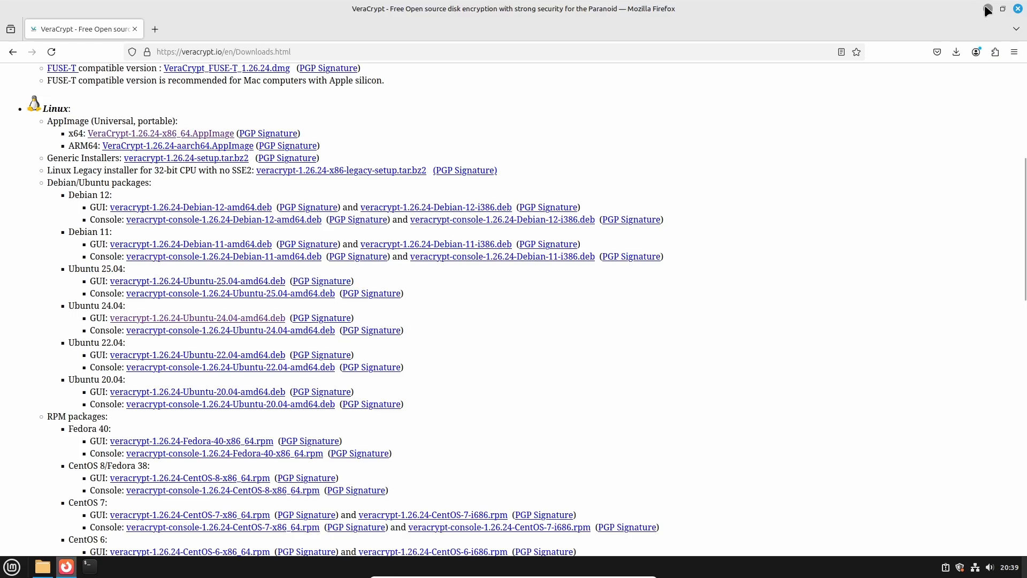
pyautogui.click(42, 566)
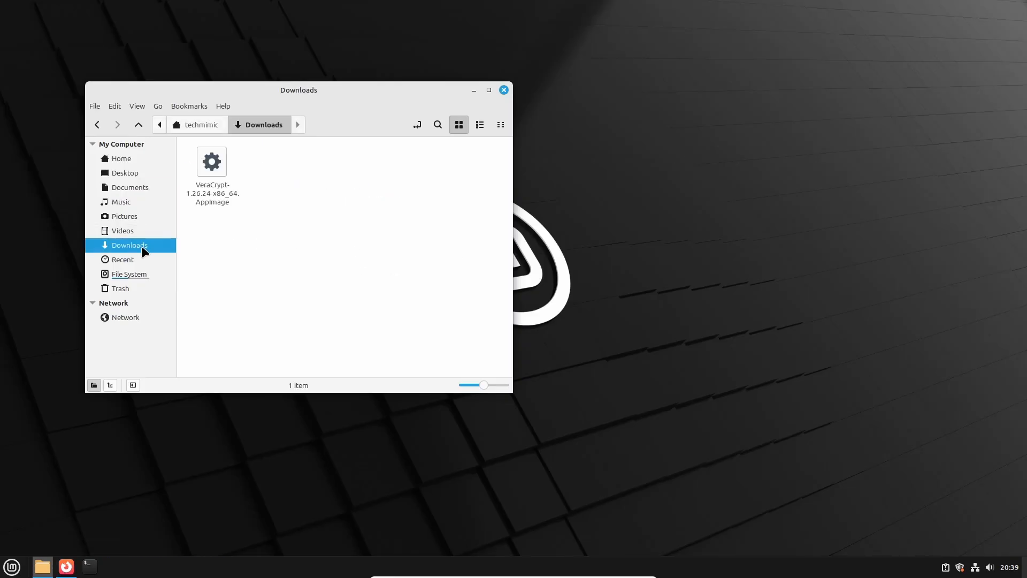
# Step: Show the Downloads folder and bring up the AppImage's properties
pyautogui.click(211, 162)
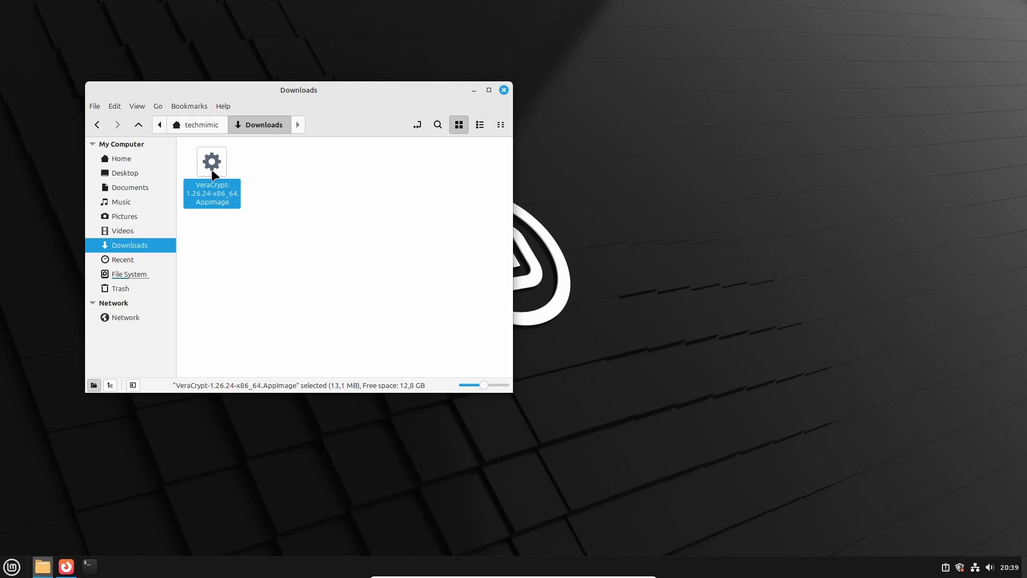
pyautogui.moveTo(235, 176)
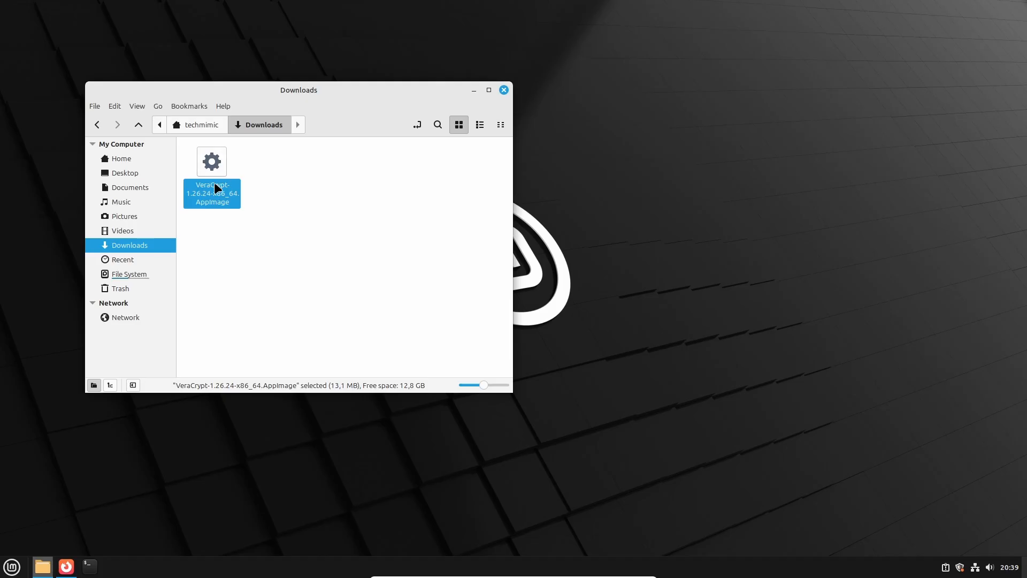
pyautogui.rightClick(210, 194)
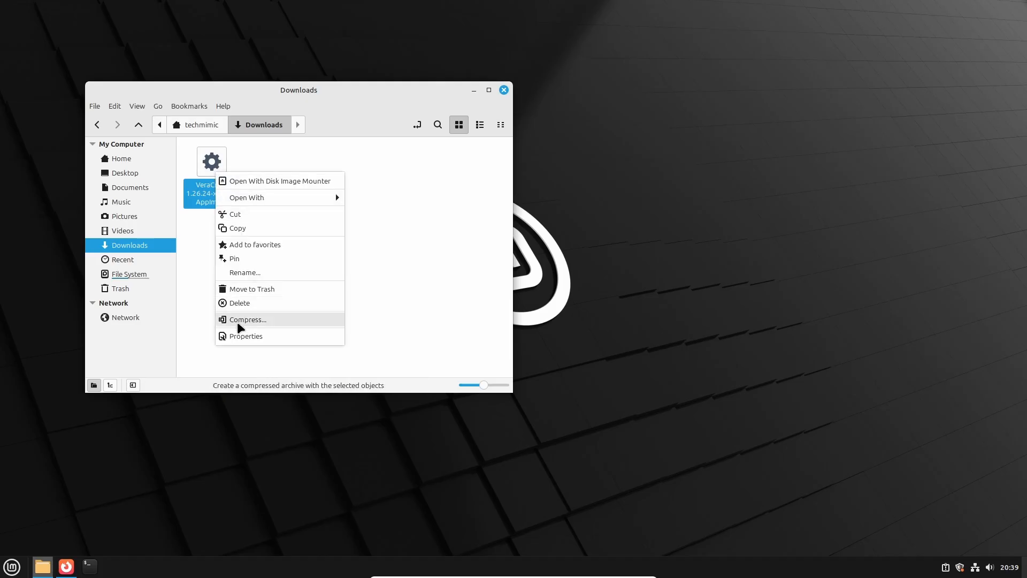
pyautogui.click(246, 334)
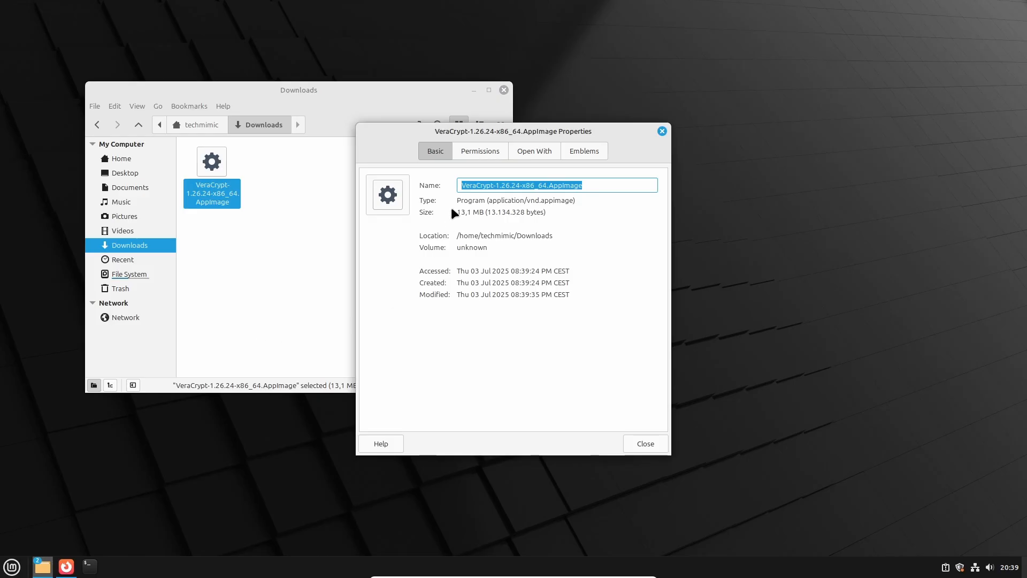
# Step: Under Permissions, allow the AppImage to execute as a program and close properties
pyautogui.click(479, 151)
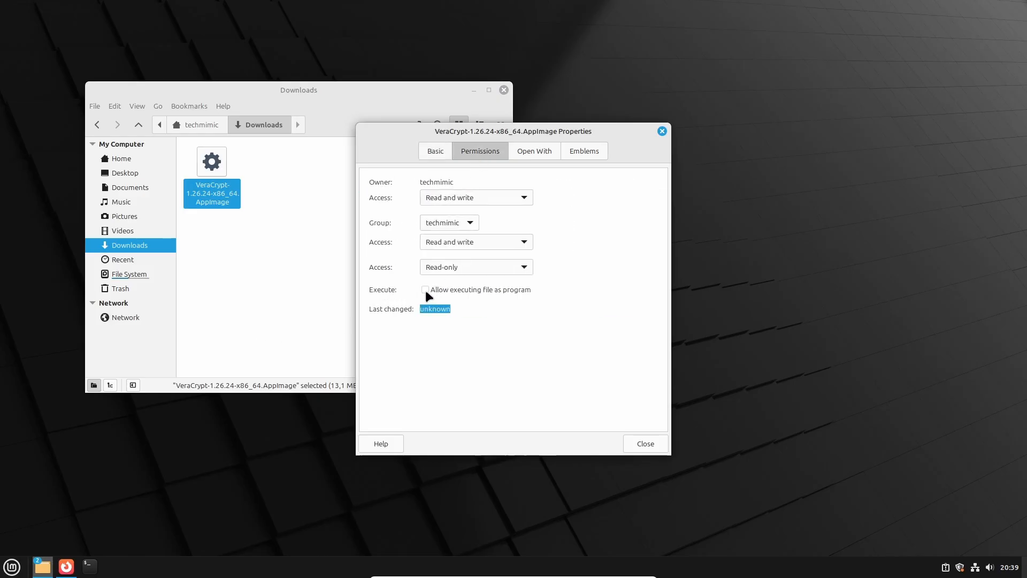
pyautogui.click(424, 290)
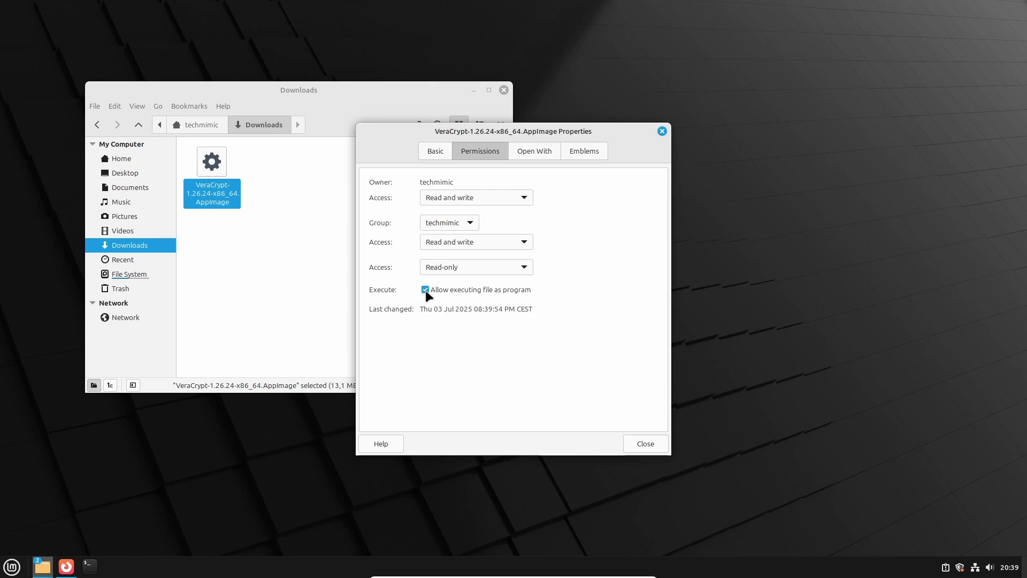
pyautogui.click(644, 443)
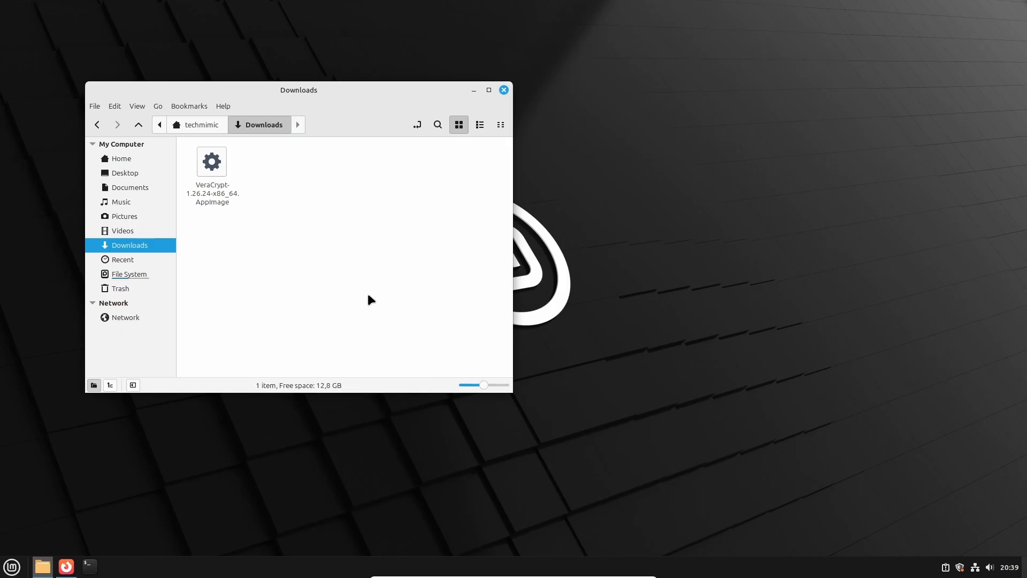
# Step: Launch VeraCrypt from the AppImage to see its main window, then close it
pyautogui.doubleClick(211, 162)
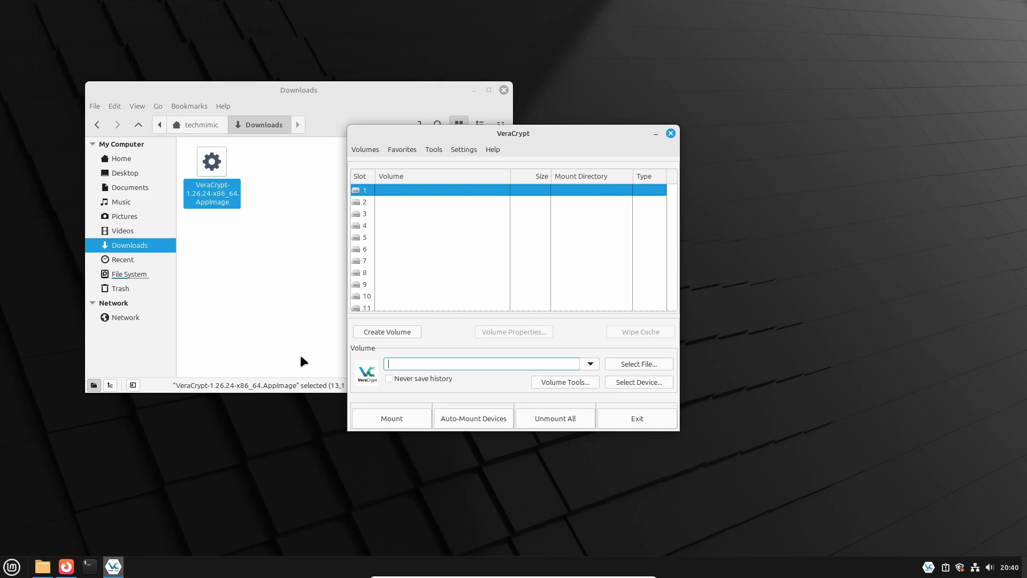
pyautogui.moveTo(654, 159)
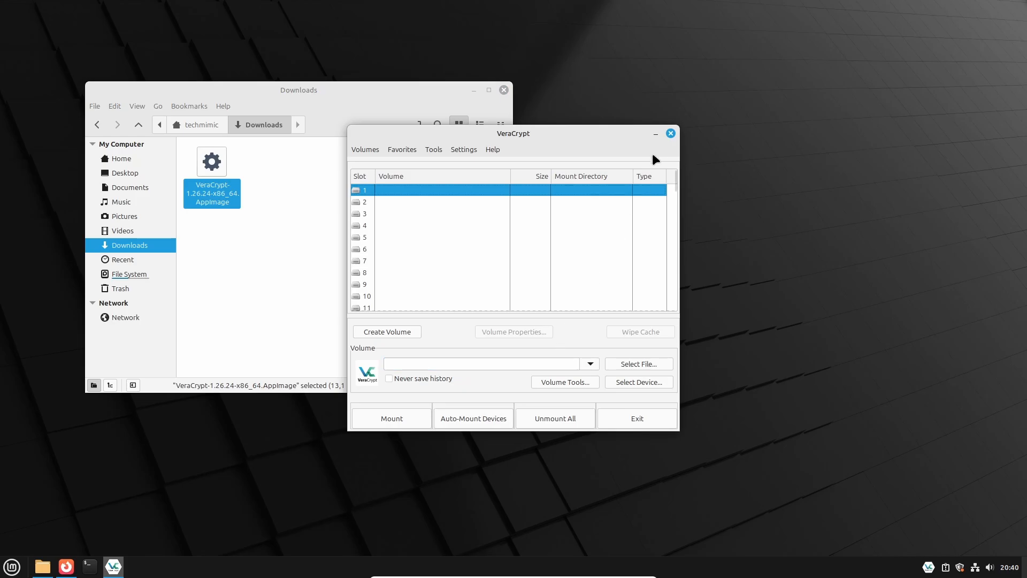
pyautogui.click(669, 133)
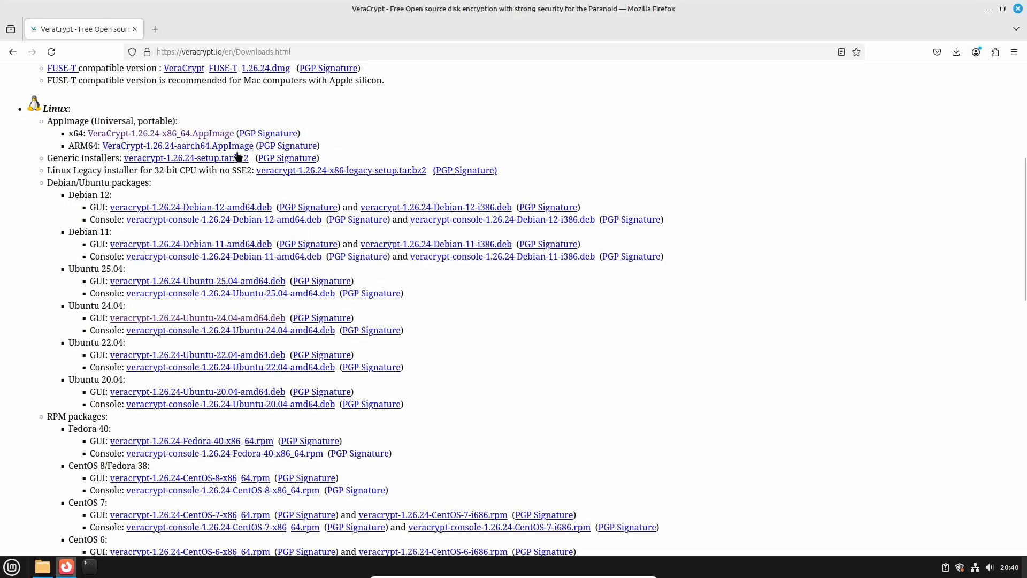
pyautogui.doubleClick(85, 182)
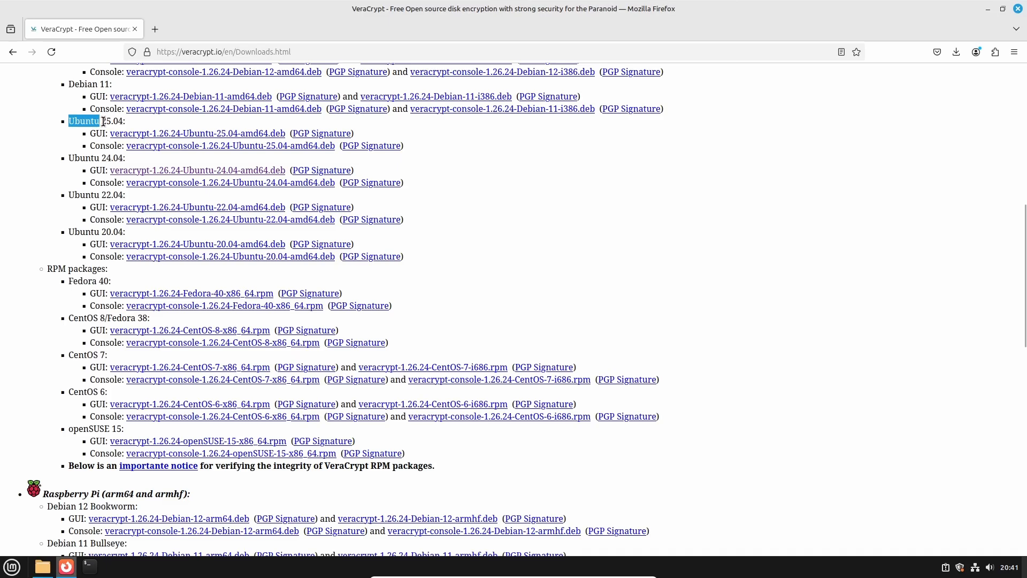
pyautogui.moveTo(83, 121); pyautogui.dragTo(124, 121)
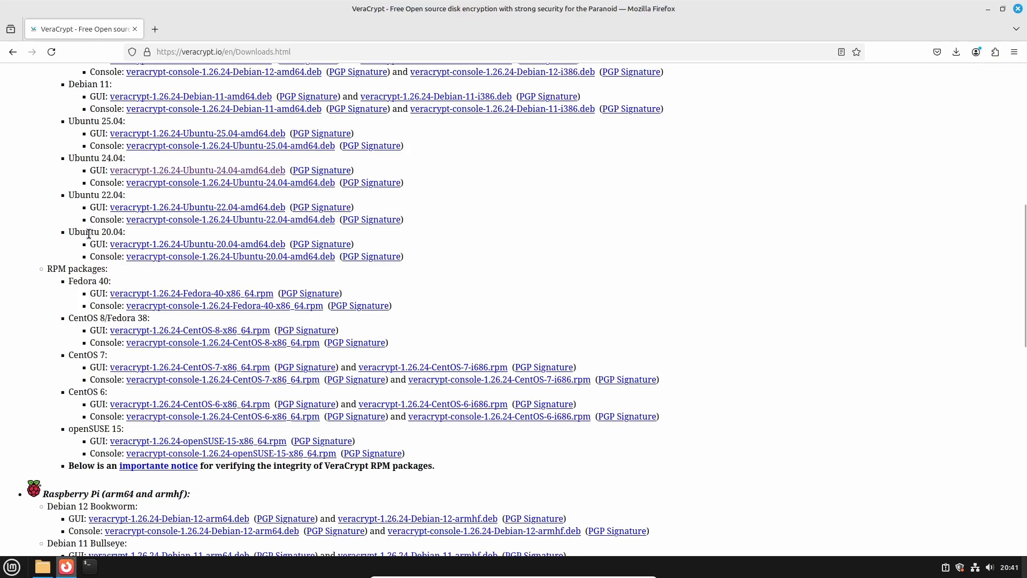
# Step: Check System Information shows Linux Mint 22.1 based on Ubuntu 24.04 noble, then close System Reports
pyautogui.click(10, 566)
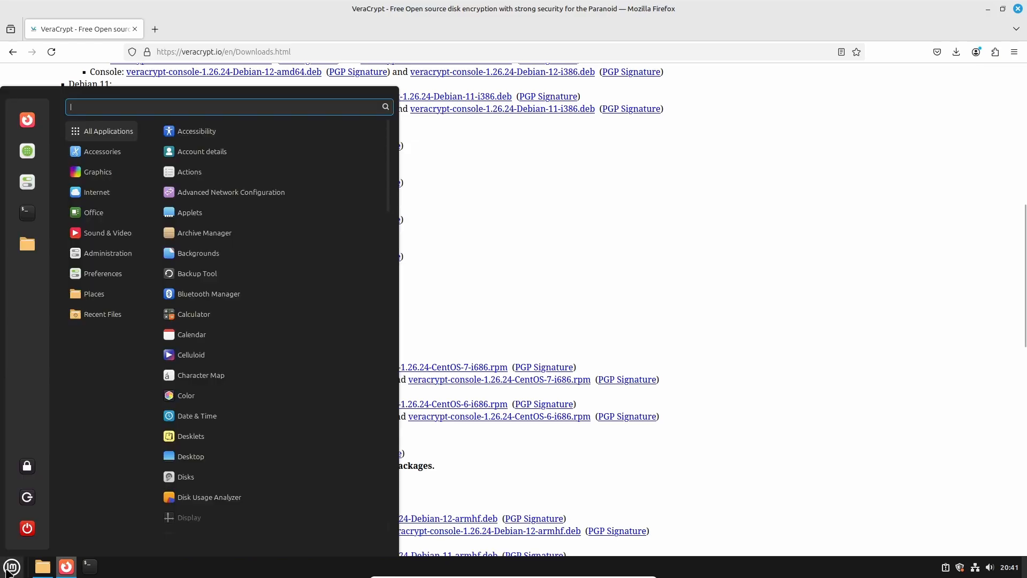
pyautogui.click(107, 253)
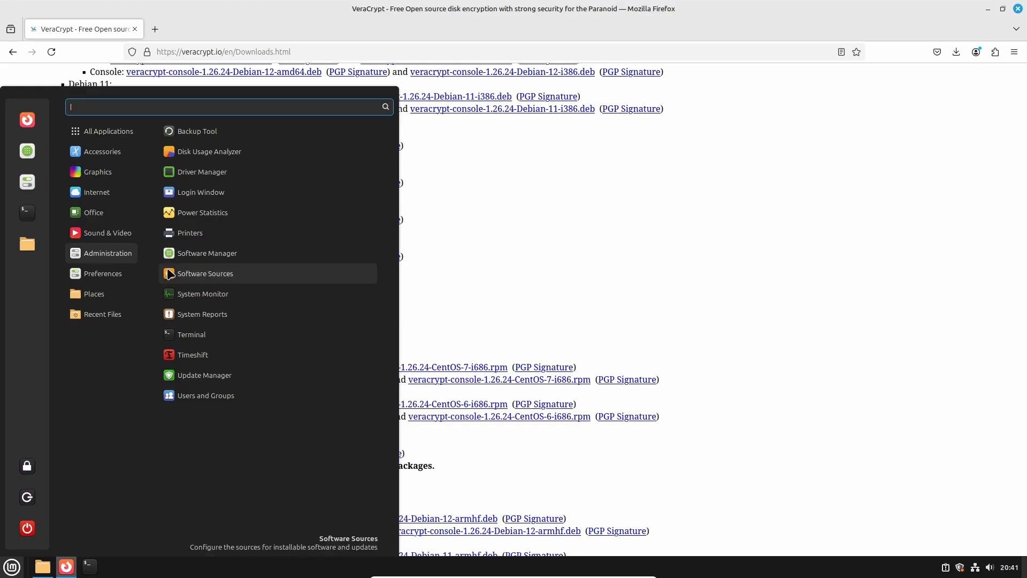
pyautogui.moveTo(190, 314)
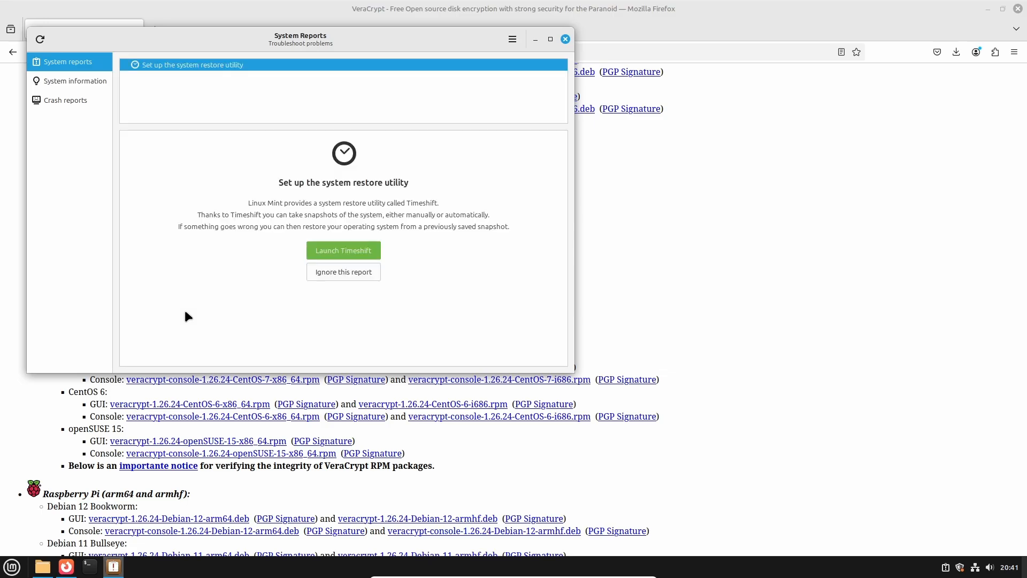
pyautogui.moveTo(86, 87)
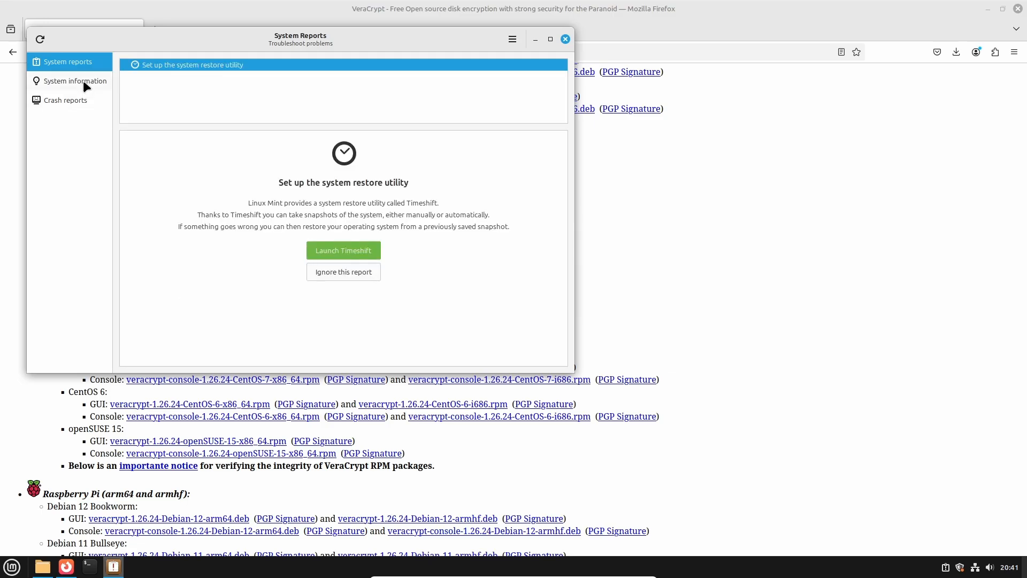
pyautogui.click(75, 80)
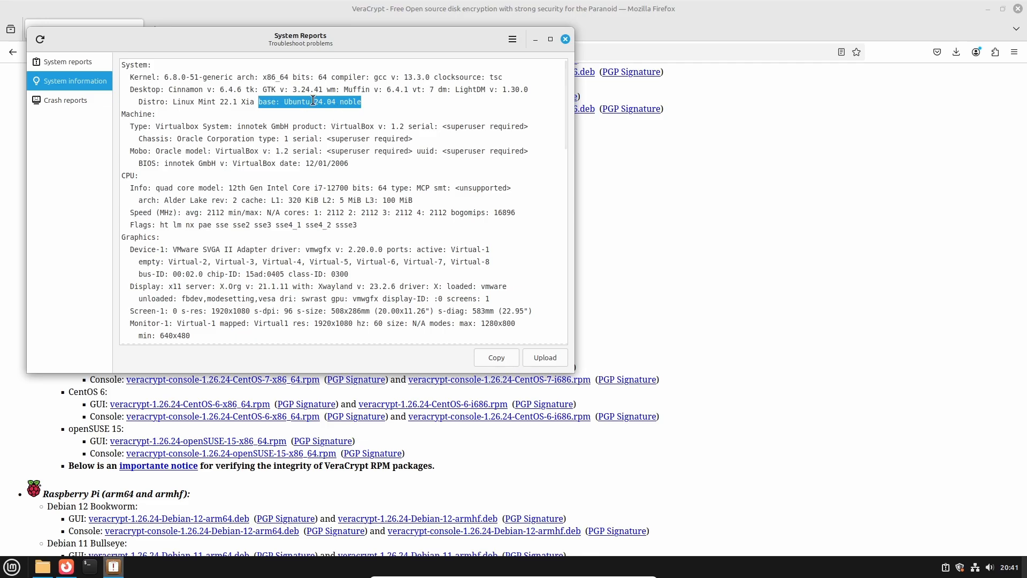
pyautogui.click(564, 39)
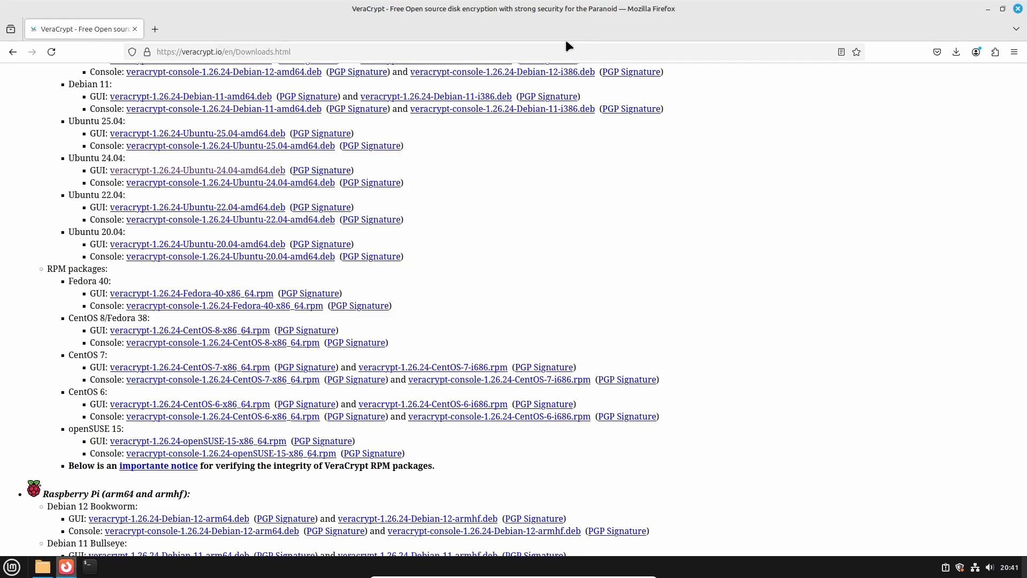
pyautogui.moveTo(172, 175)
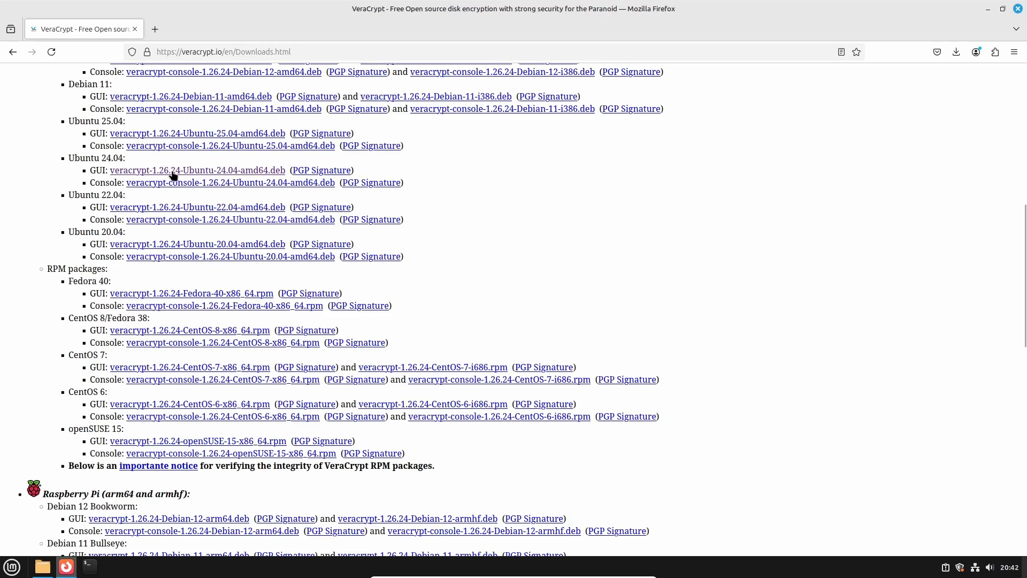
# Step: Download veracrypt-1.26.24-Ubuntu-24.04-amd64.deb from the Ubuntu 24.04 GUI link
pyautogui.doubleClick(95, 158)
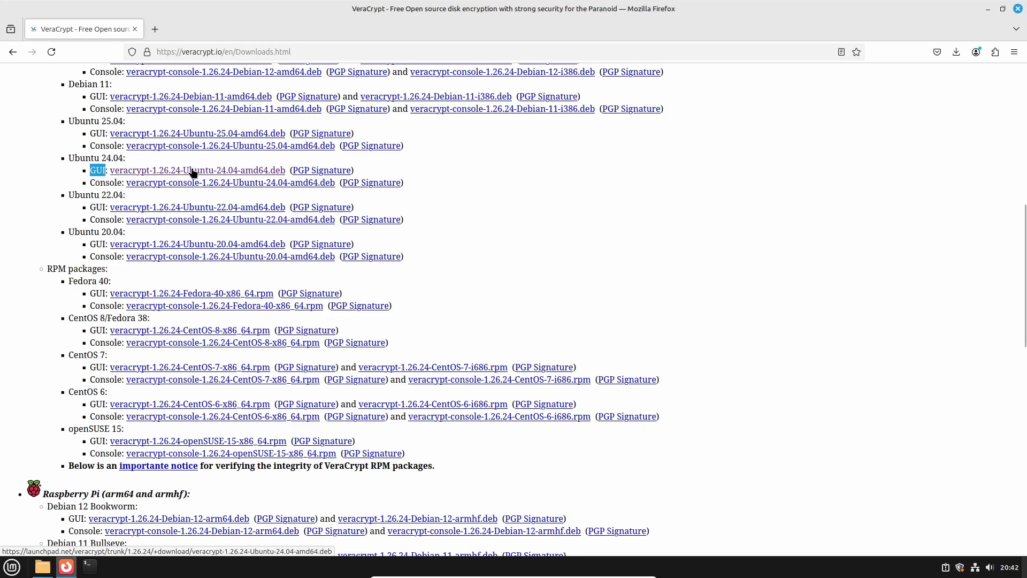
pyautogui.click(97, 170)
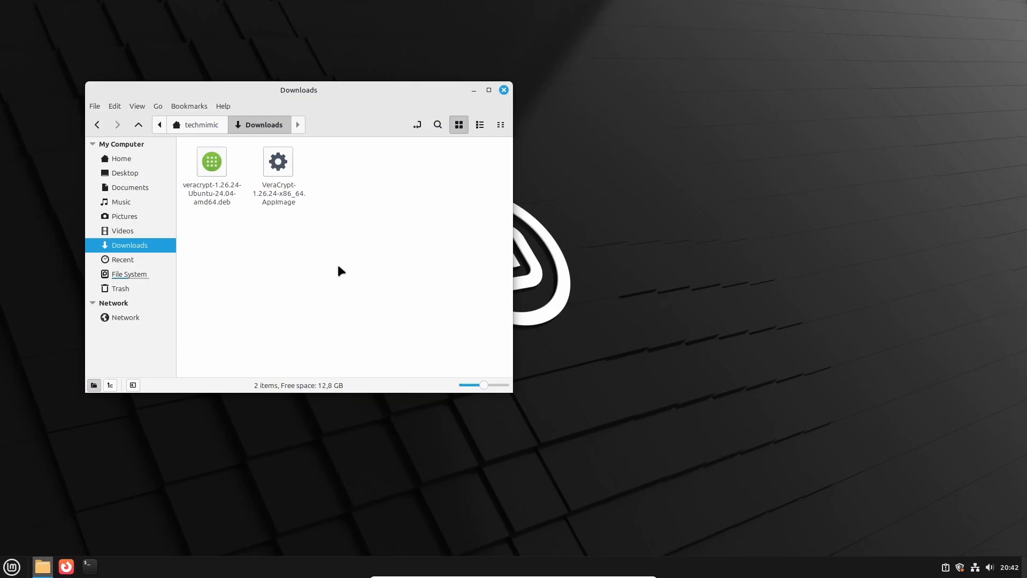
# Step: Install the downloaded VeraCrypt .deb via Package Installer, authenticating with the account password
pyautogui.click(211, 162)
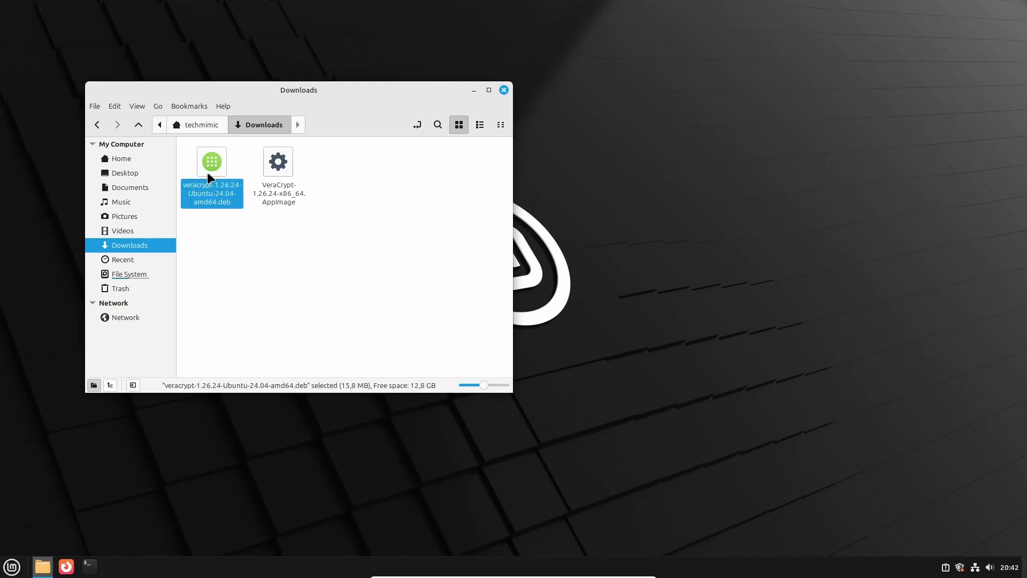
pyautogui.doubleClick(212, 161)
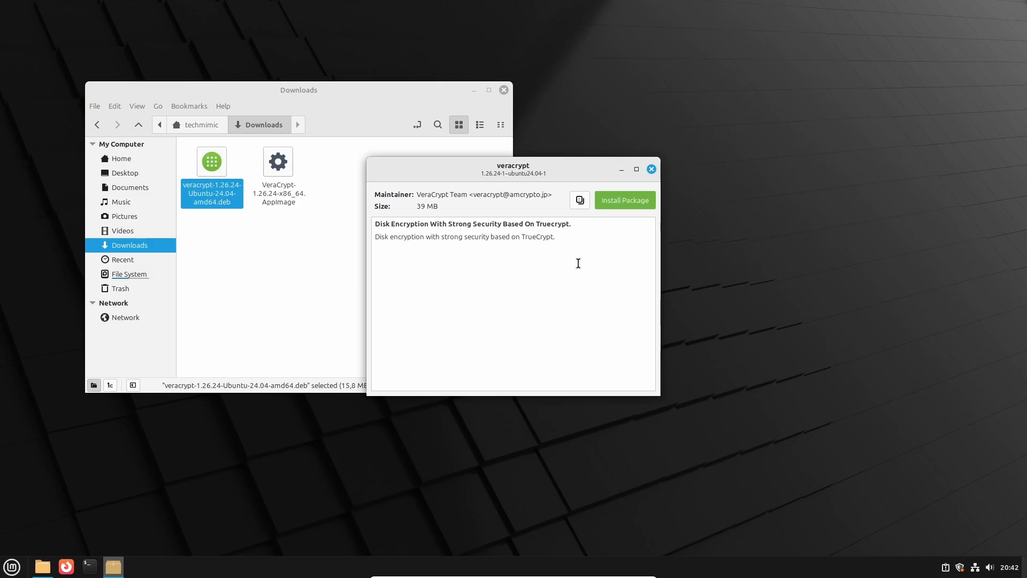
pyautogui.moveTo(570, 268)
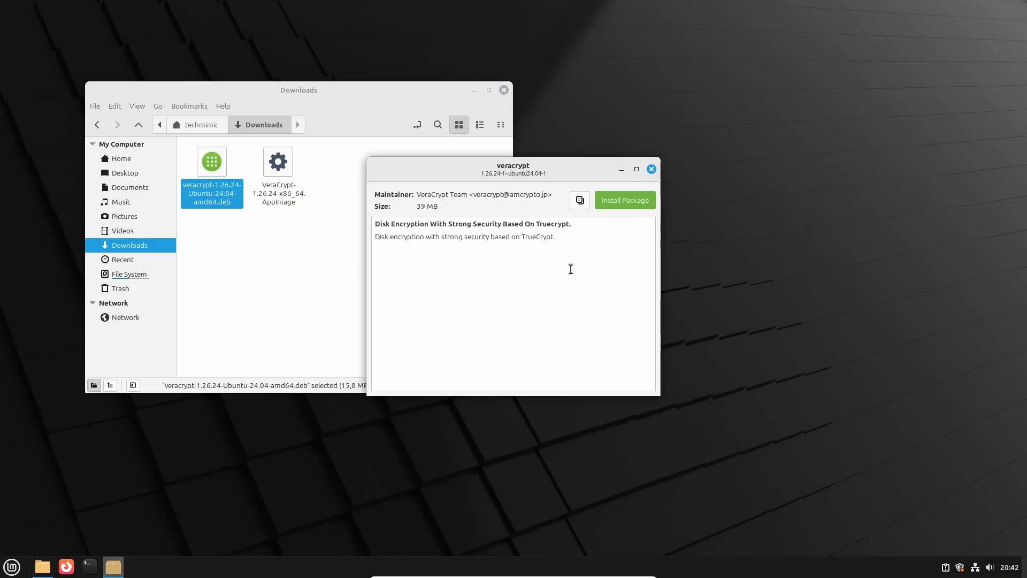
pyautogui.click(622, 200)
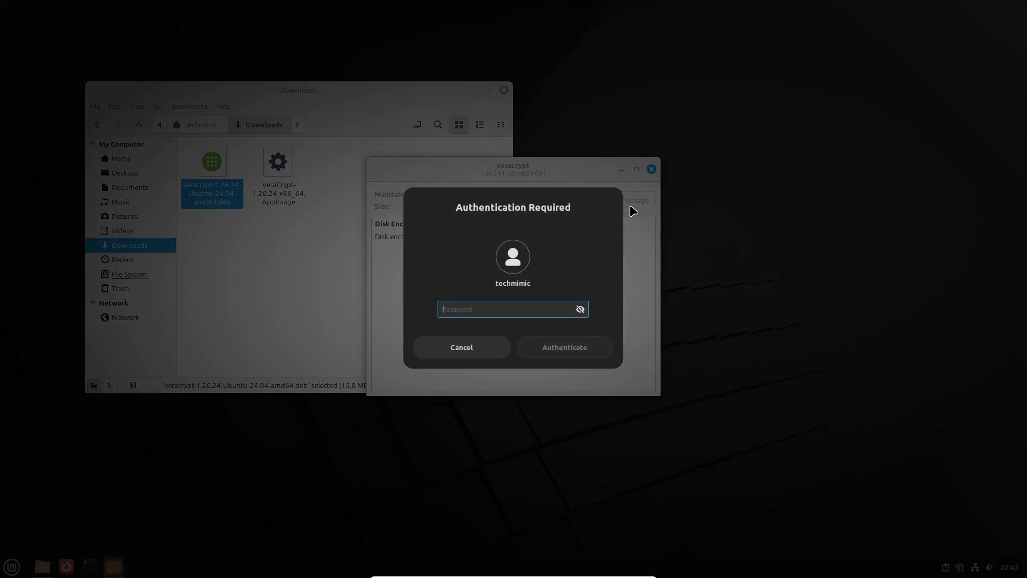
pyautogui.write('password')
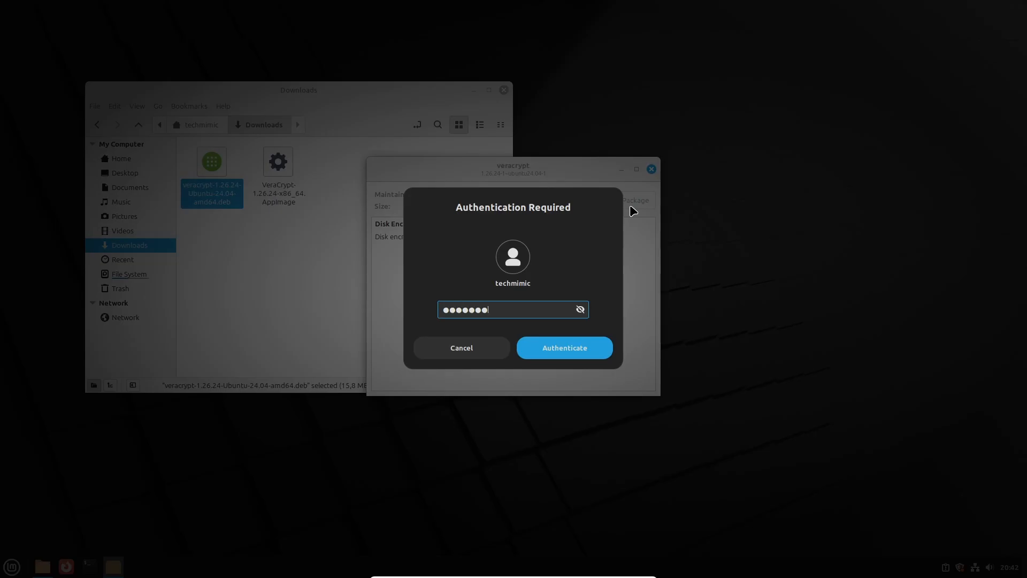
pyautogui.click(564, 346)
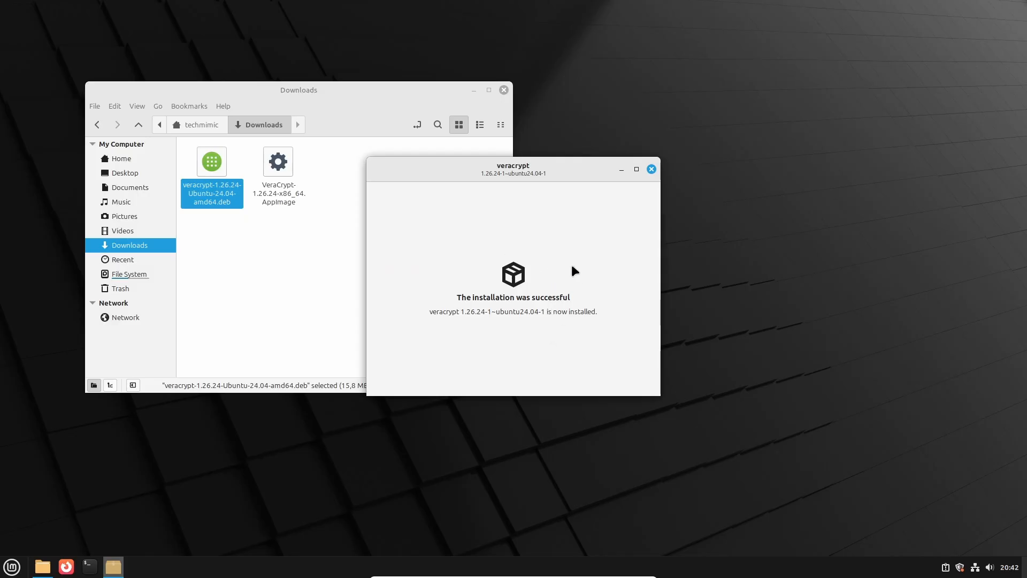
pyautogui.moveTo(585, 253)
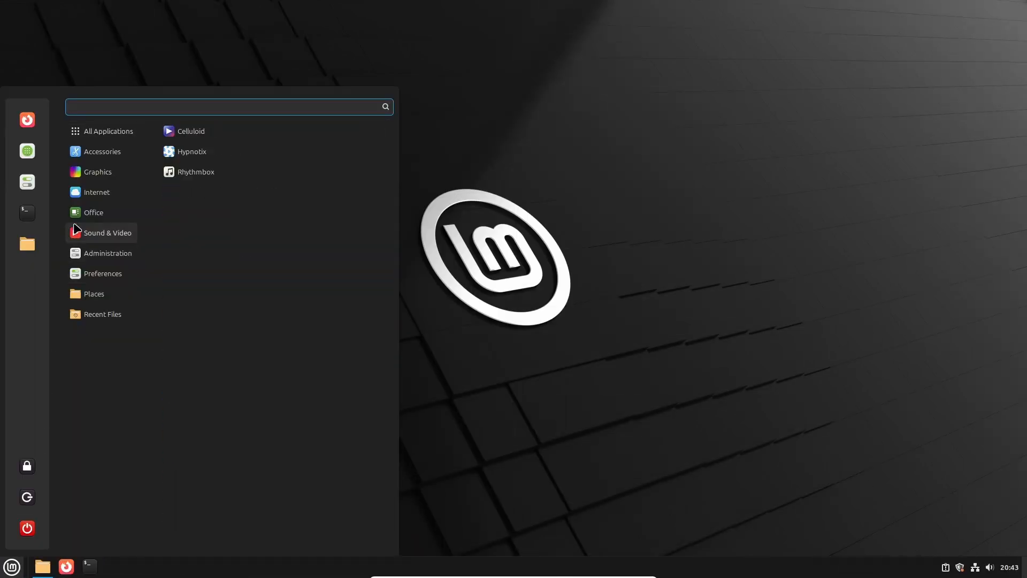
# Step: From the Mint menu's Accessories, add VeraCrypt to the panel
pyautogui.click(103, 151)
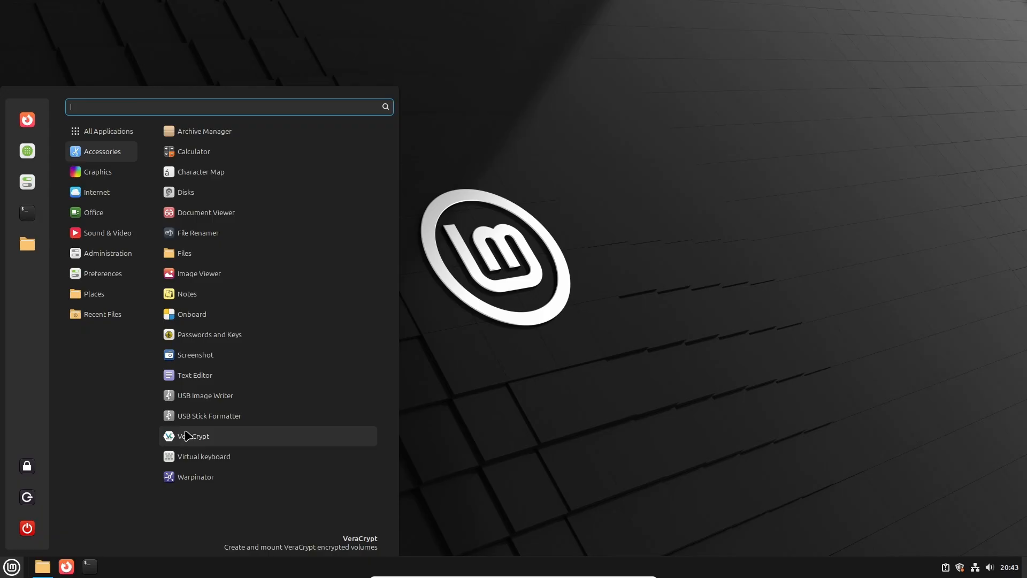
pyautogui.moveTo(188, 437)
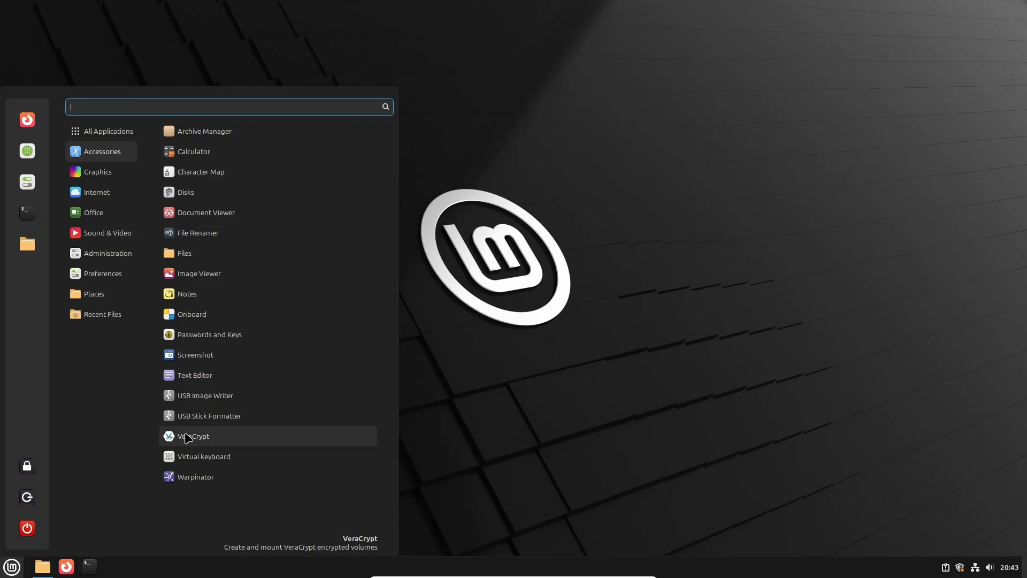
pyautogui.rightClick(193, 435)
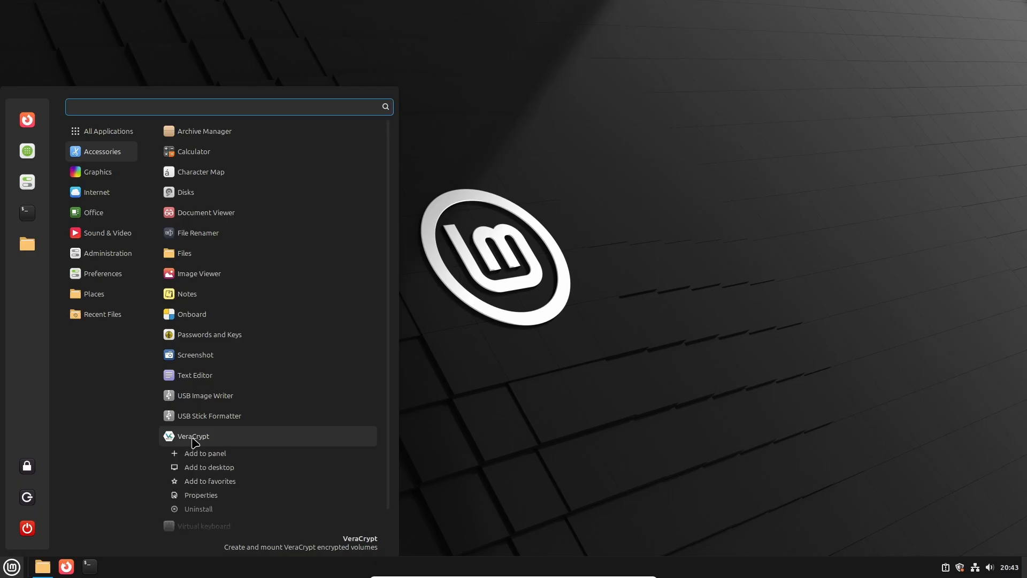
pyautogui.click(207, 453)
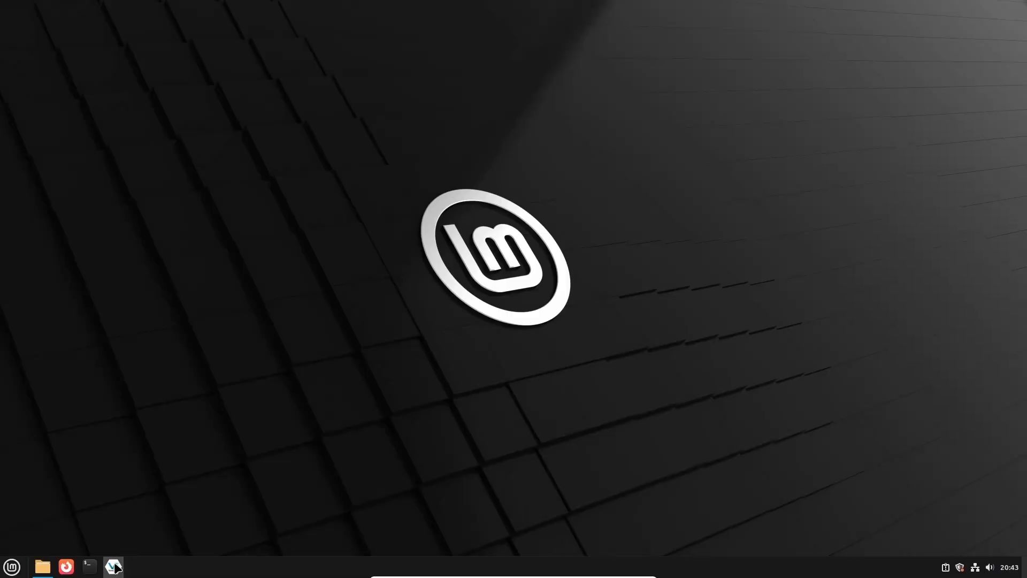
# Step: Launch VeraCrypt and start the wizard for a new encrypted file container
pyautogui.click(112, 566)
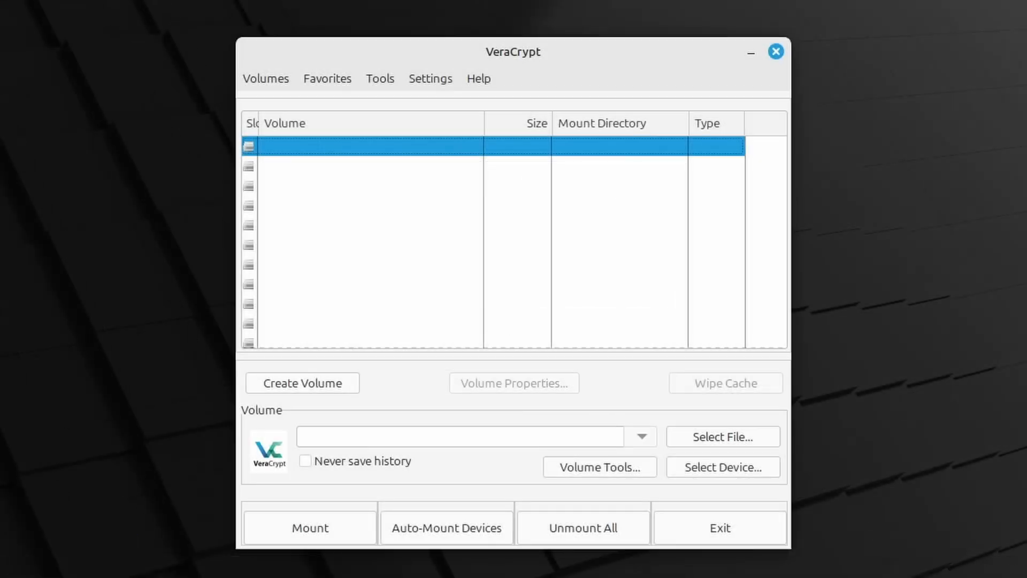
pyautogui.click(302, 383)
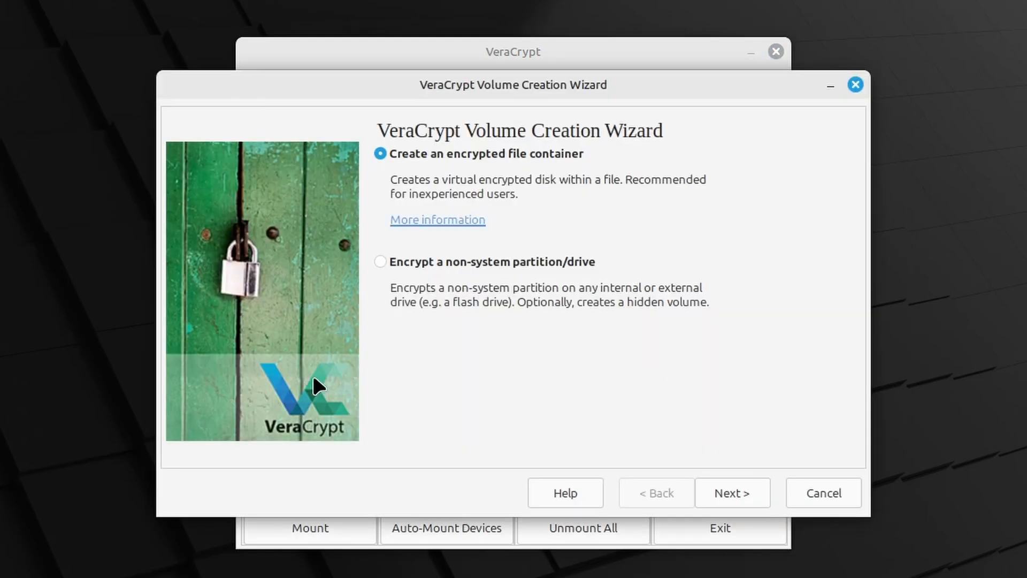
pyautogui.moveTo(410, 162)
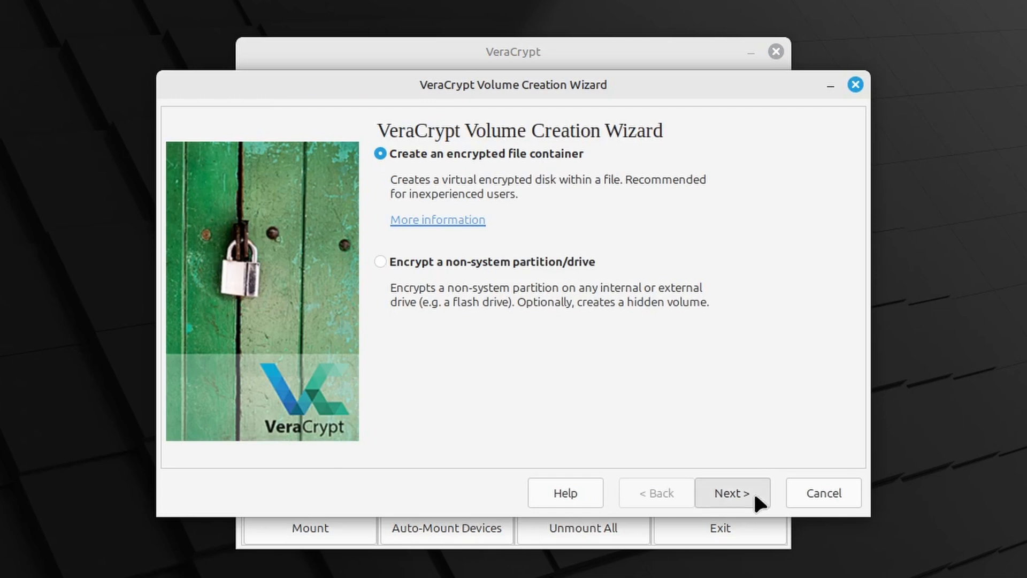
pyautogui.click(731, 492)
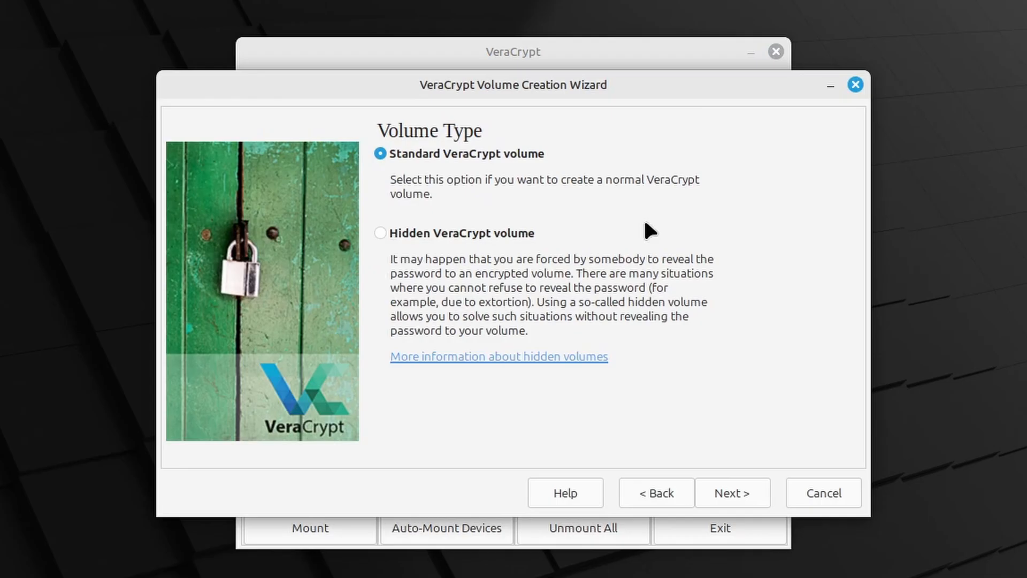
# Step: Try the hidden volume option, settle on Standard VeraCrypt volume, and continue to location
pyautogui.click(380, 232)
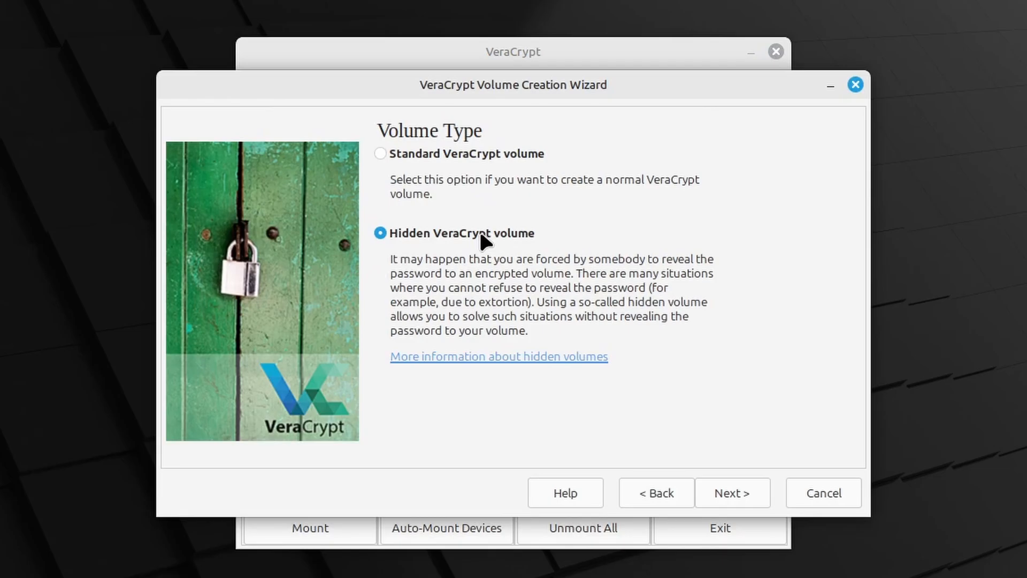
pyautogui.click(380, 153)
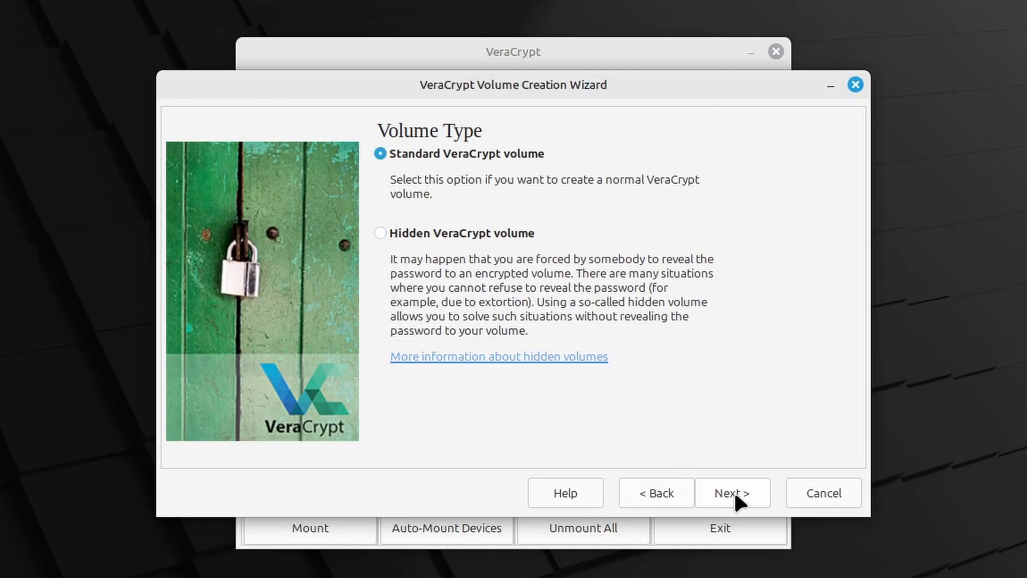
pyautogui.click(731, 492)
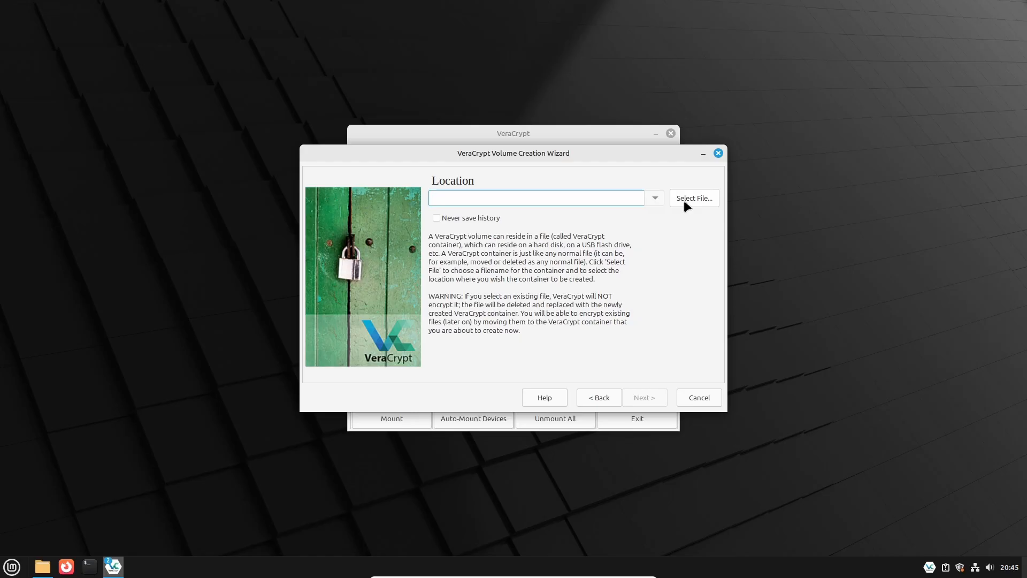
# Step: Set the container file to secret_container saved in Documents
pyautogui.click(693, 198)
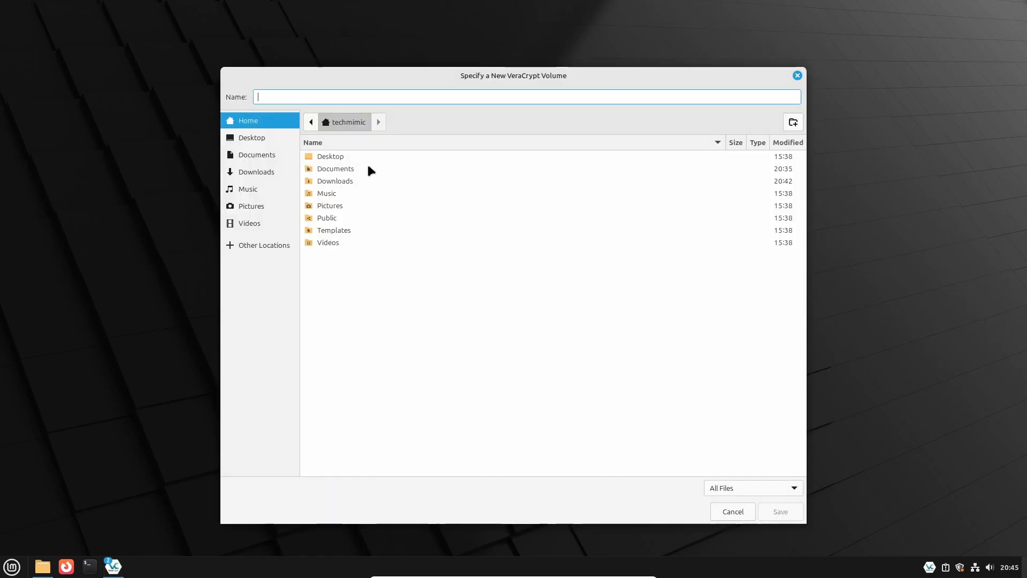
pyautogui.doubleClick(334, 168)
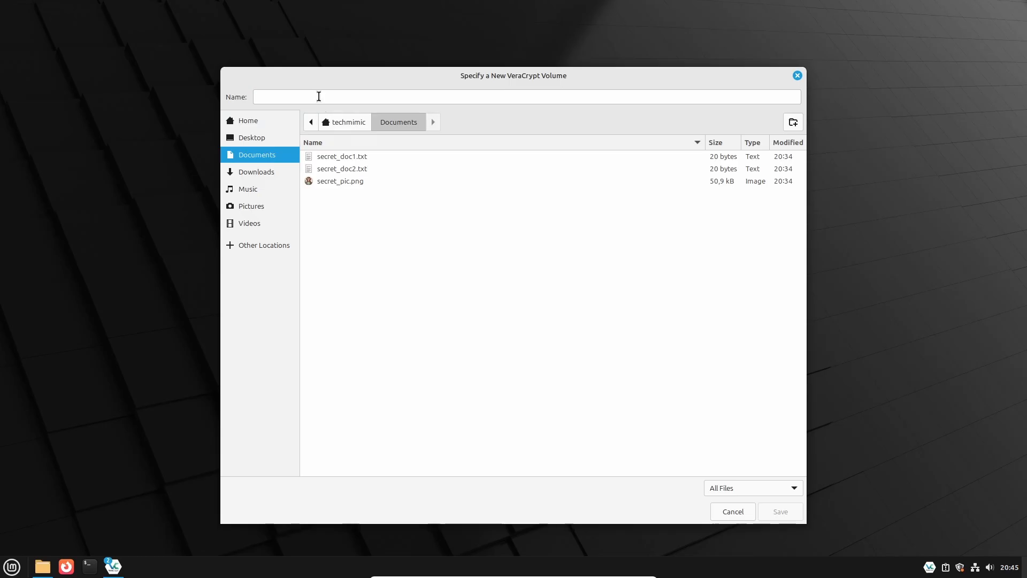
pyautogui.write('secret_container')
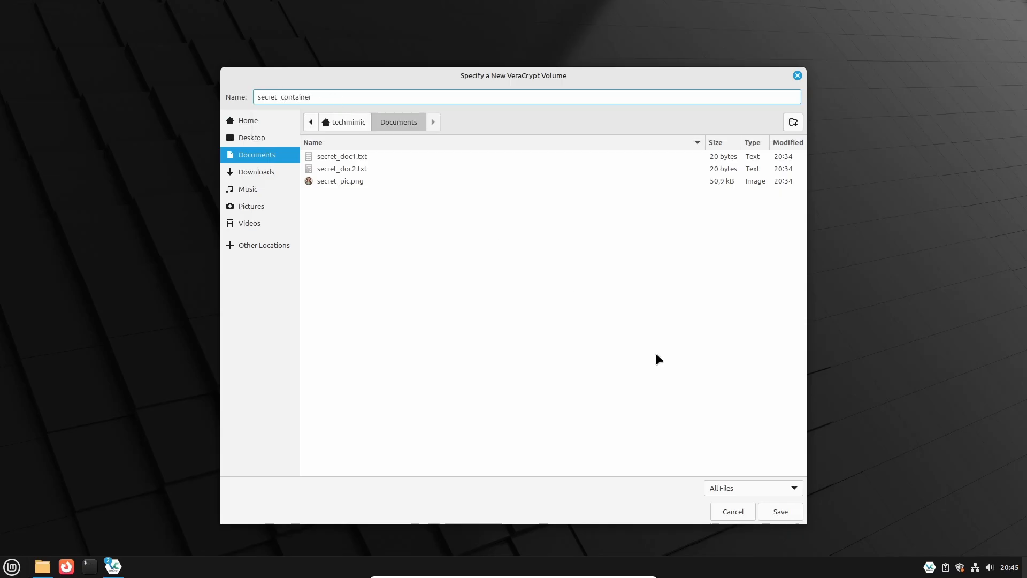
pyautogui.click(779, 511)
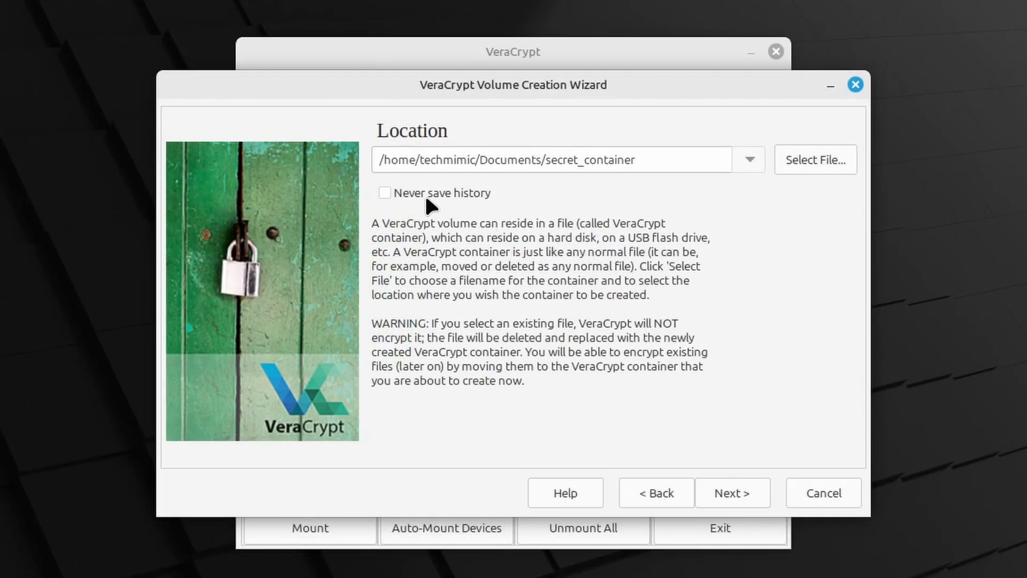
# Step: Toggle Never save history on and back off, then proceed to AES/SHA-512 encryption options
pyautogui.click(384, 192)
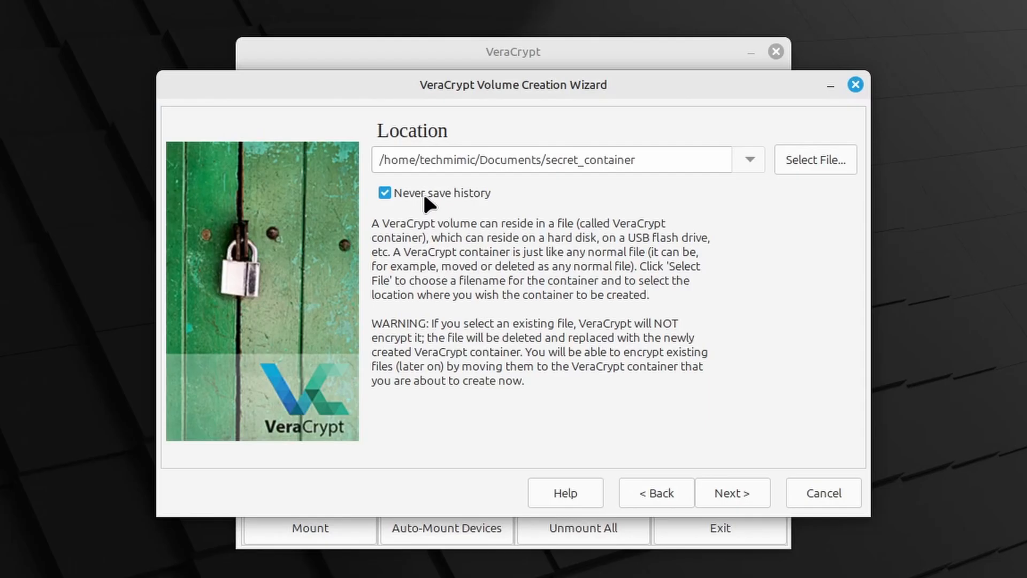
pyautogui.click(384, 192)
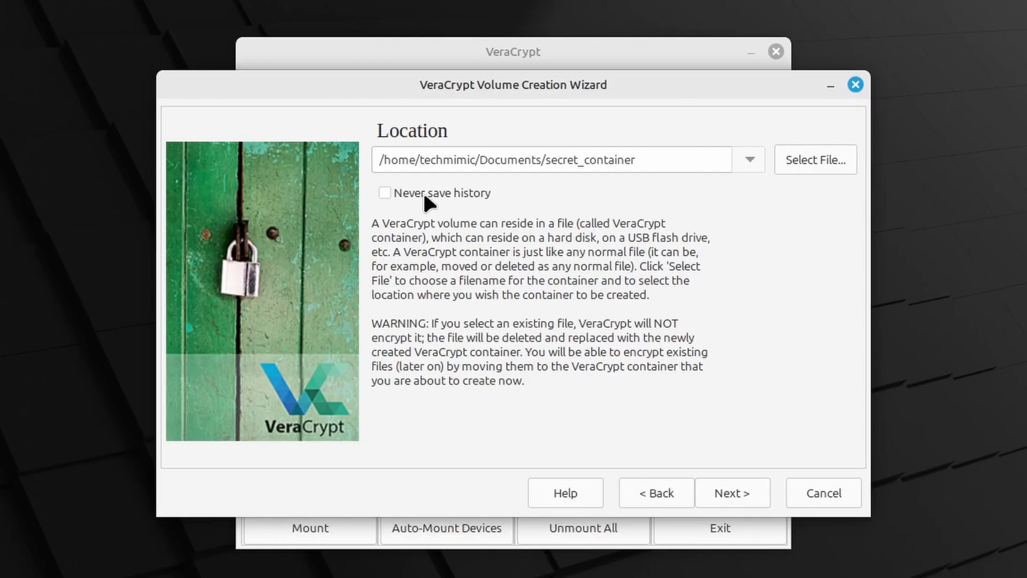
pyautogui.click(732, 492)
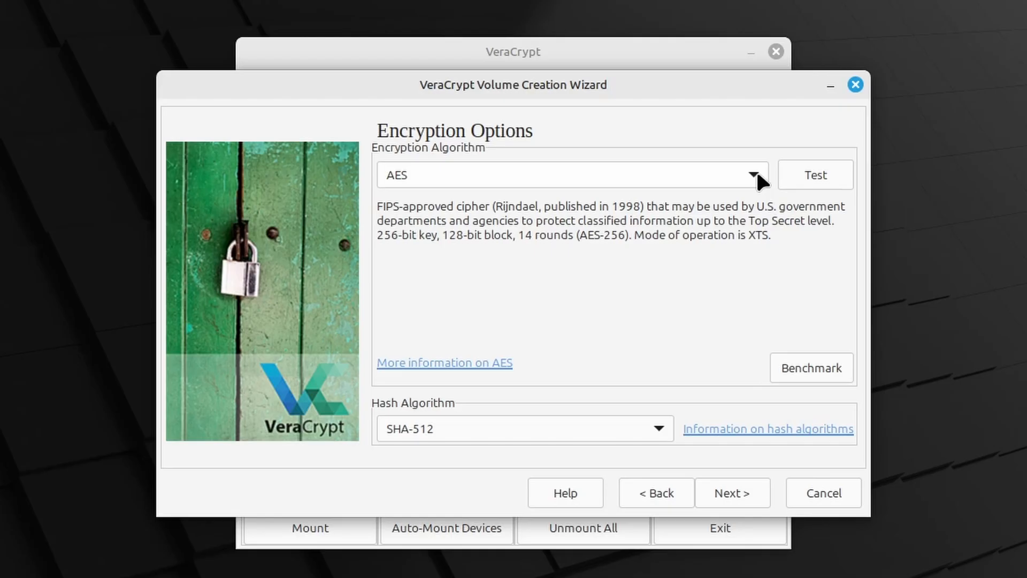
# Step: Review the algorithm lists and hash documentation, then keep AES with SHA-512 and continue
pyautogui.click(754, 174)
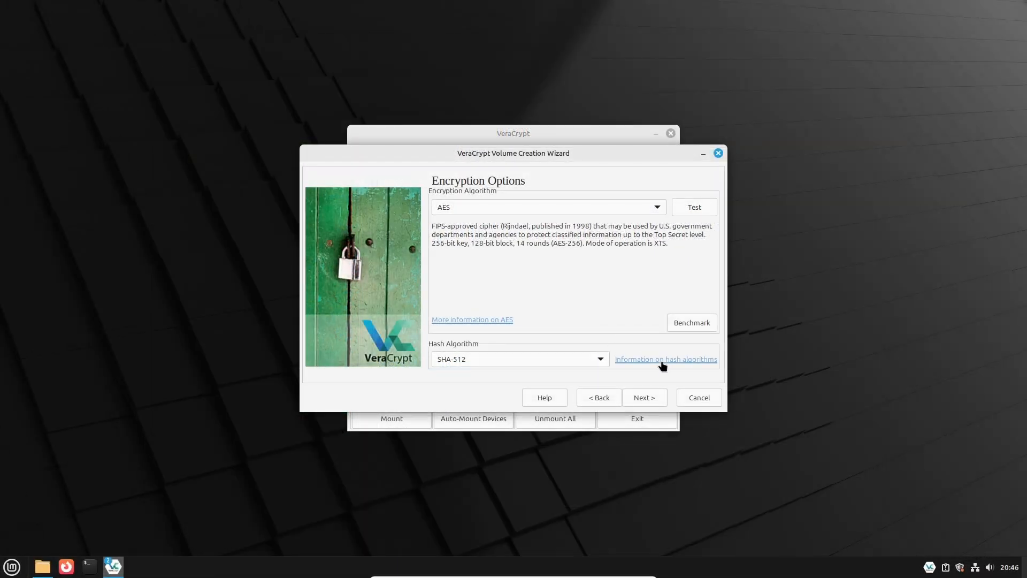
pyautogui.click(665, 359)
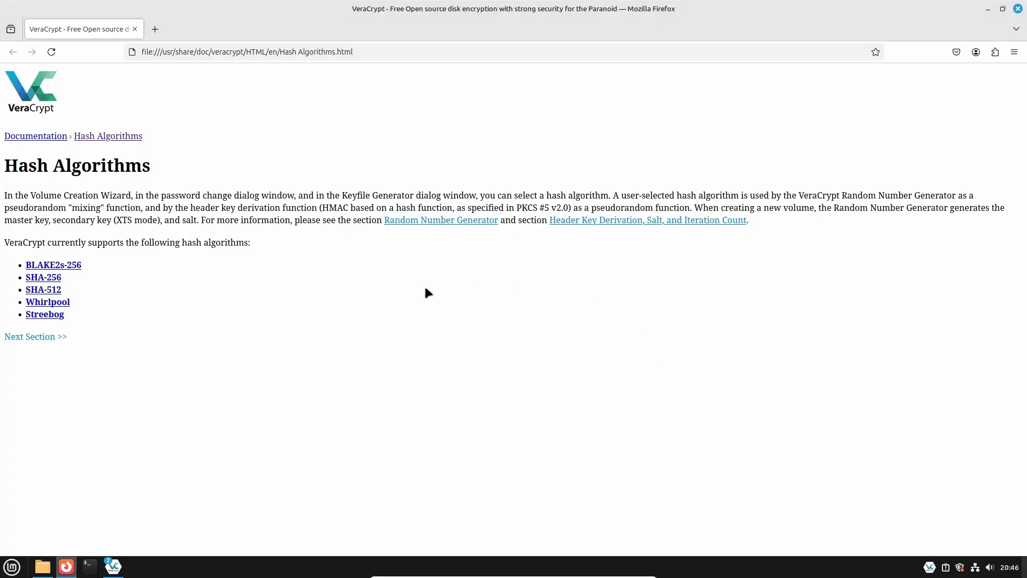
pyautogui.moveTo(820, 182)
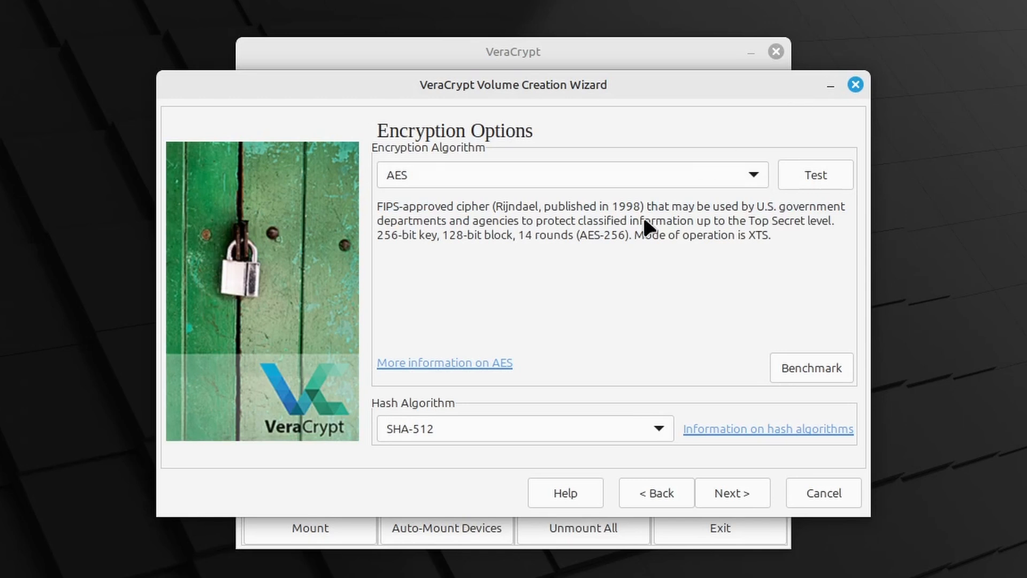
pyautogui.click(732, 492)
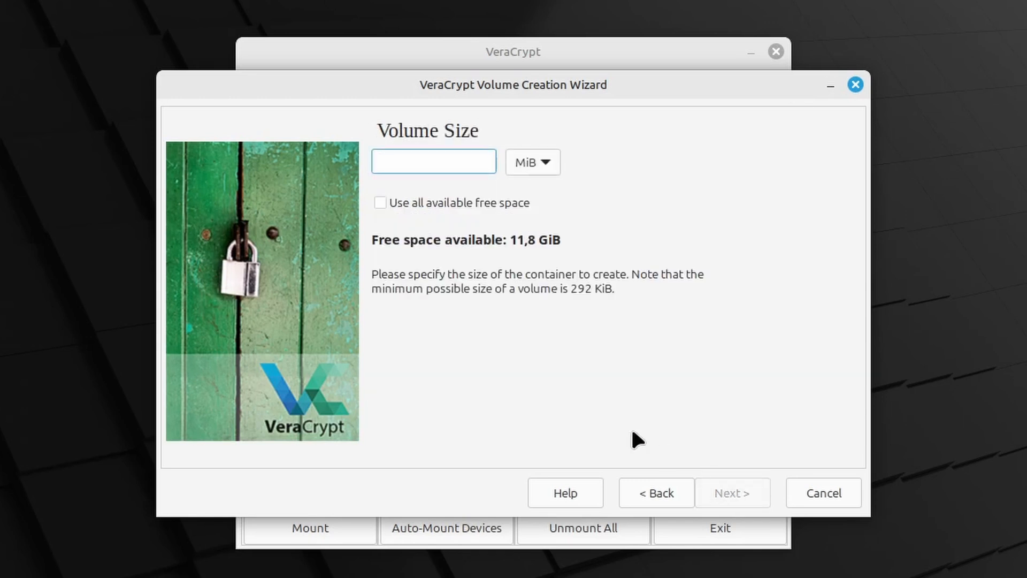
# Step: Set the container size to 5 GiB and continue to the password step
pyautogui.click(433, 161)
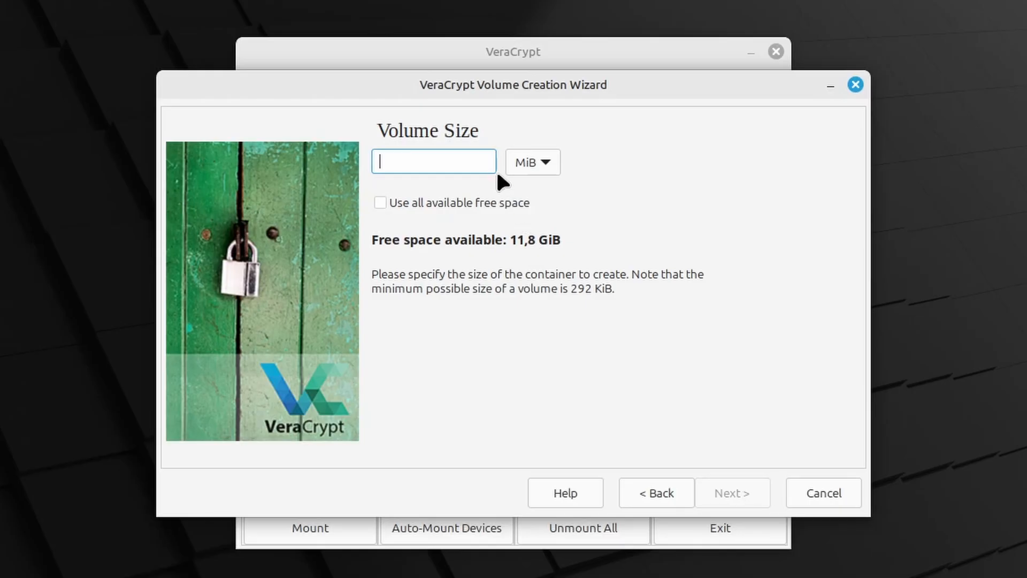
pyautogui.moveTo(497, 178)
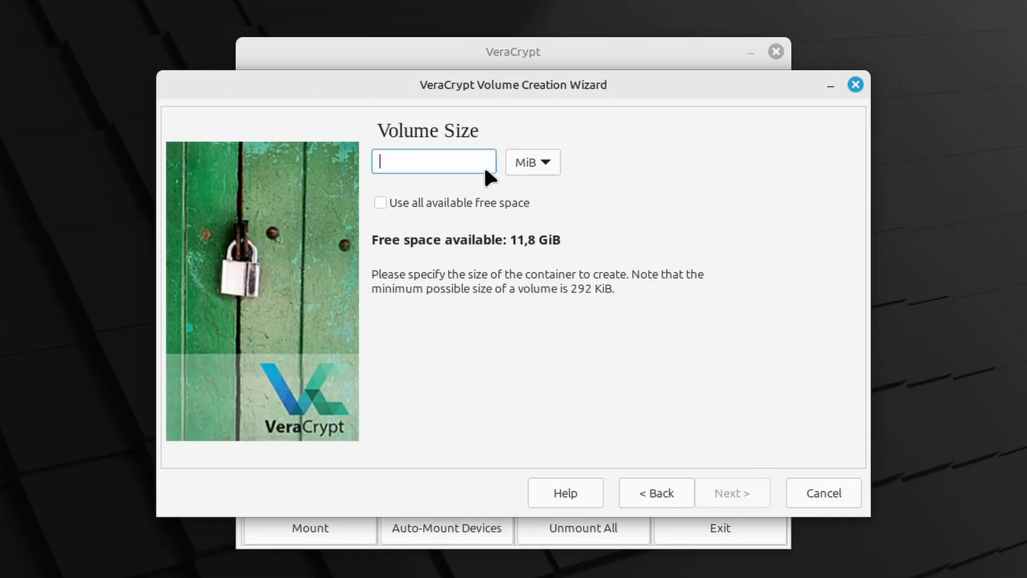
pyautogui.click(532, 161)
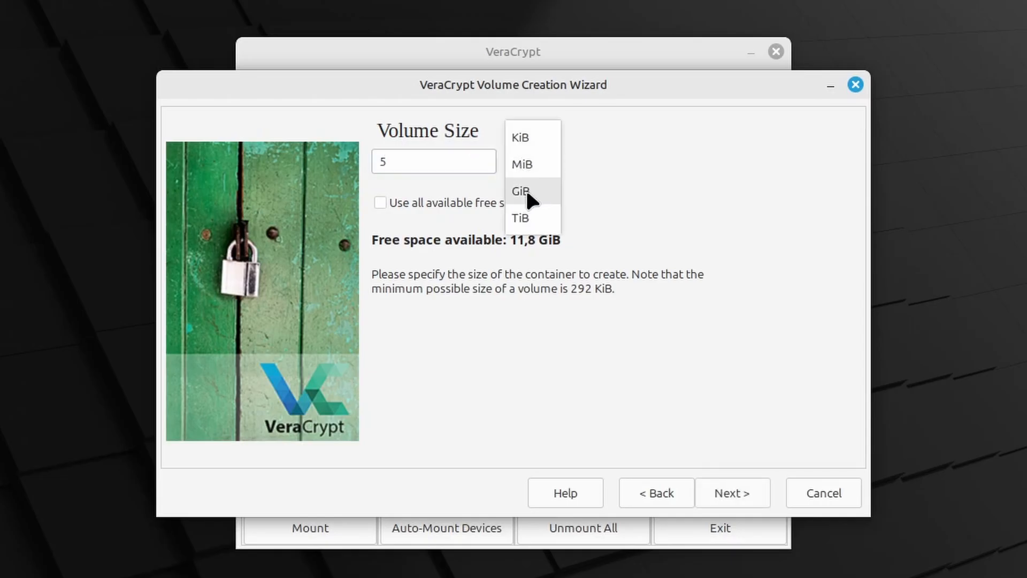
pyautogui.click(520, 190)
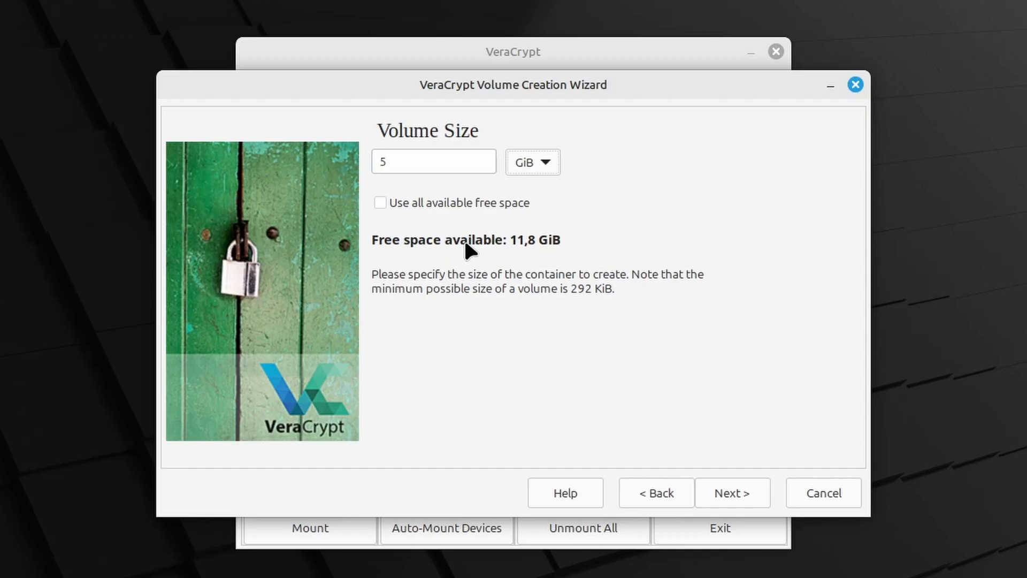
pyautogui.moveTo(422, 247)
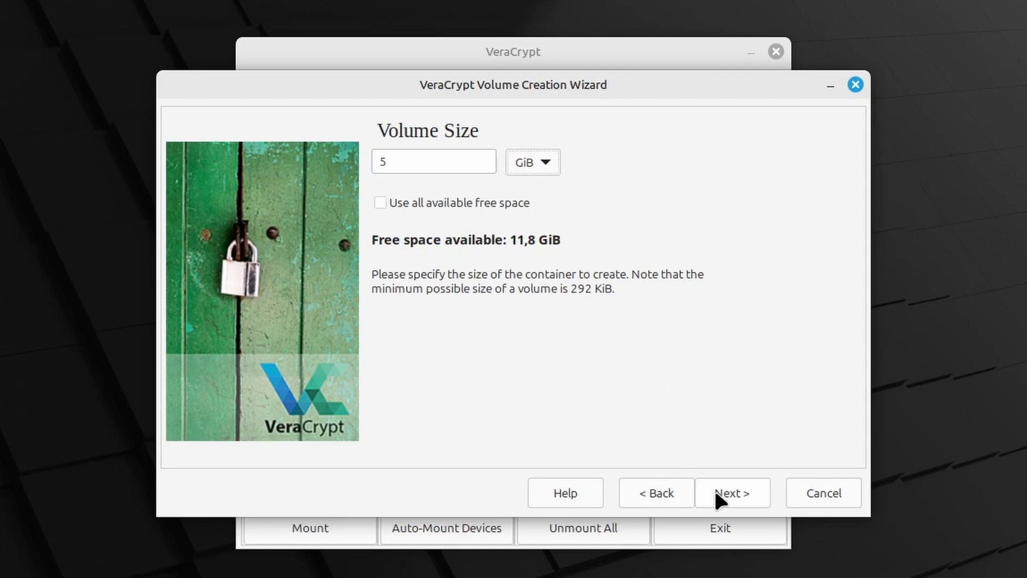
pyautogui.click(731, 492)
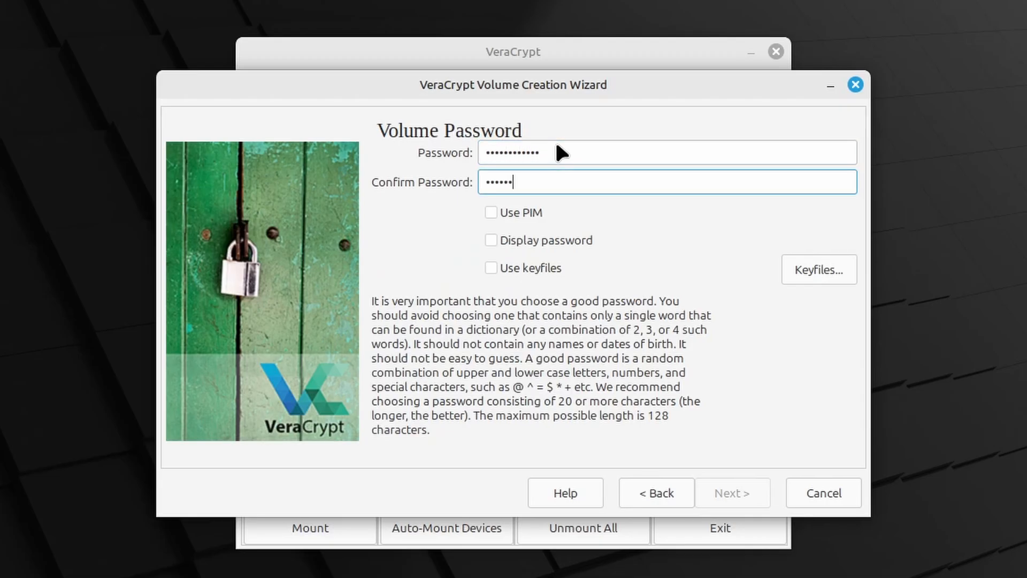
# Step: Enter and confirm the volume password, then continue to the large files question
pyautogui.write('••••••')
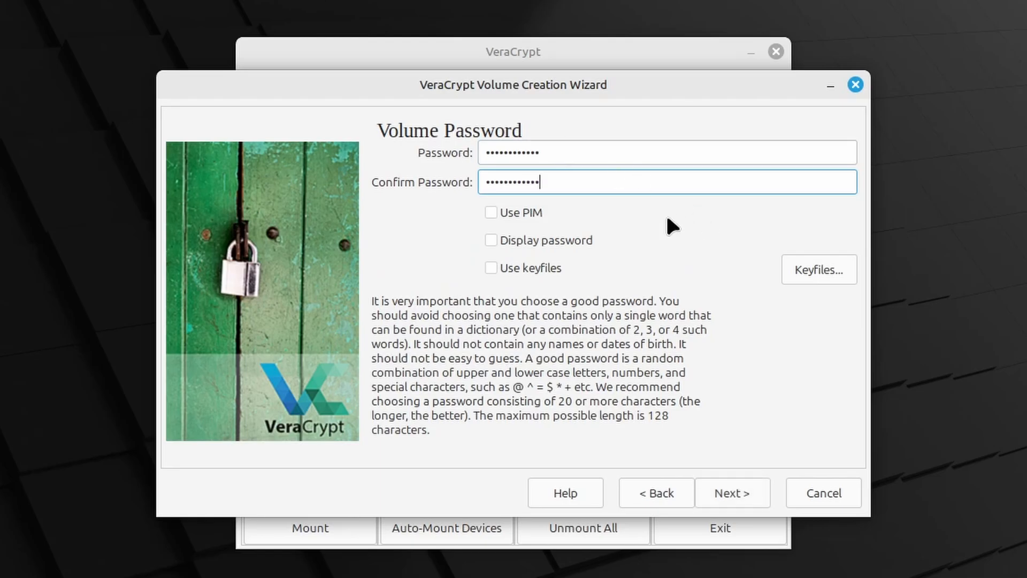
pyautogui.moveTo(748, 308)
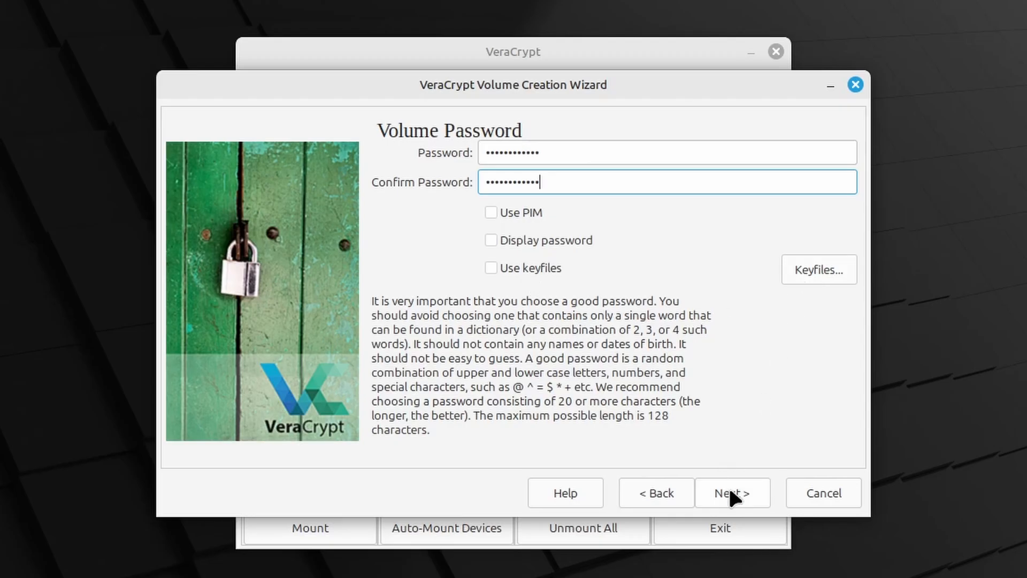
pyautogui.click(732, 492)
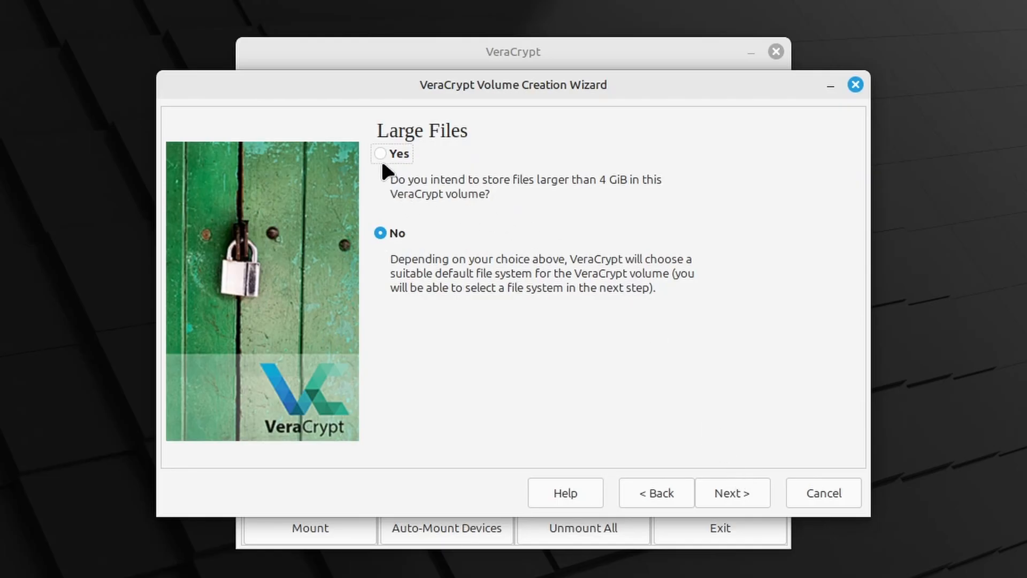
pyautogui.moveTo(437, 217)
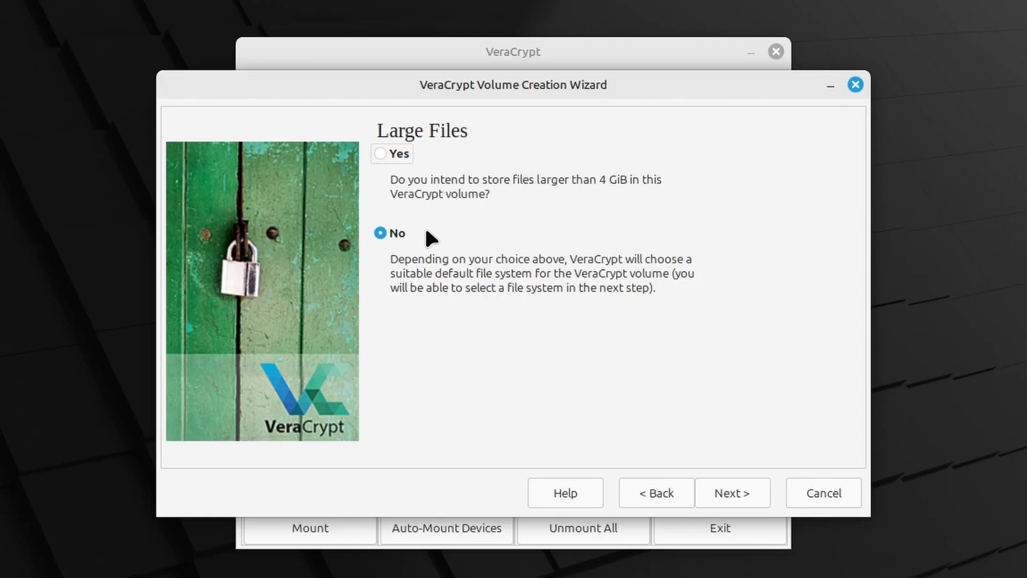
# Step: Keep 'No' for large files and bring up the filesystem choices on the Volume Format step
pyautogui.click(731, 492)
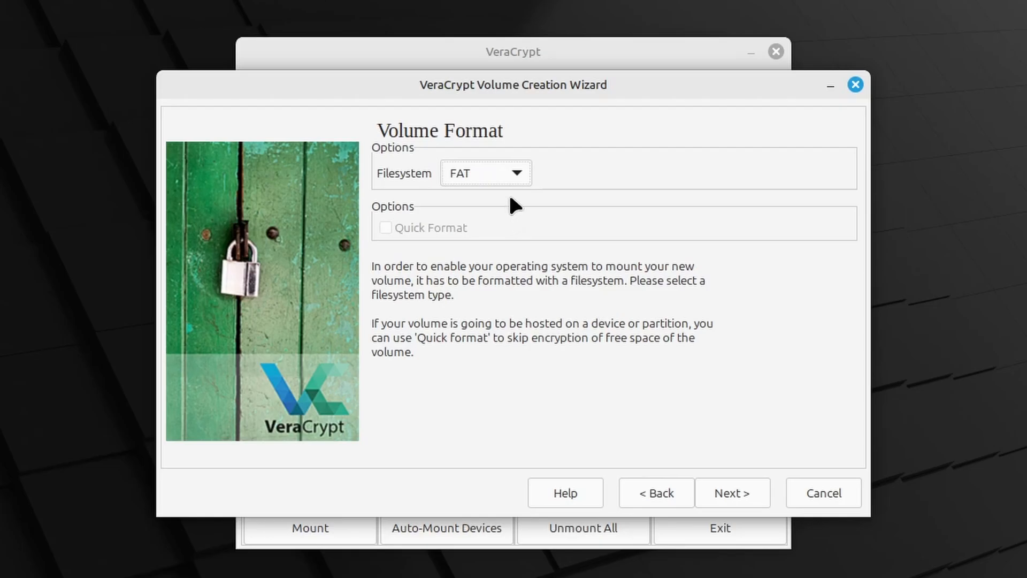
pyautogui.click(484, 173)
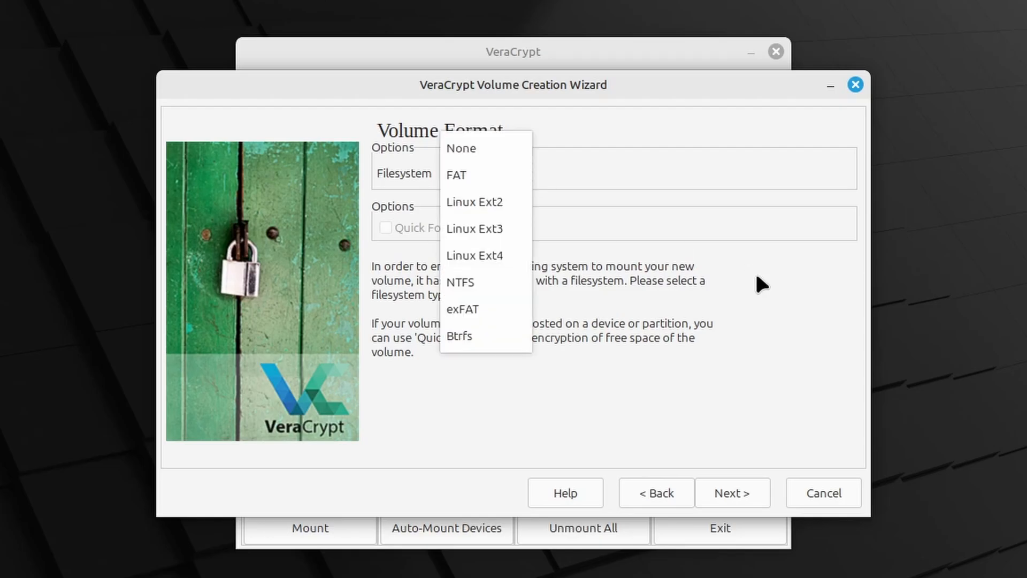
# Step: Keep FAT as the filesystem and gather mouse randomness, briefly showing the pool content
pyautogui.click(456, 174)
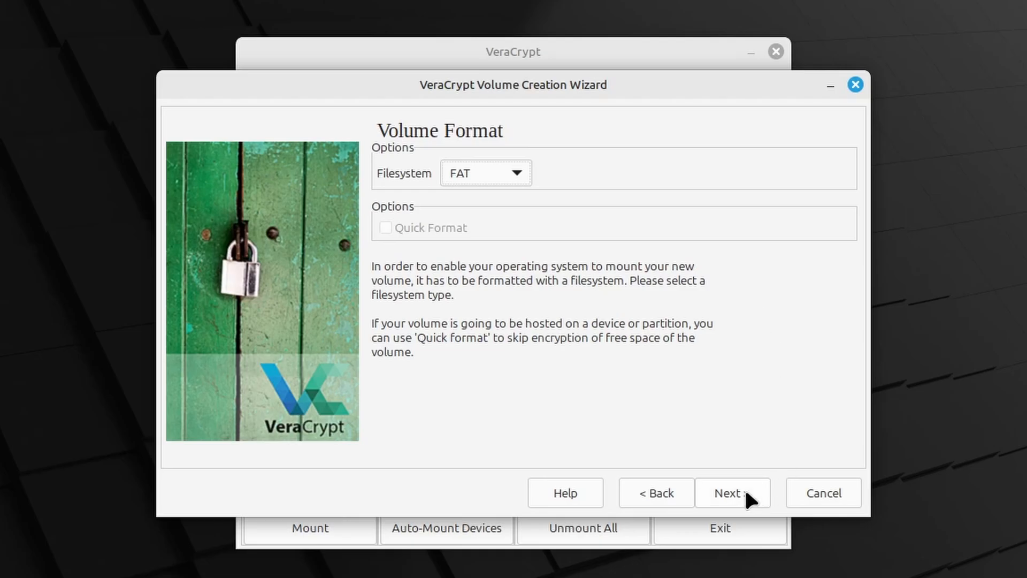
pyautogui.click(732, 492)
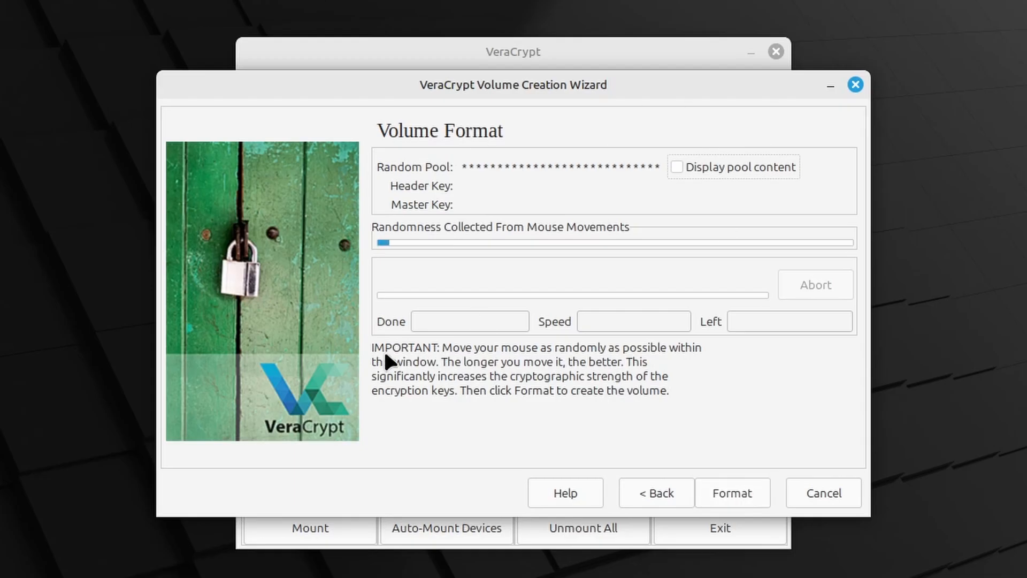
pyautogui.moveTo(635, 464)
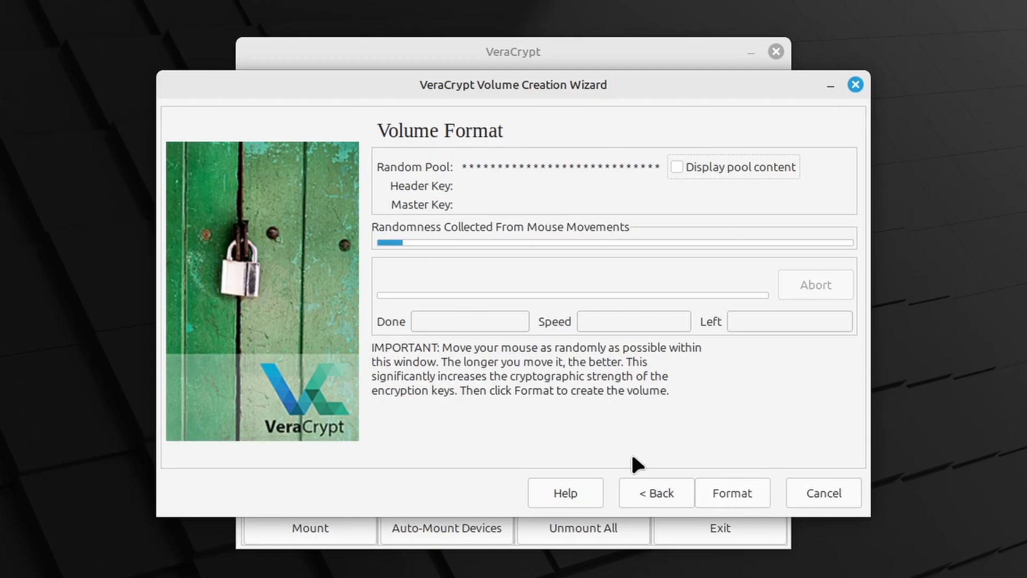
pyautogui.moveTo(507, 263)
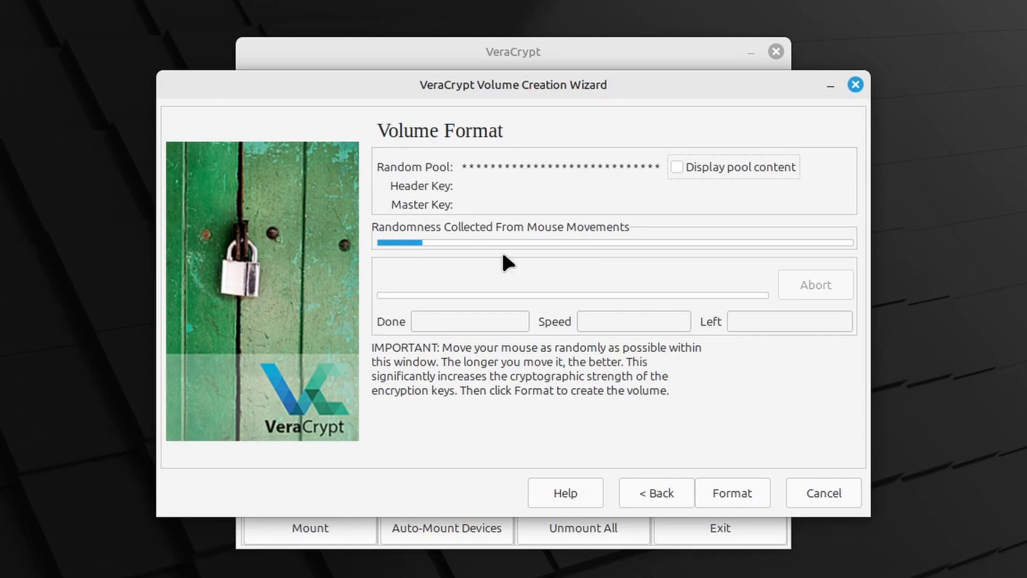
pyautogui.moveTo(421, 340)
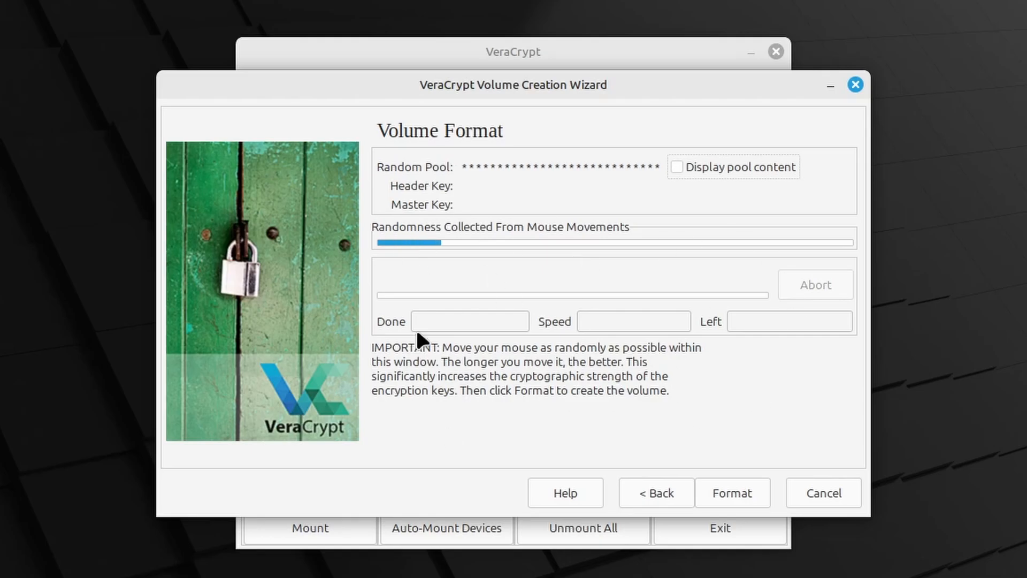
pyautogui.moveTo(406, 362)
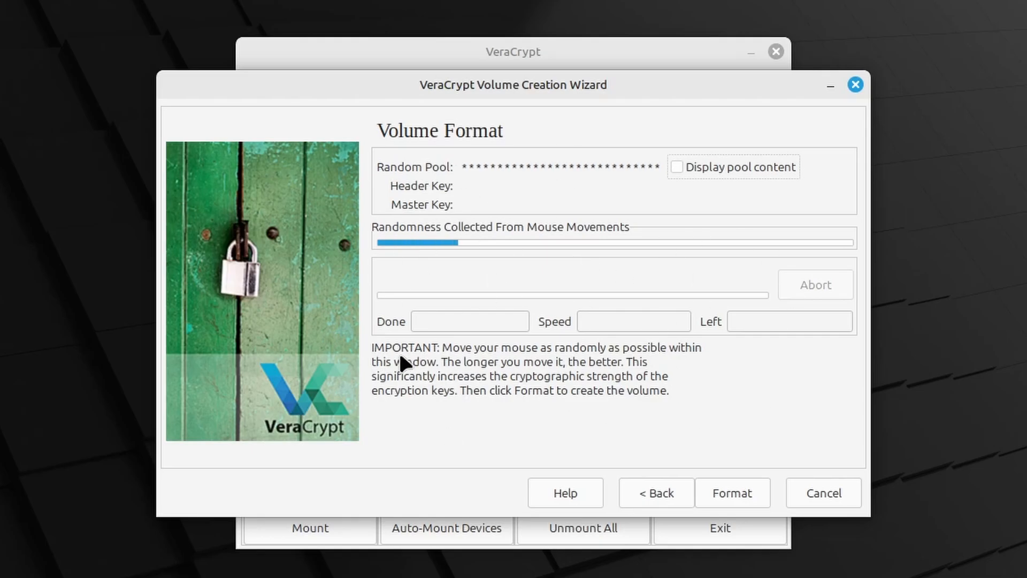
pyautogui.click(676, 167)
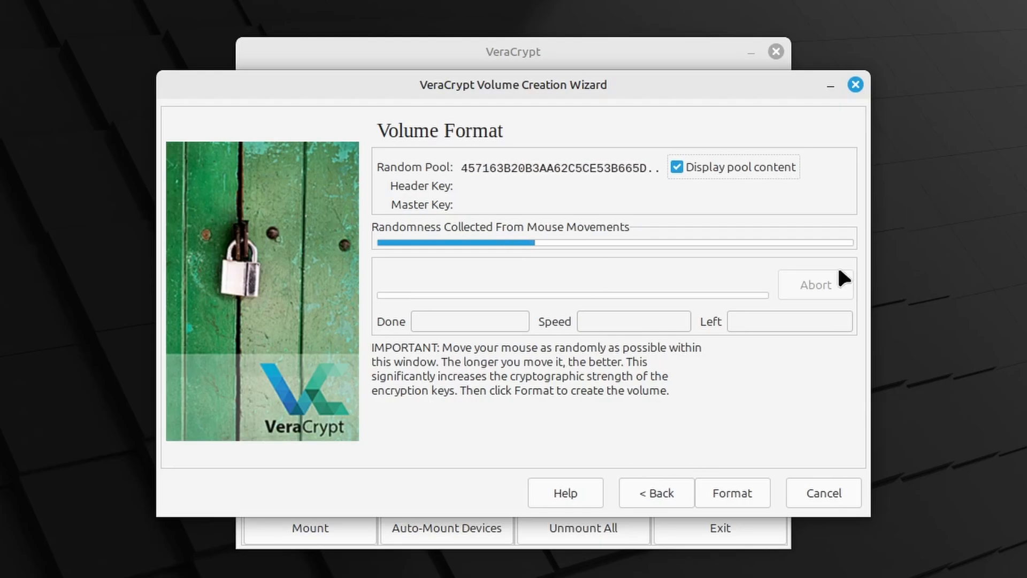
pyautogui.moveTo(678, 205)
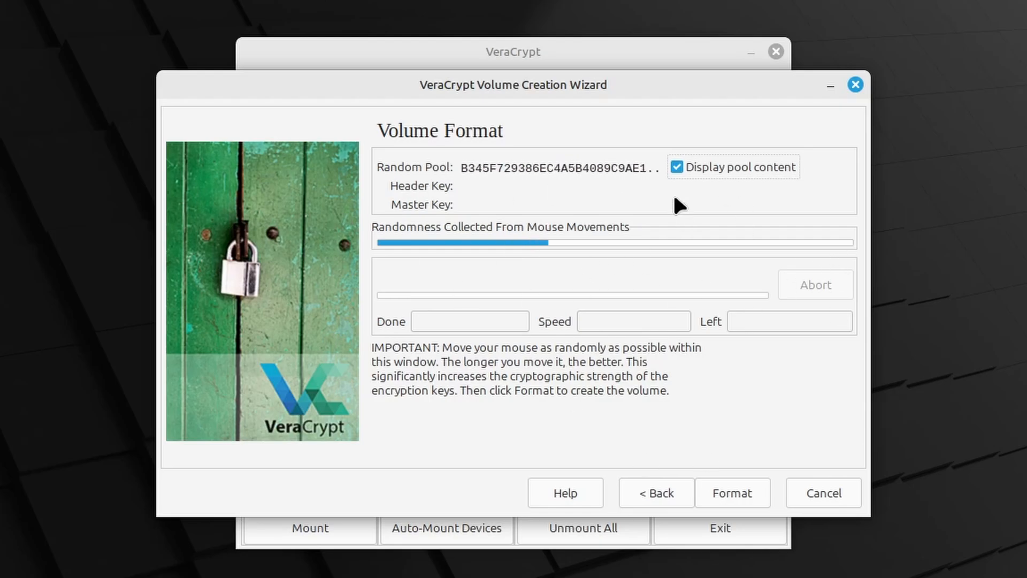
pyautogui.click(676, 167)
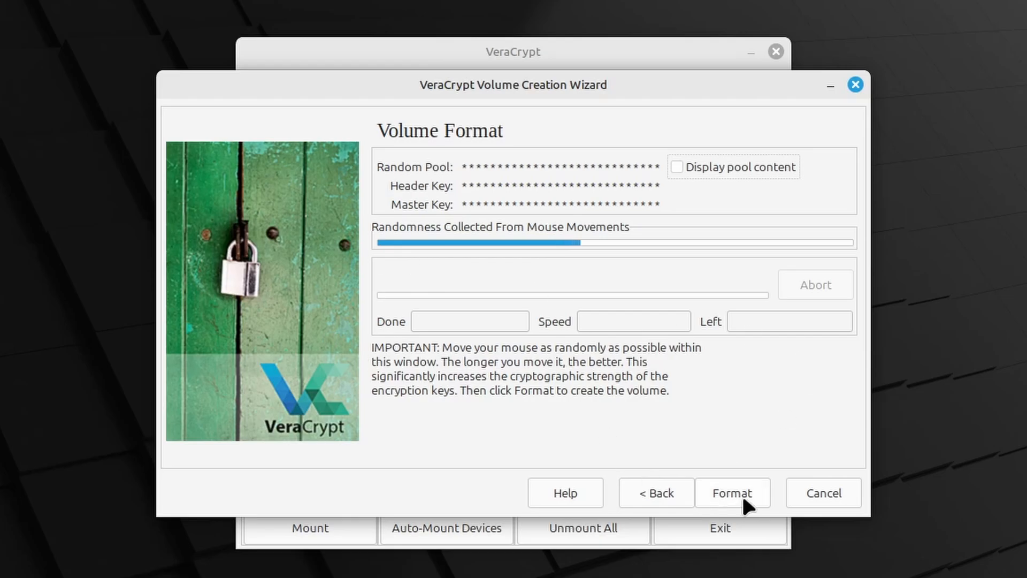
# Step: Format the secret_container volume, acknowledge its successful creation and restart the wizard
pyautogui.click(732, 492)
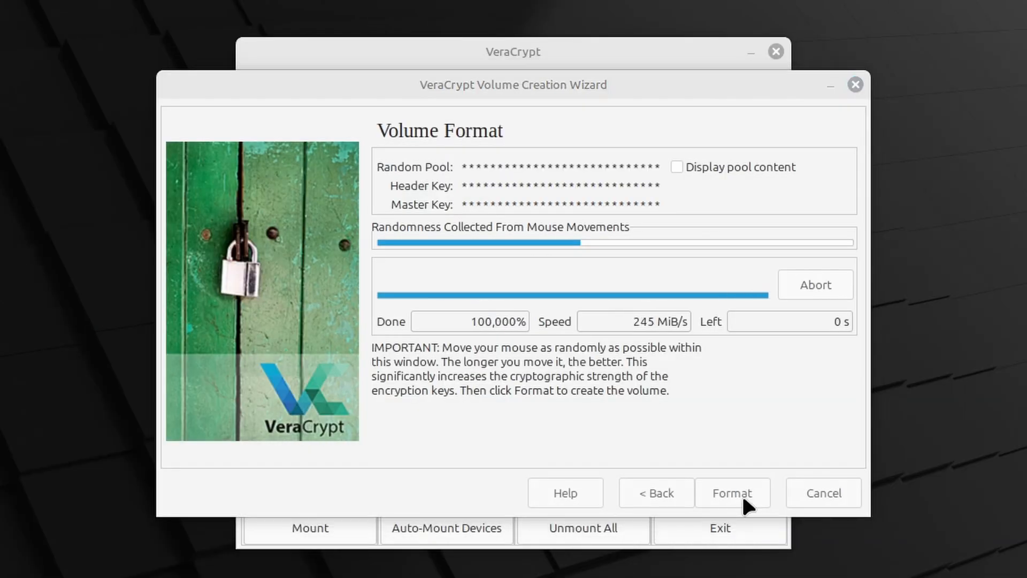
pyautogui.click(731, 492)
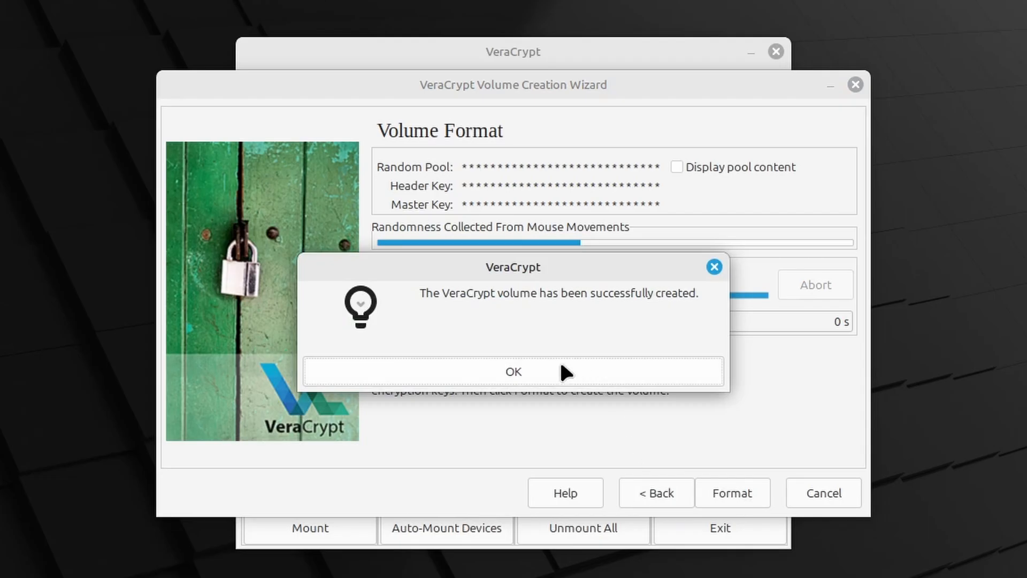
pyautogui.click(512, 371)
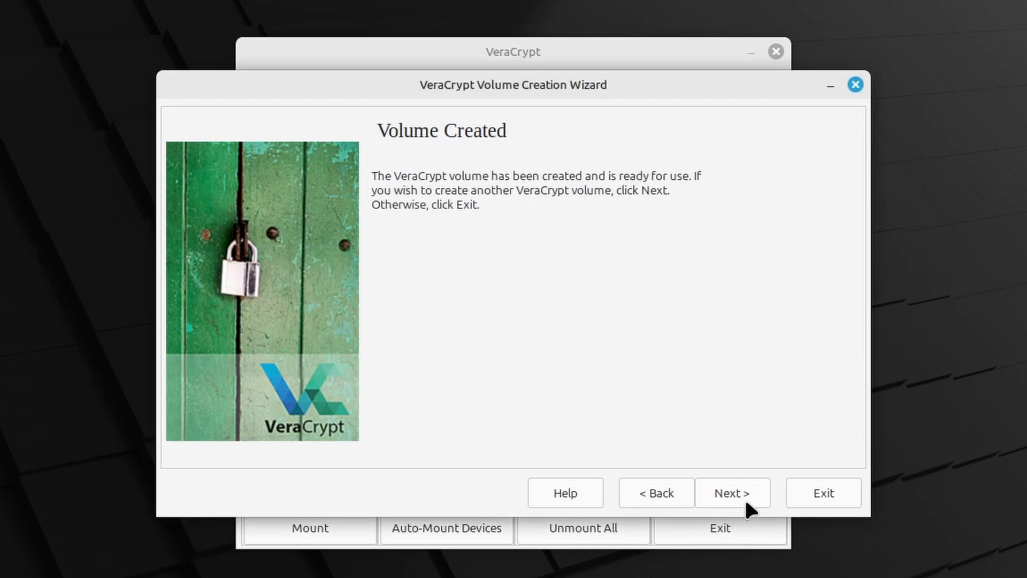
pyautogui.click(731, 492)
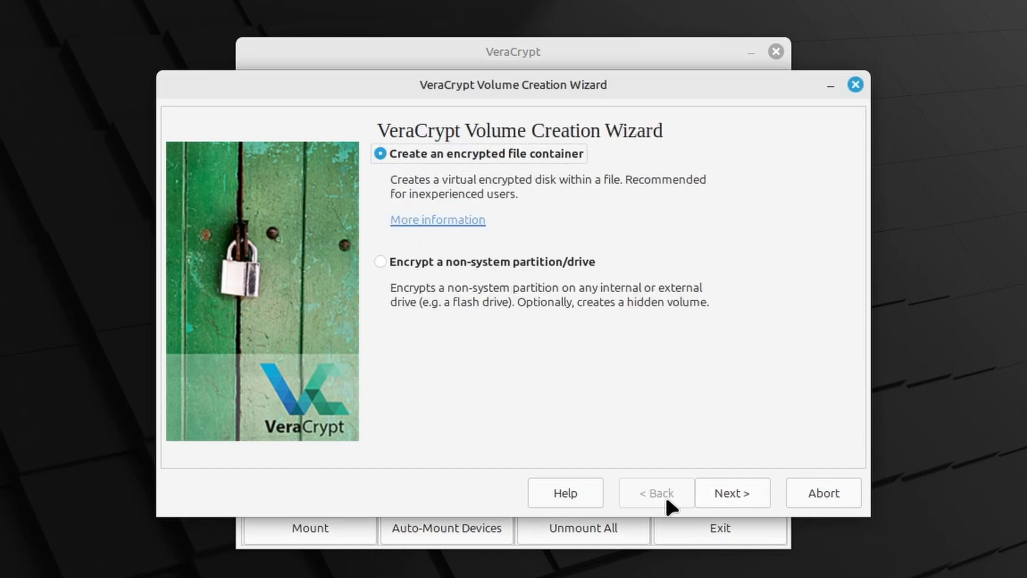
pyautogui.moveTo(494, 186)
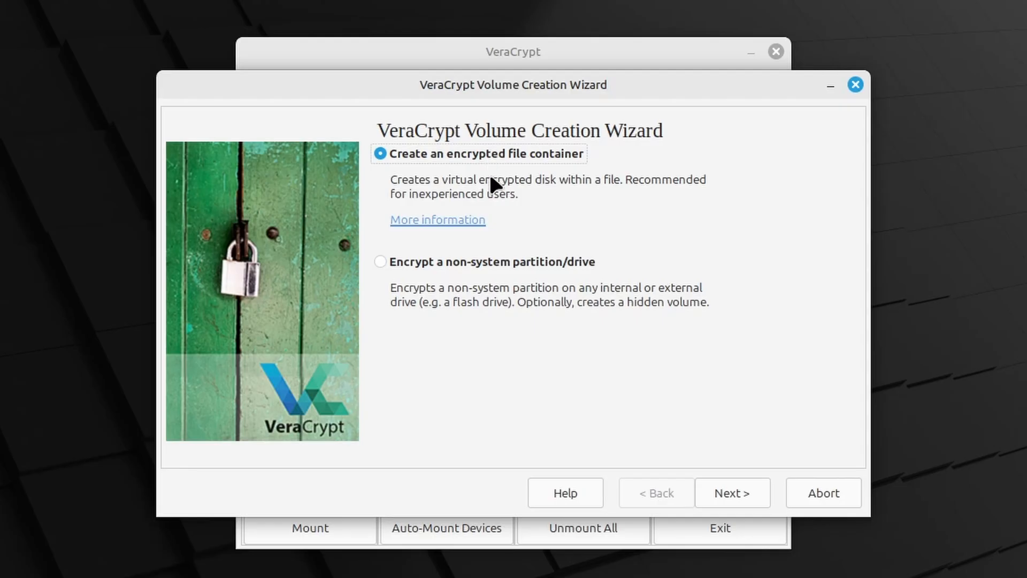
pyautogui.moveTo(493, 263)
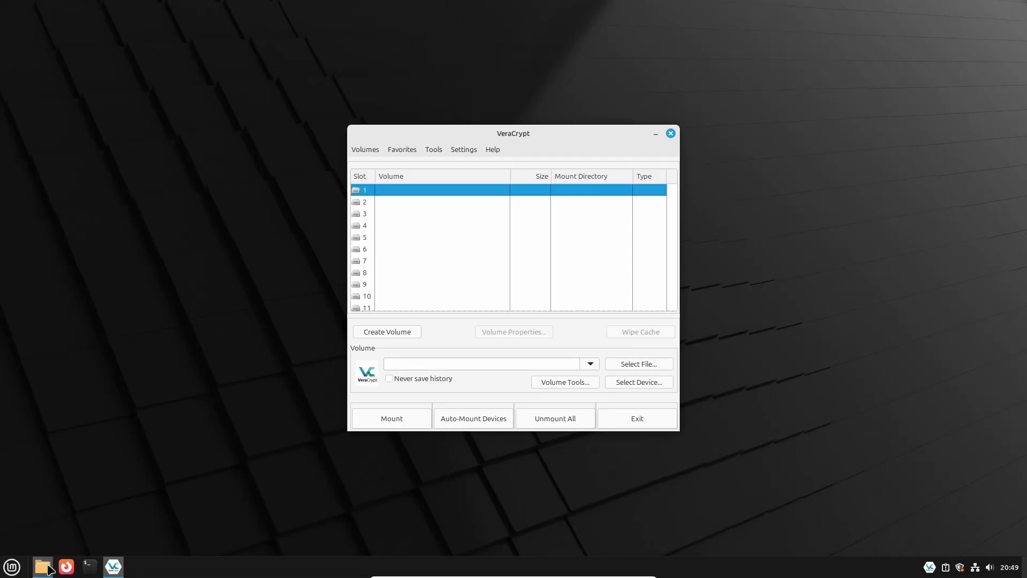
# Step: Show the Documents folder in Nemo and try opening secret_container, dismissing the unknown file type warning
pyautogui.click(42, 565)
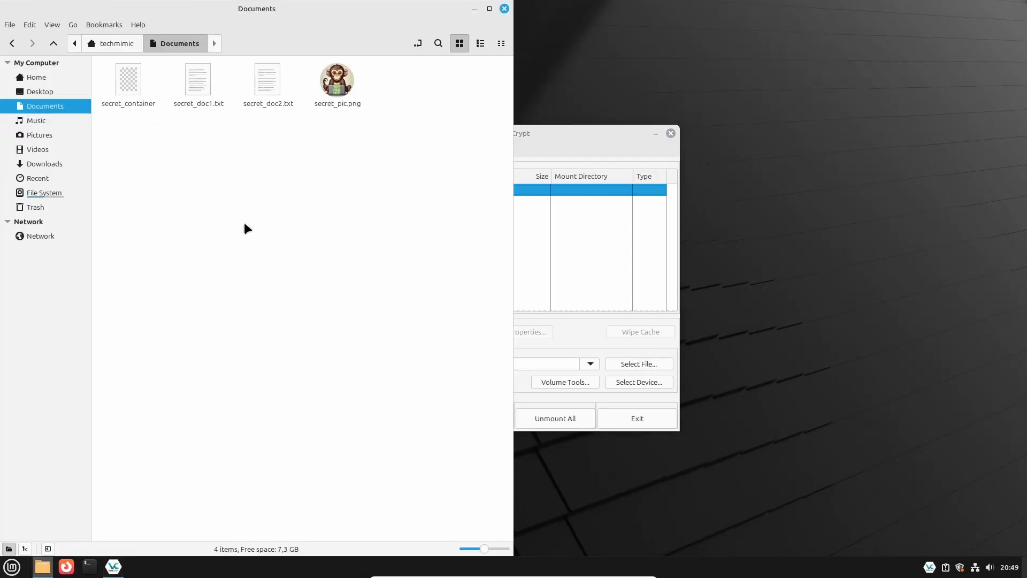
pyautogui.rightClick(127, 79)
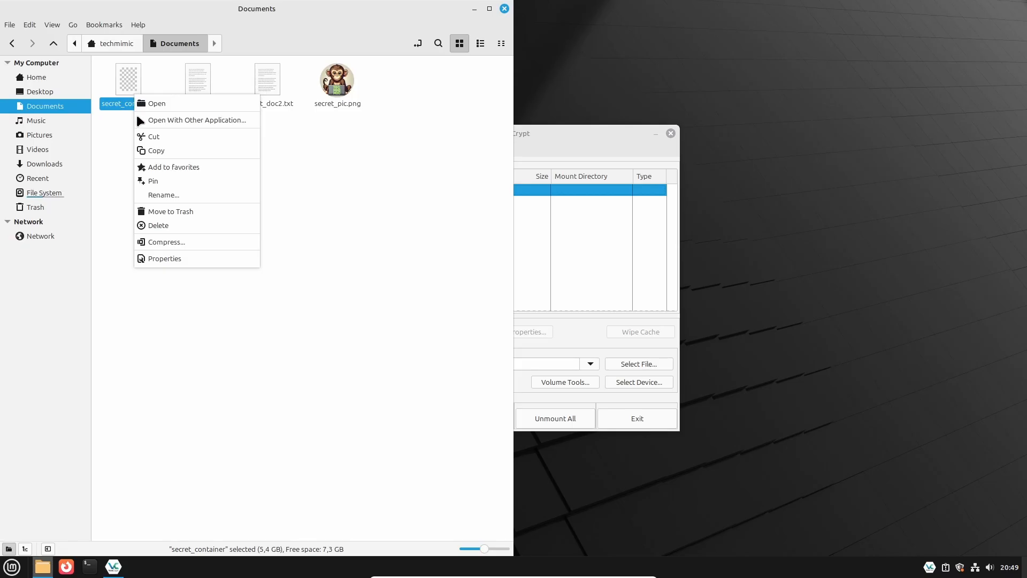
pyautogui.click(164, 258)
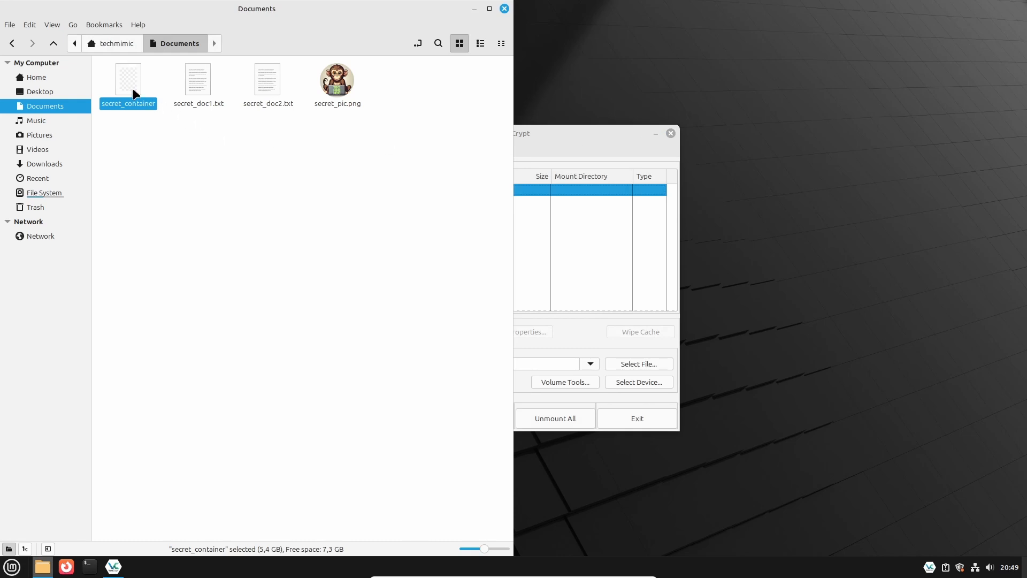
pyautogui.doubleClick(127, 77)
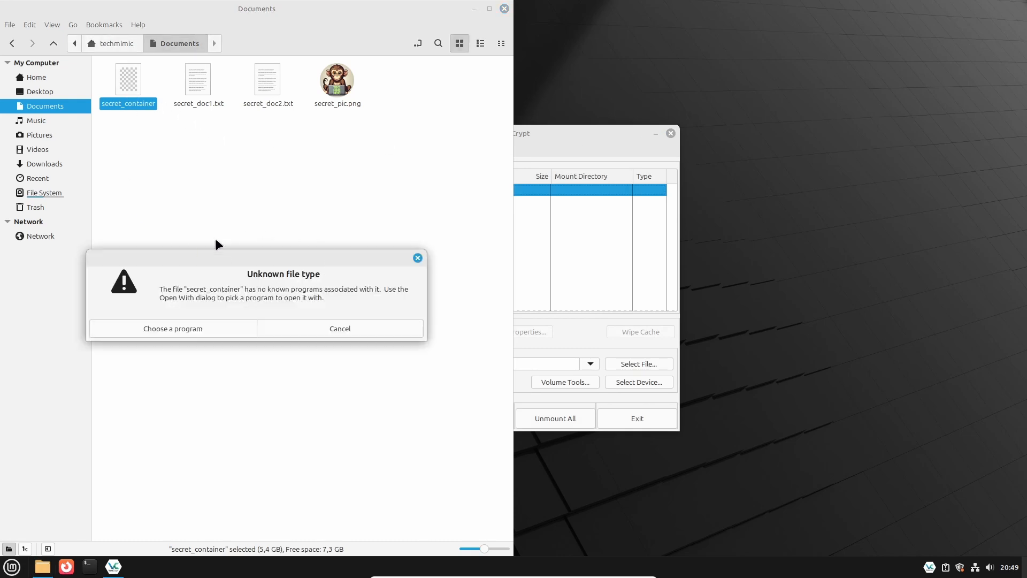
pyautogui.moveTo(185, 282)
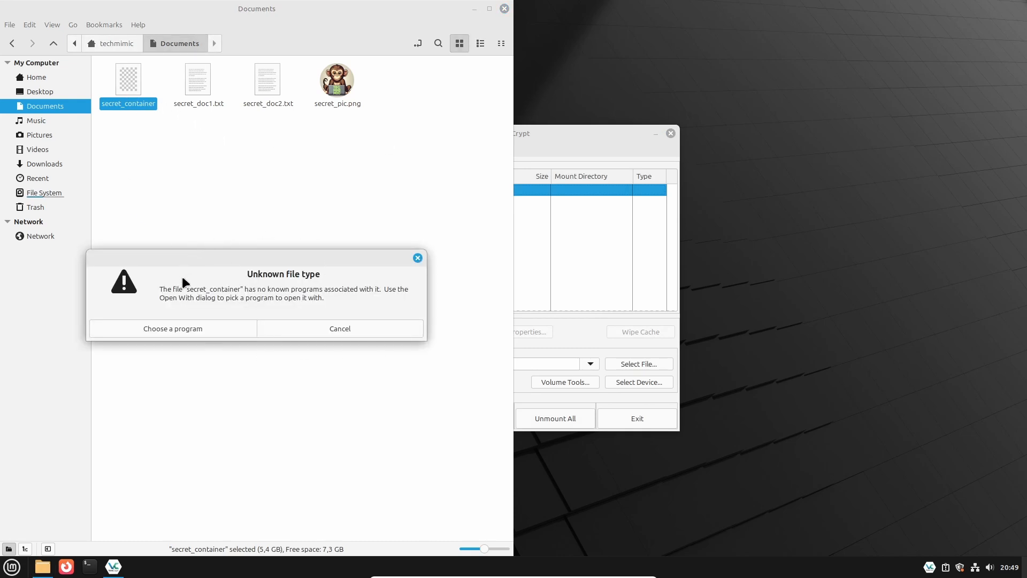
pyautogui.moveTo(181, 330)
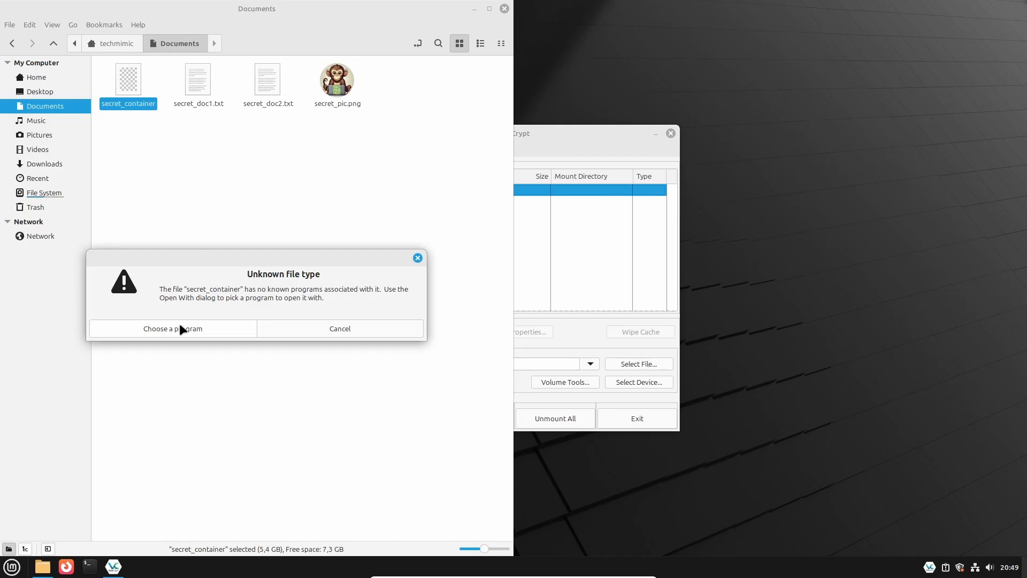
pyautogui.click(339, 328)
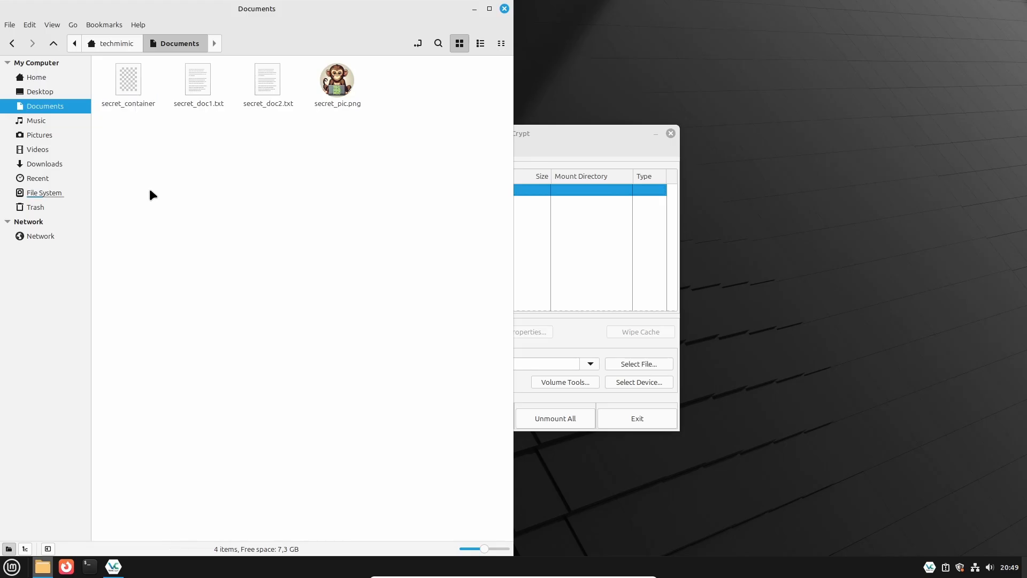
pyautogui.moveTo(490, 262)
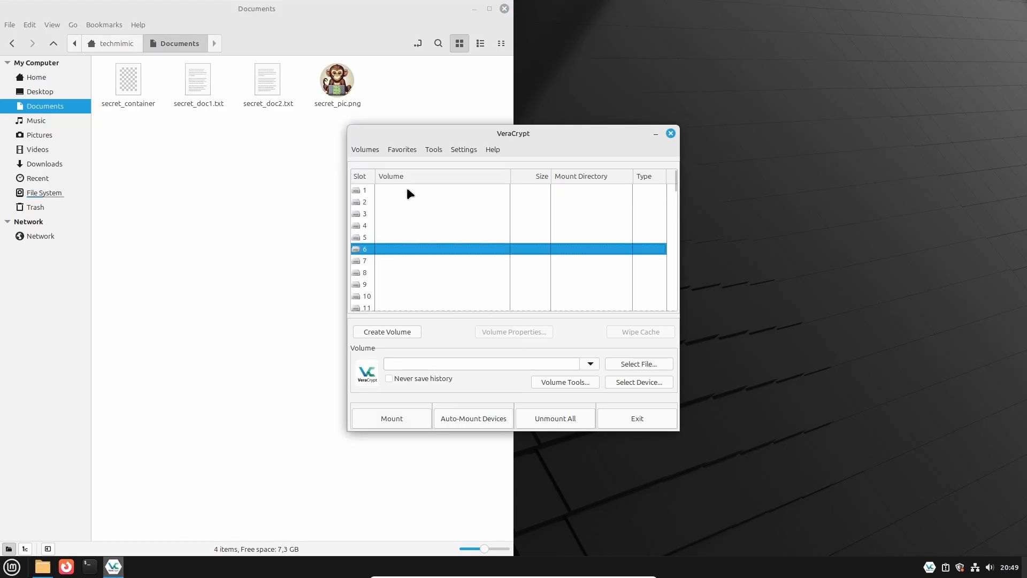
# Step: Select slot 1 and choose secret_container from Documents as the volume file, keeping history enabled
pyautogui.click(462, 191)
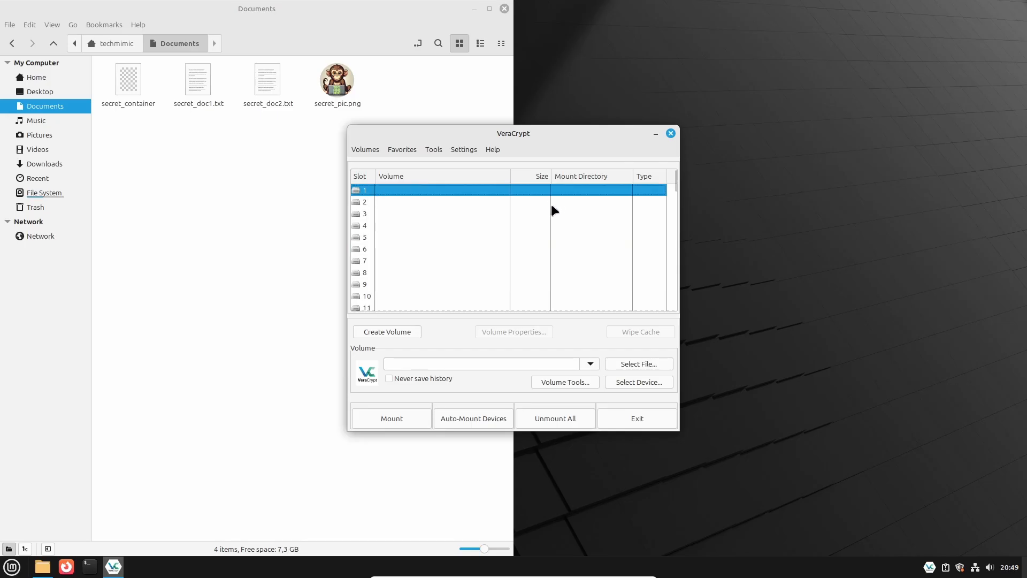
pyautogui.click(637, 364)
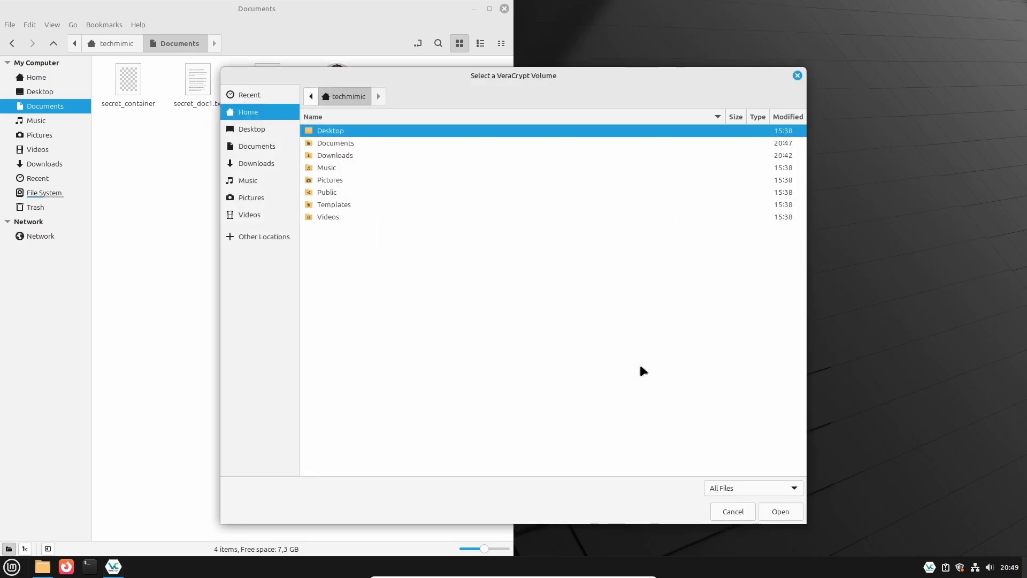
pyautogui.click(256, 146)
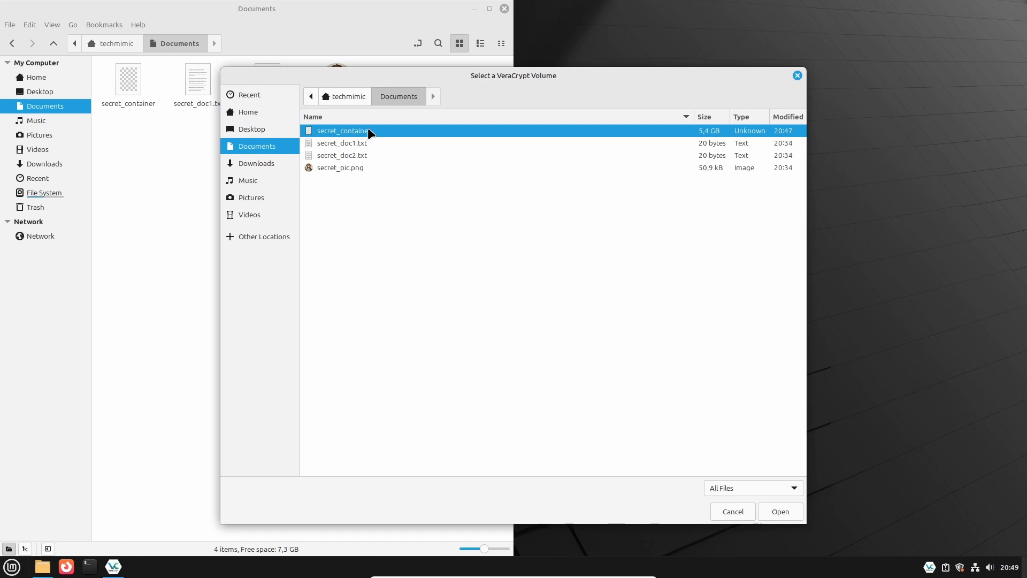
pyautogui.click(778, 511)
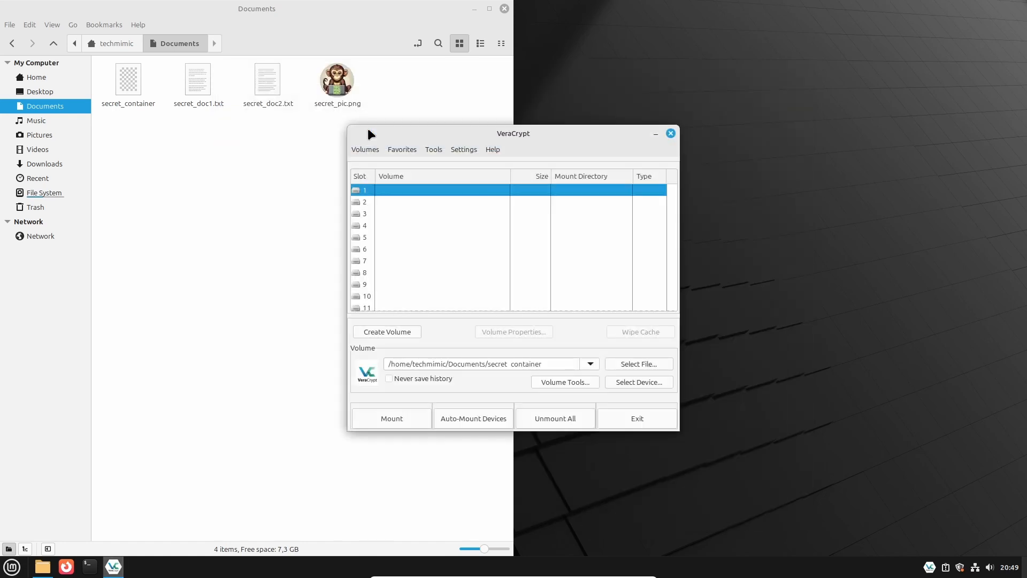
pyautogui.click(485, 364)
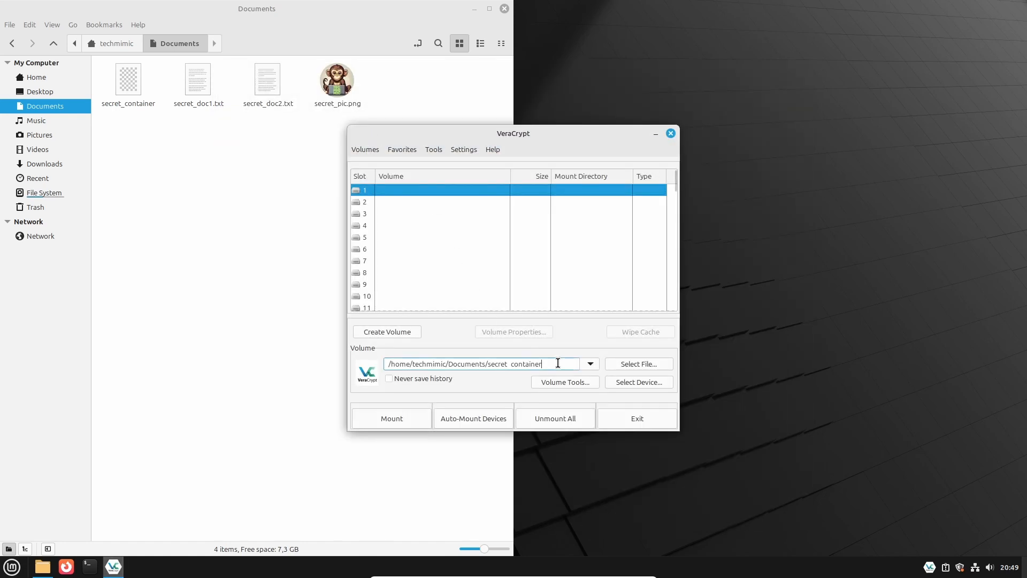
pyautogui.click(388, 377)
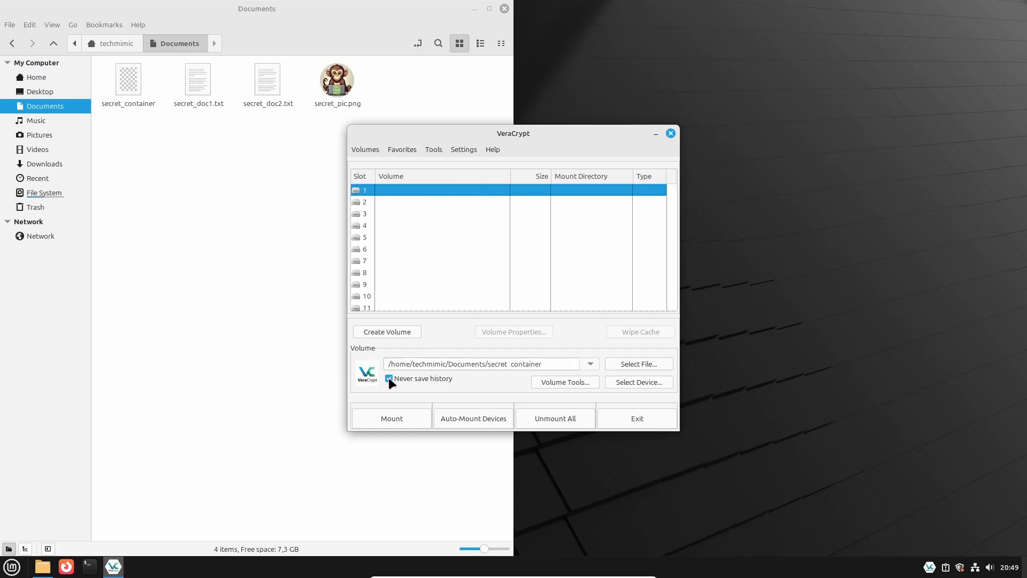
pyautogui.click(389, 378)
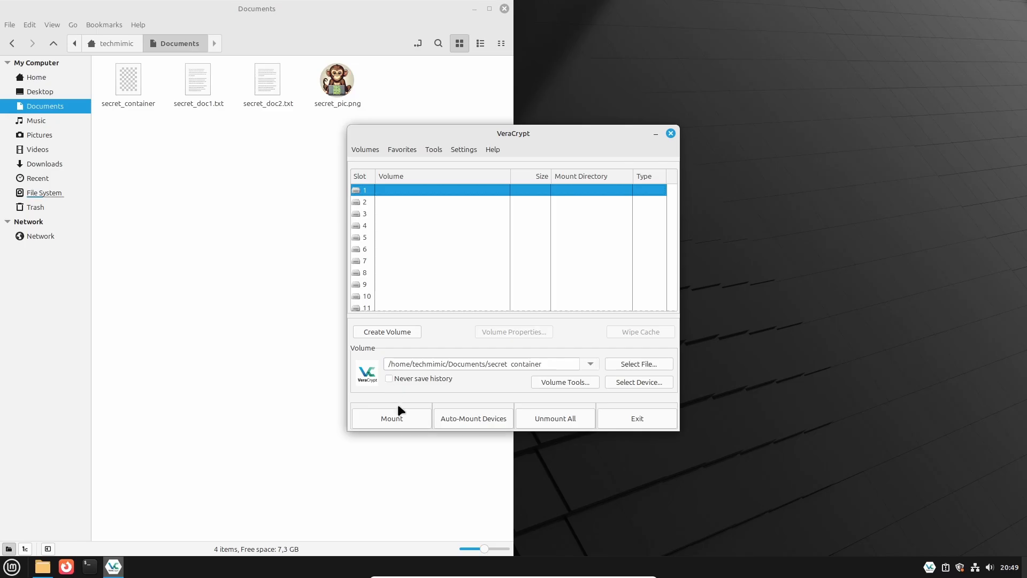
# Step: Mount secret_container with its volume password and the administrator password
pyautogui.click(391, 418)
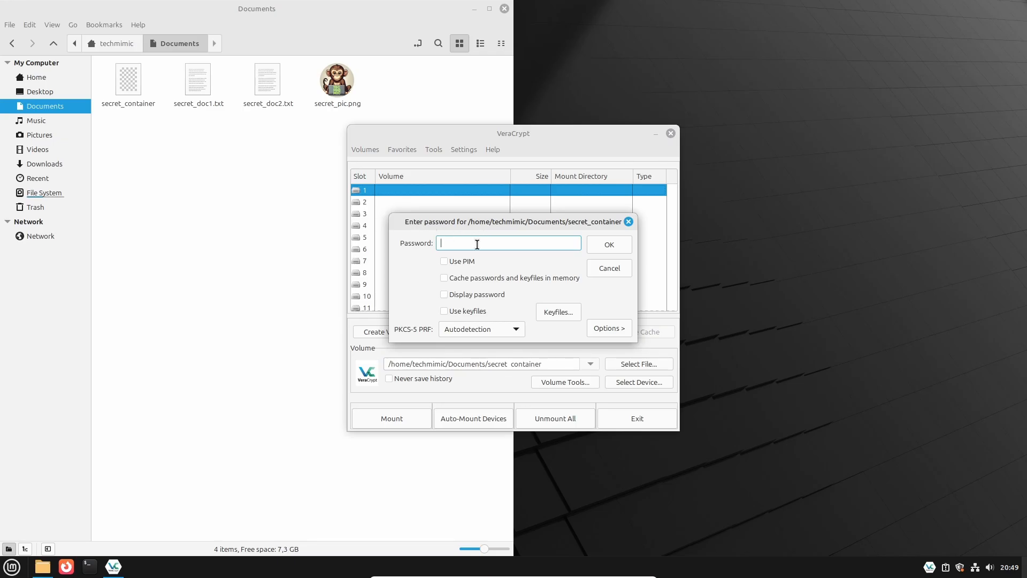
pyautogui.write('password')
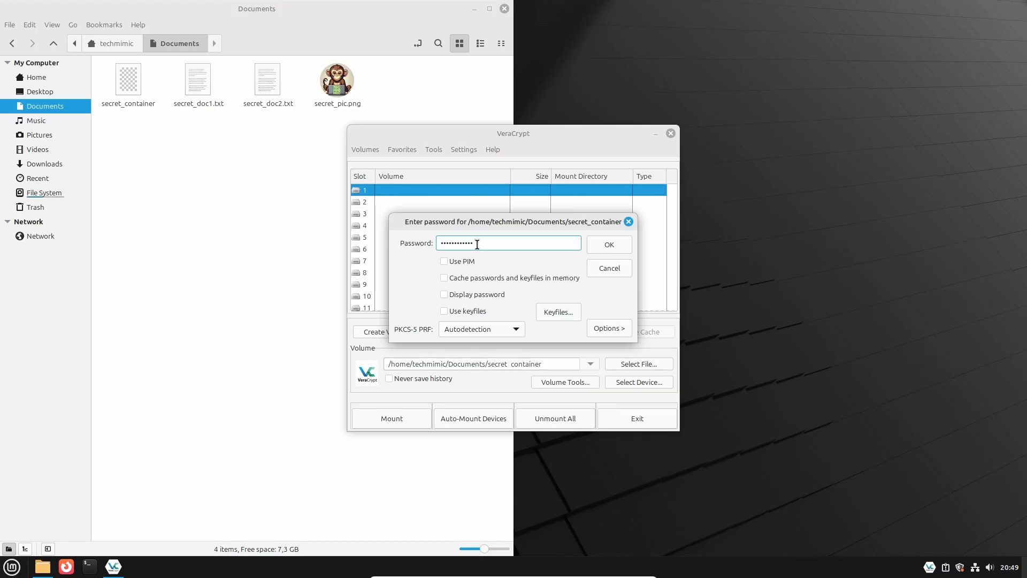
pyautogui.click(607, 244)
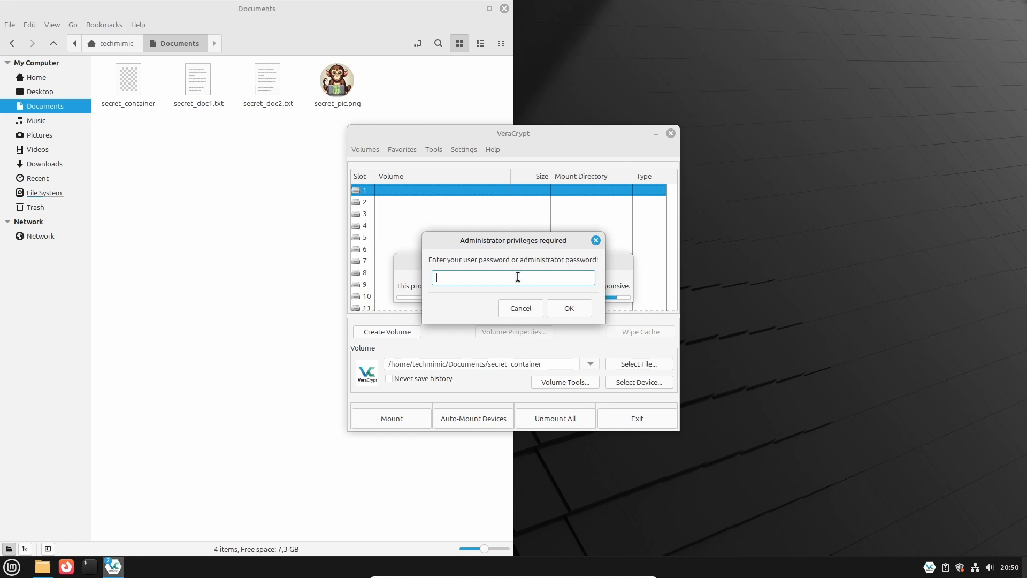
pyautogui.write('password')
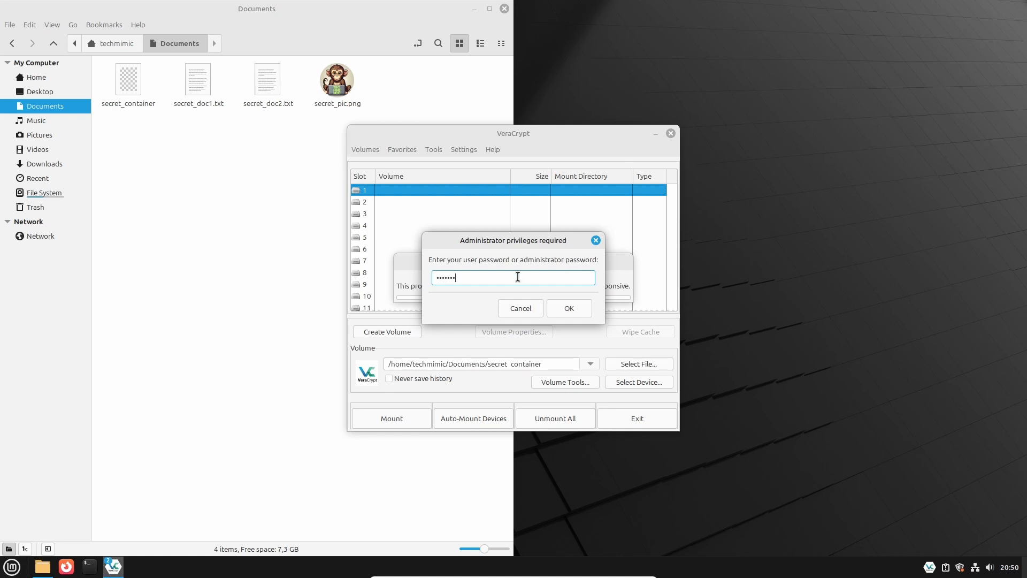
pyautogui.click(567, 308)
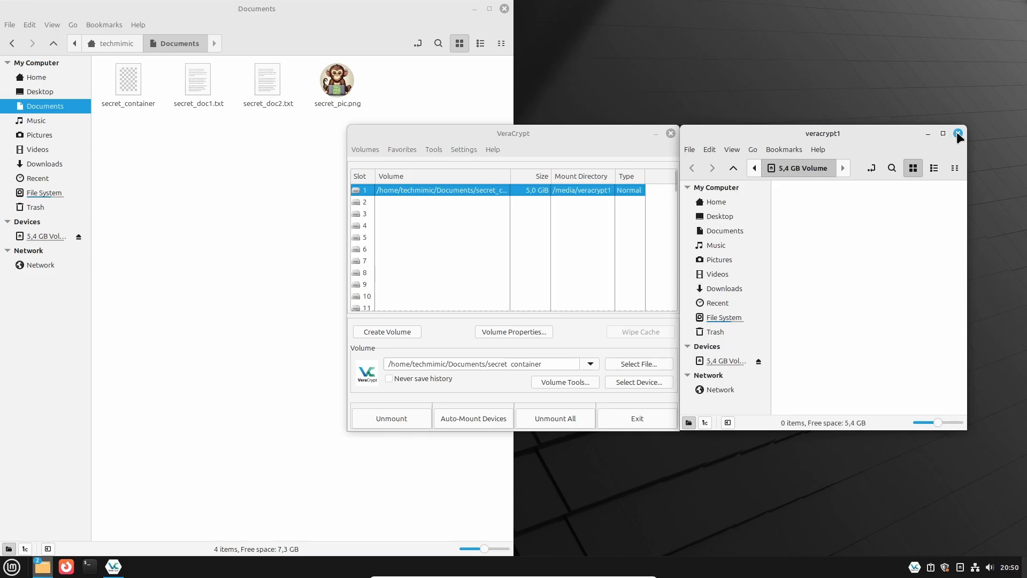
pyautogui.moveTo(862, 138)
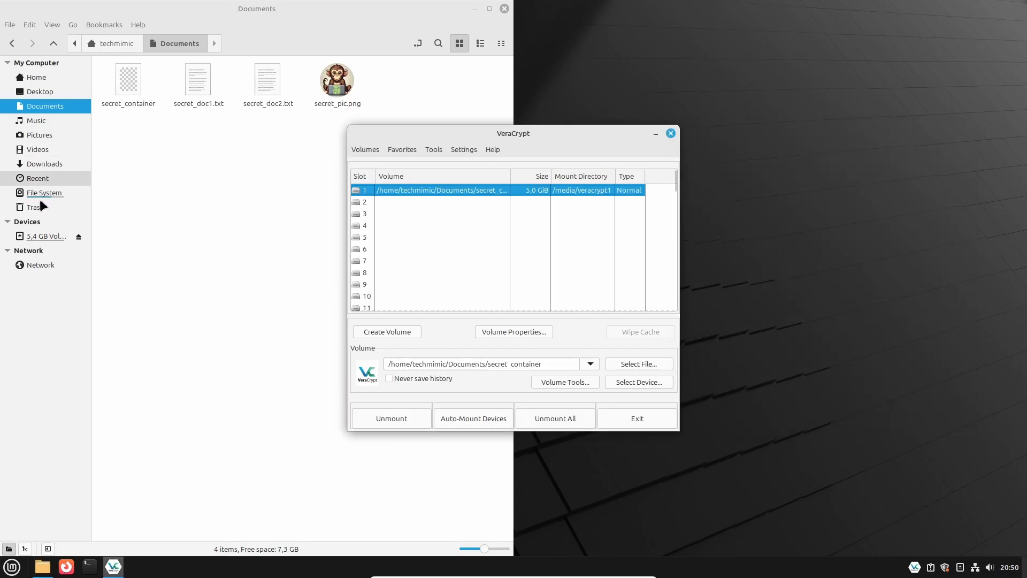
# Step: Paste the secret text files and picture into the mounted 5.4 GB volume and return to Documents
pyautogui.click(45, 235)
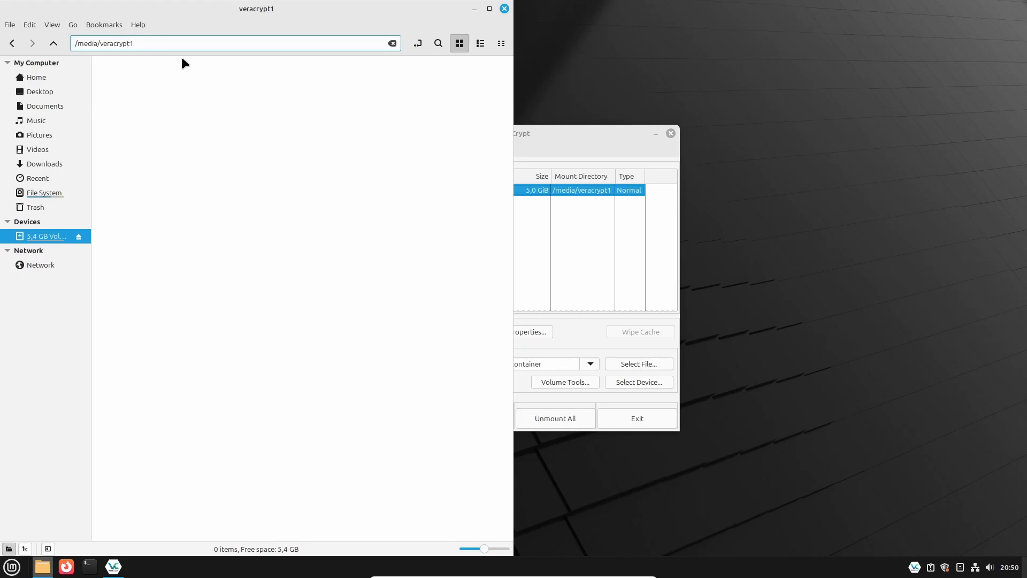
pyautogui.moveTo(180, 153)
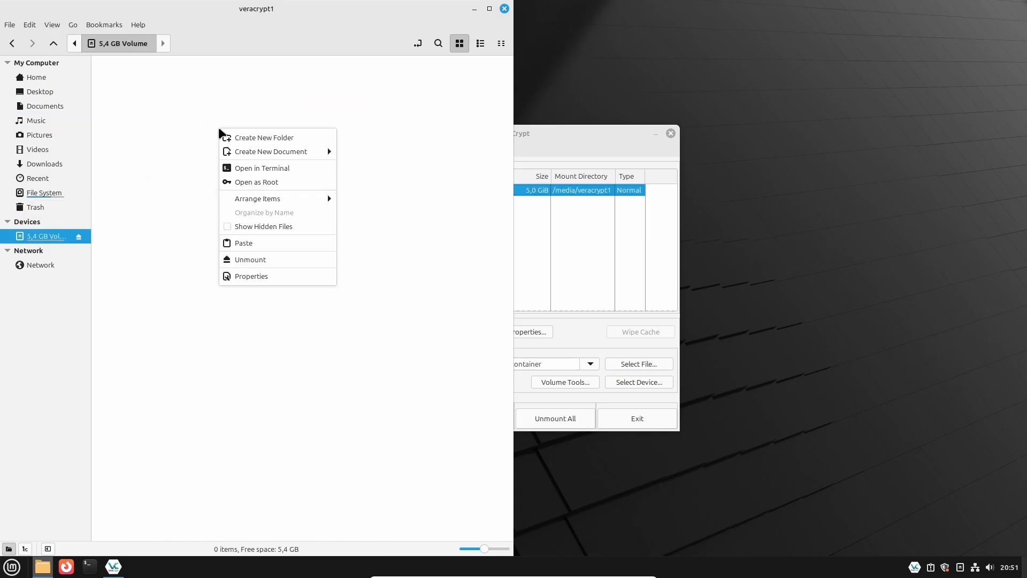
pyautogui.click(242, 243)
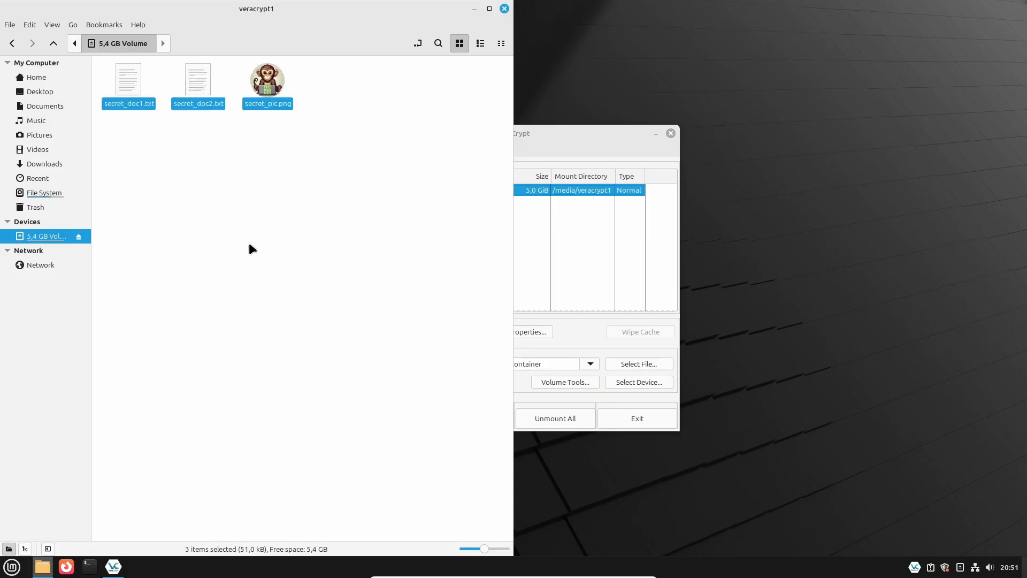
pyautogui.click(223, 240)
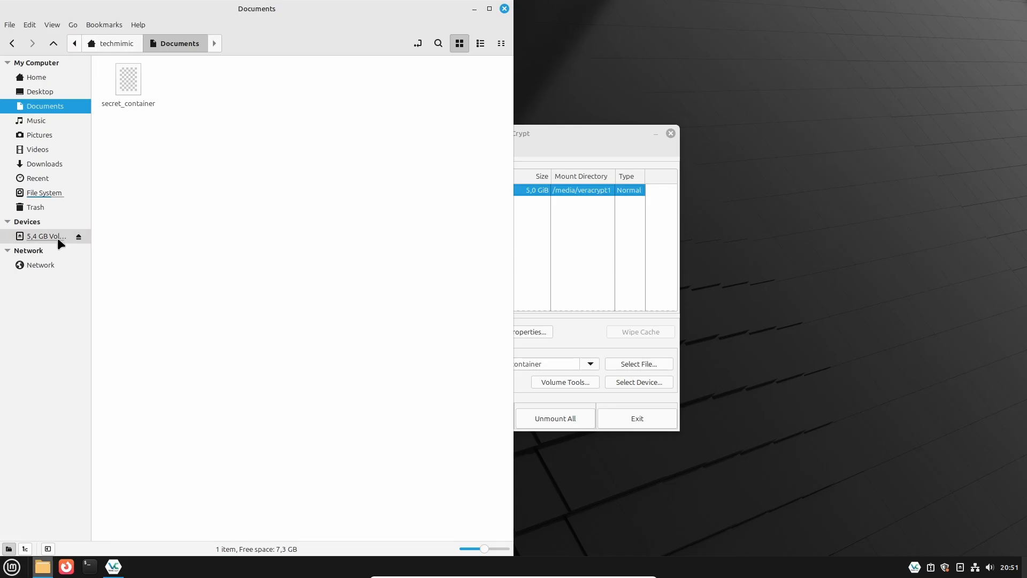
pyautogui.click(44, 235)
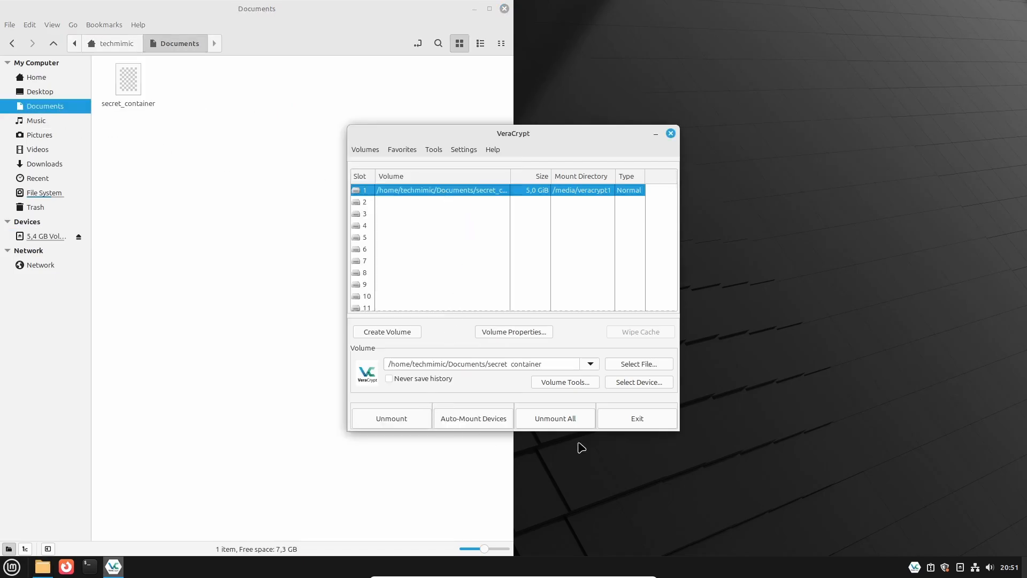
# Step: Dismount the secret_container volume and quit VeraCrypt
pyautogui.click(392, 419)
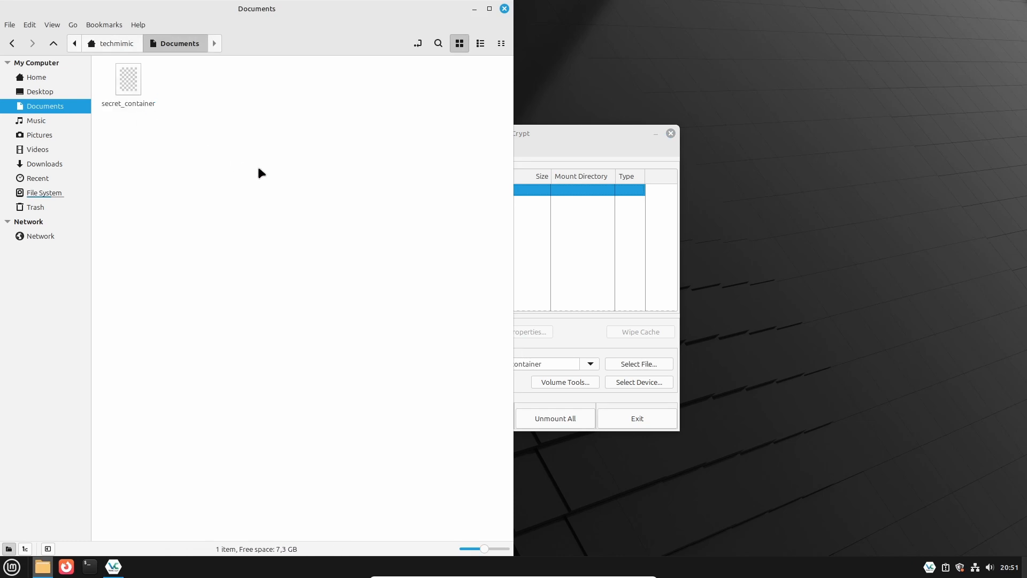
pyautogui.click(634, 419)
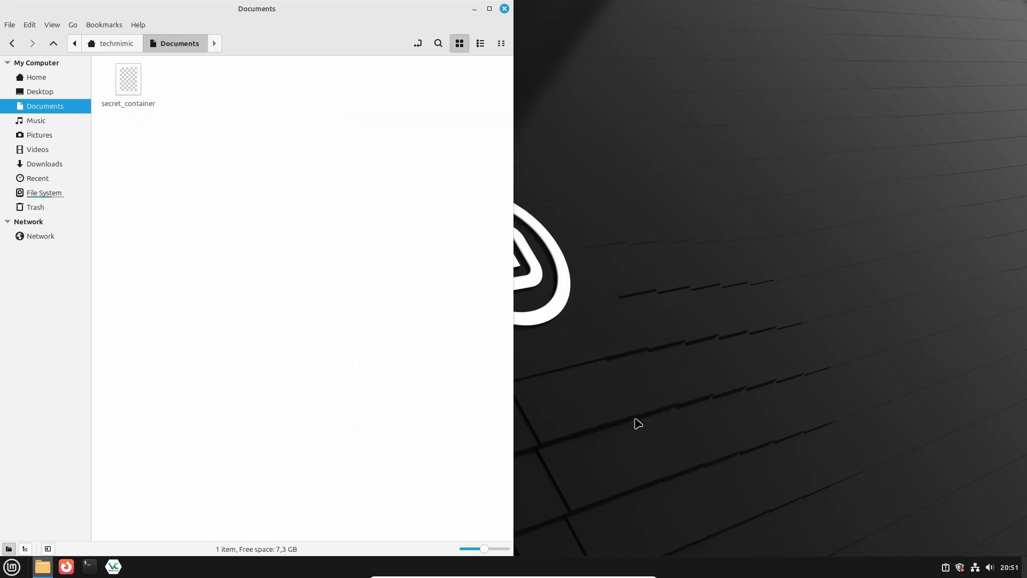
# Step: Deselect secret_container in Nemo and close the Documents folder window
pyautogui.click(128, 78)
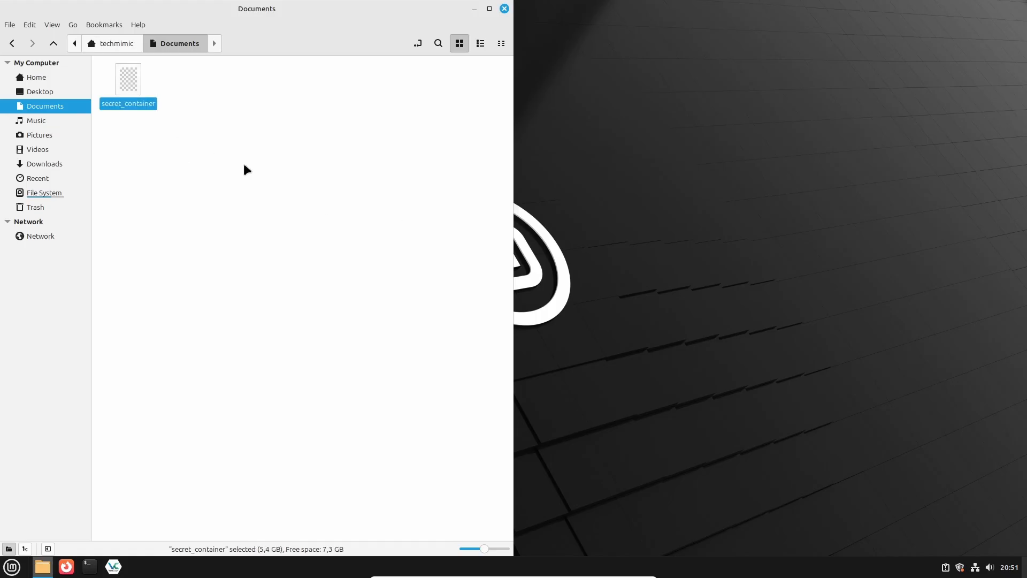
pyautogui.moveTo(281, 180)
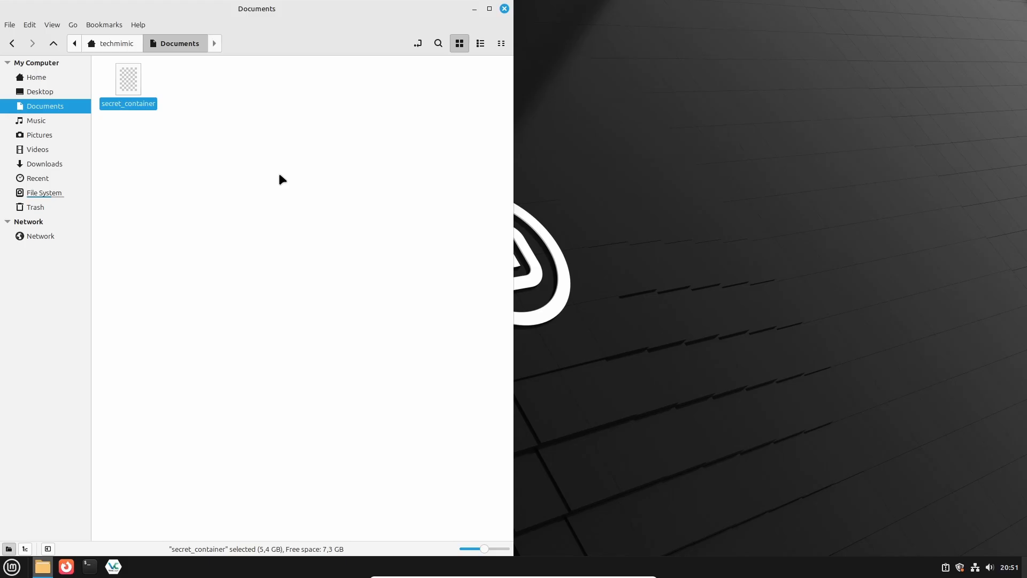
pyautogui.click(444, 76)
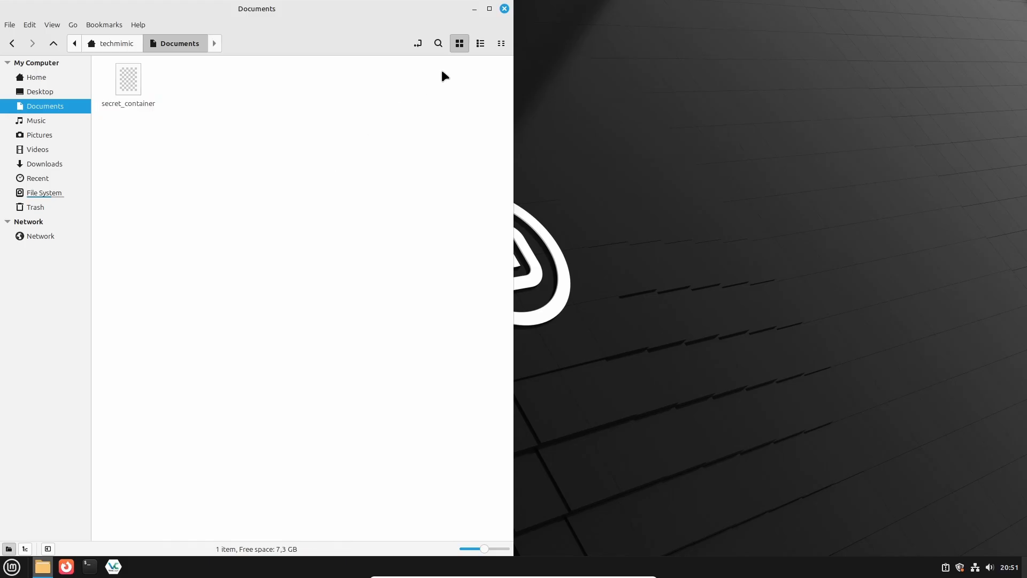
pyautogui.click(504, 8)
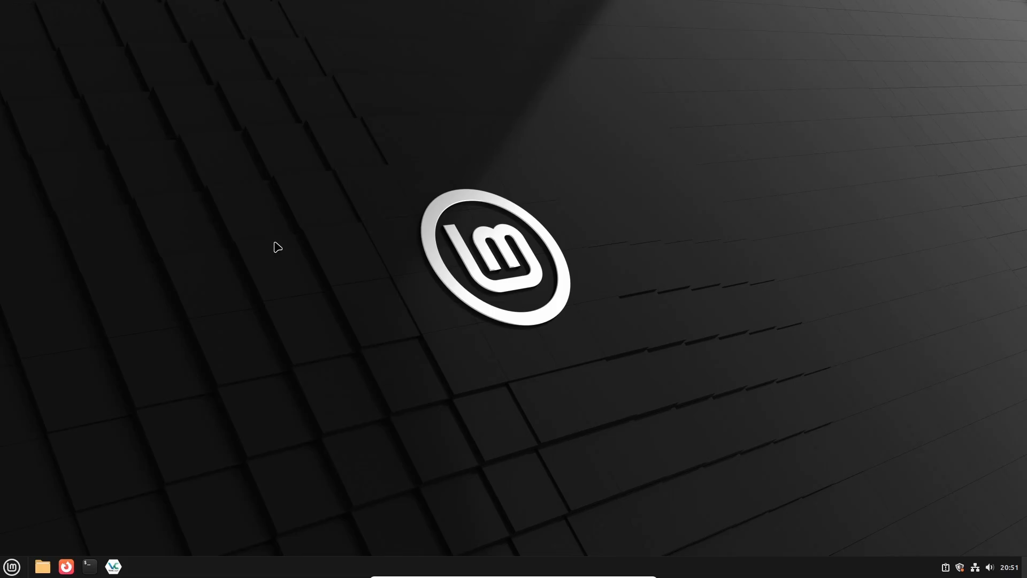
# Step: Mount secret_container in slot 1 with its password and administrator permission, showing its three files
pyautogui.click(113, 566)
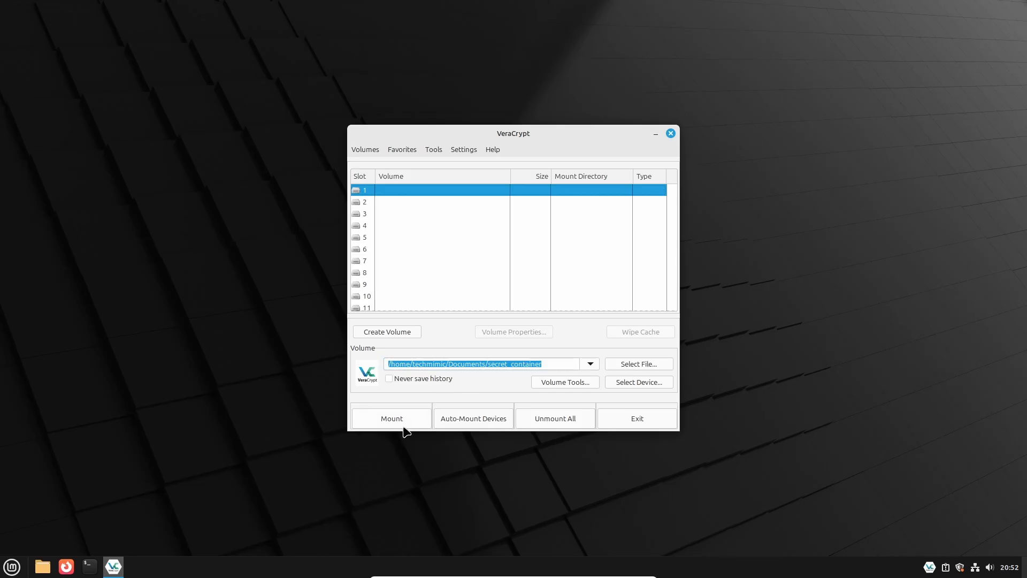
pyautogui.click(392, 419)
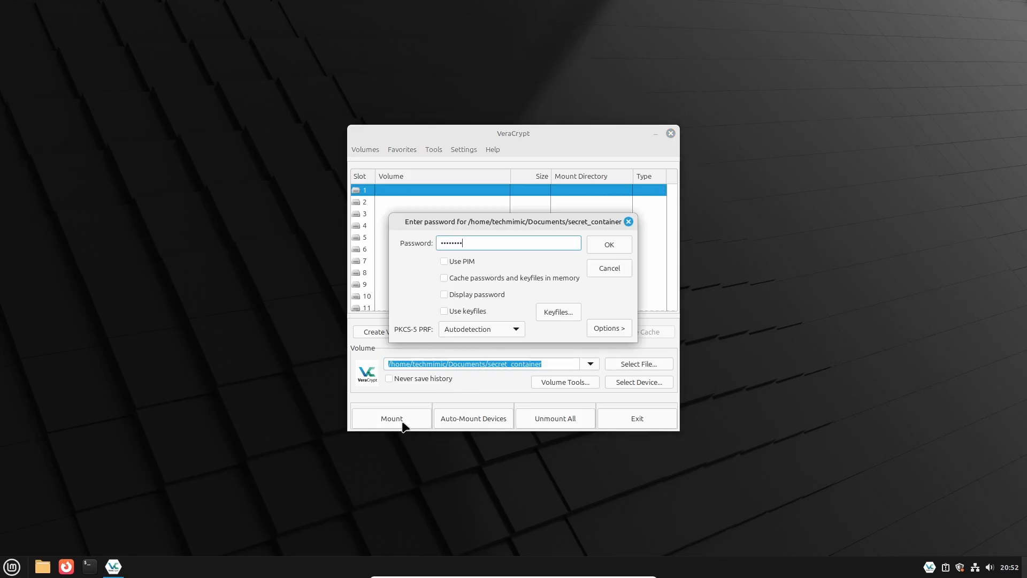
pyautogui.click(606, 244)
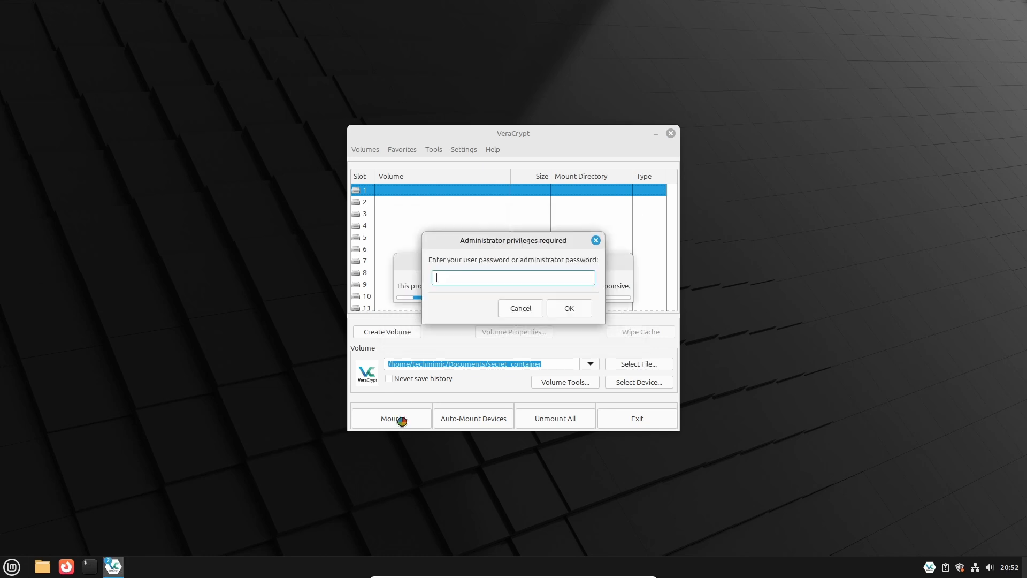
pyautogui.click(567, 308)
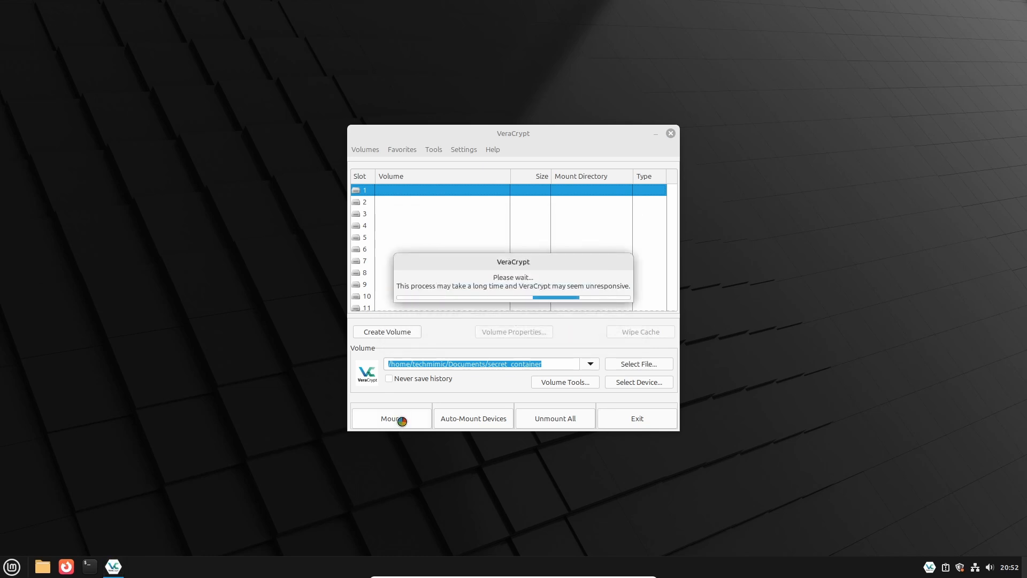
pyautogui.click(391, 419)
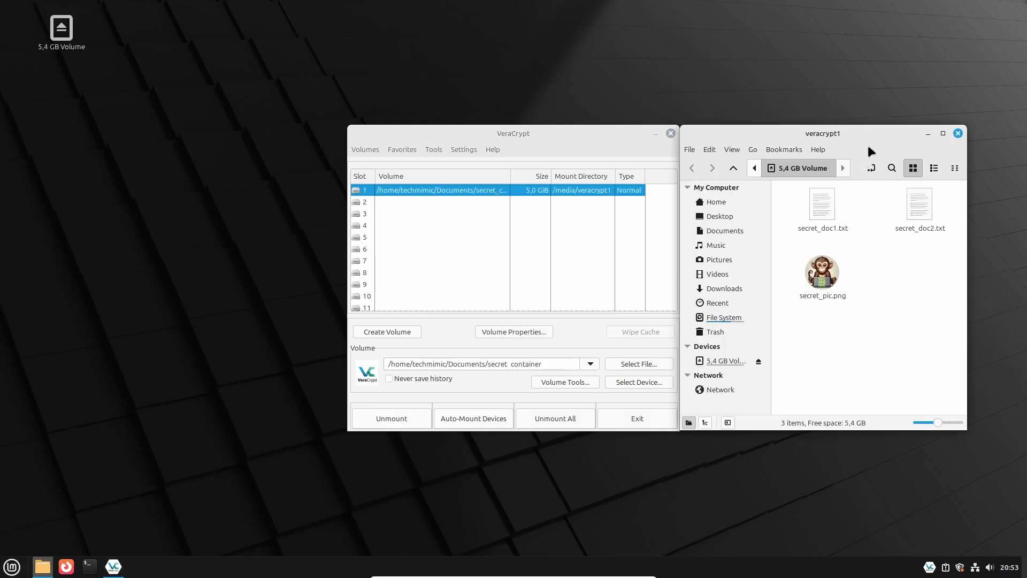
# Step: Display secret_doc1.txt in the text editor and change its line to test2
pyautogui.moveTo(821, 133); pyautogui.dragTo(162, 118)
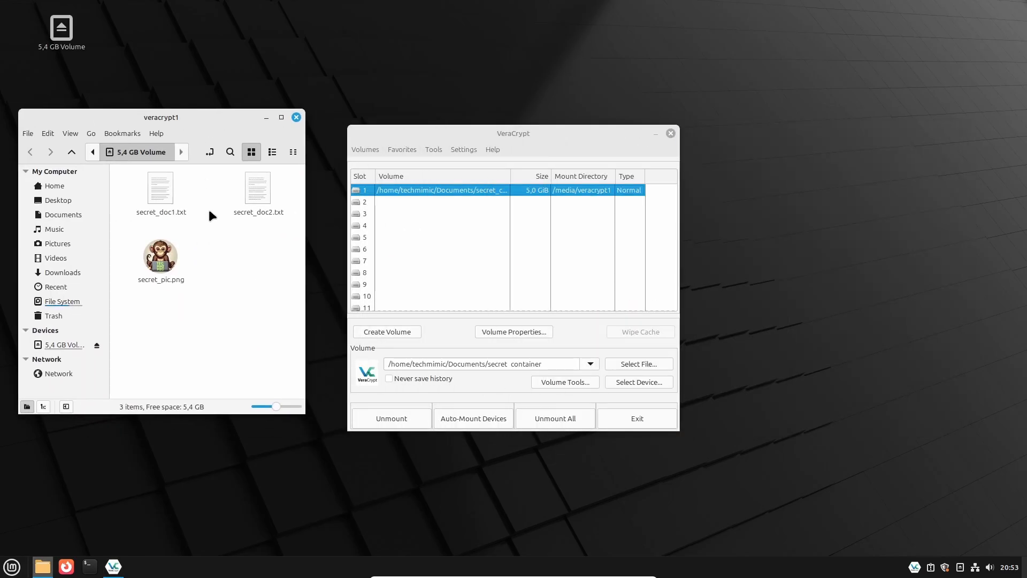
pyautogui.click(61, 344)
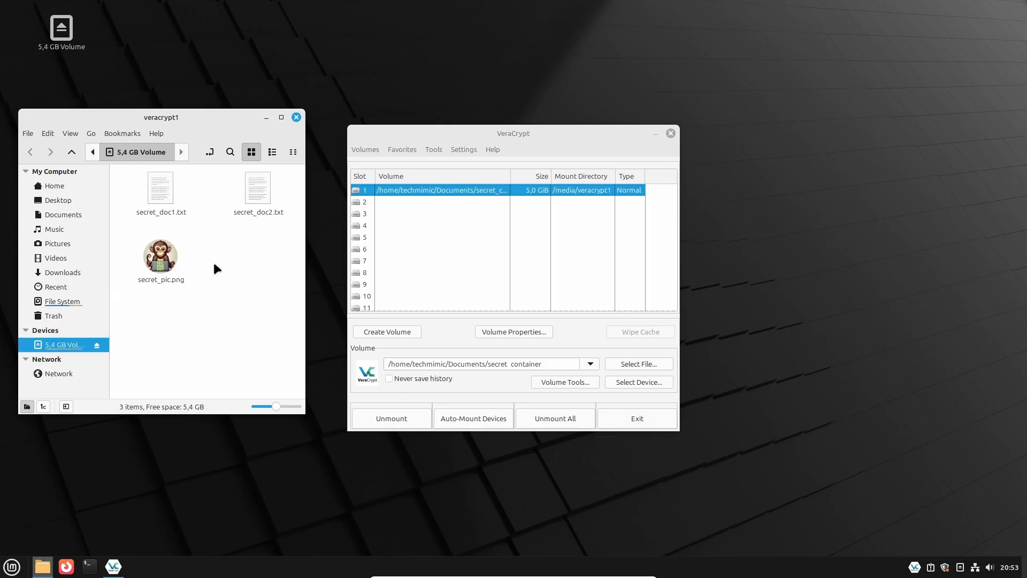
pyautogui.click(161, 255)
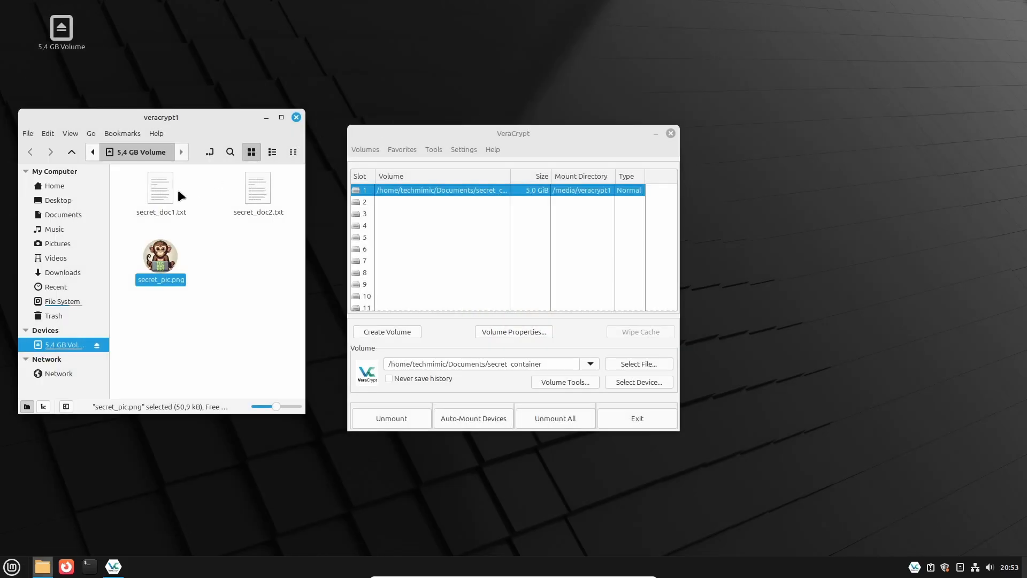
pyautogui.doubleClick(159, 188)
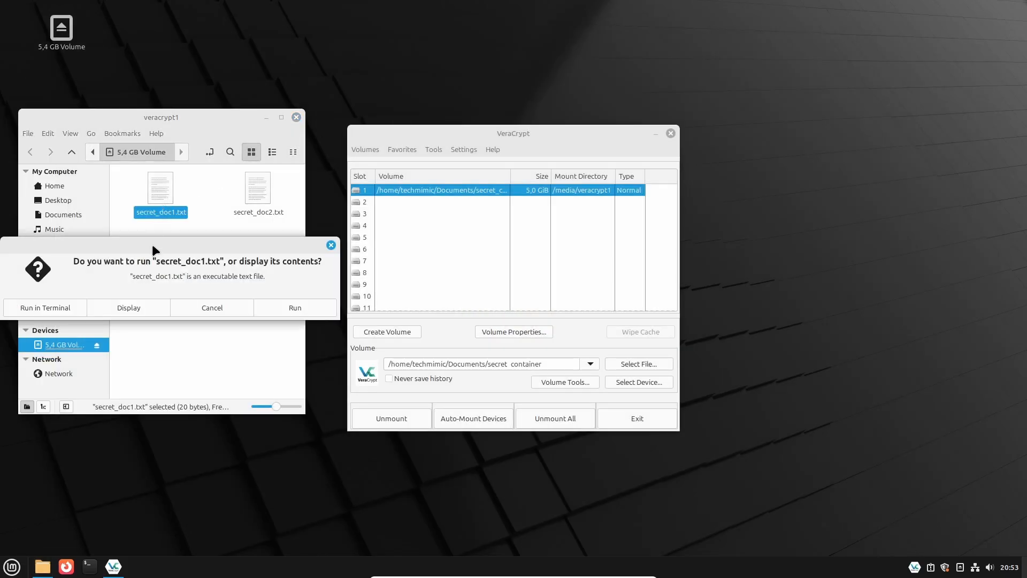
pyautogui.click(129, 307)
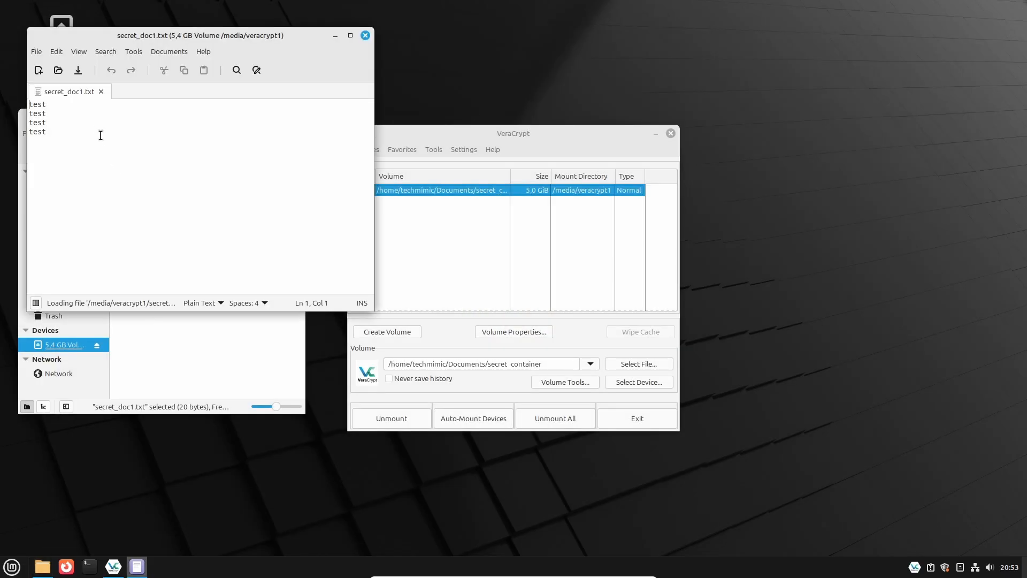
pyautogui.write('2')
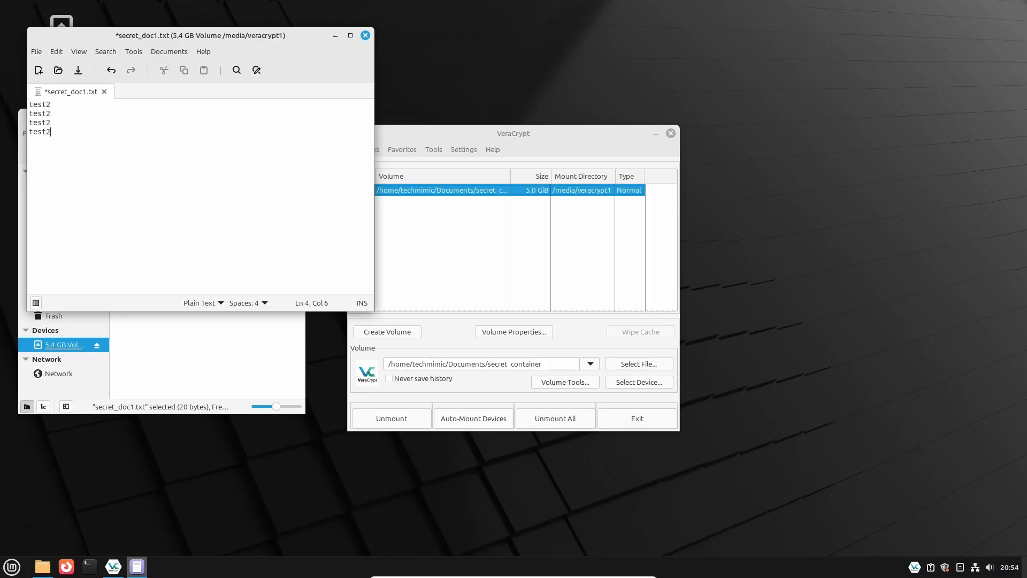
# Step: Save the edited secret_doc1.txt and dismount the volume from slot 1
pyautogui.click(365, 35)
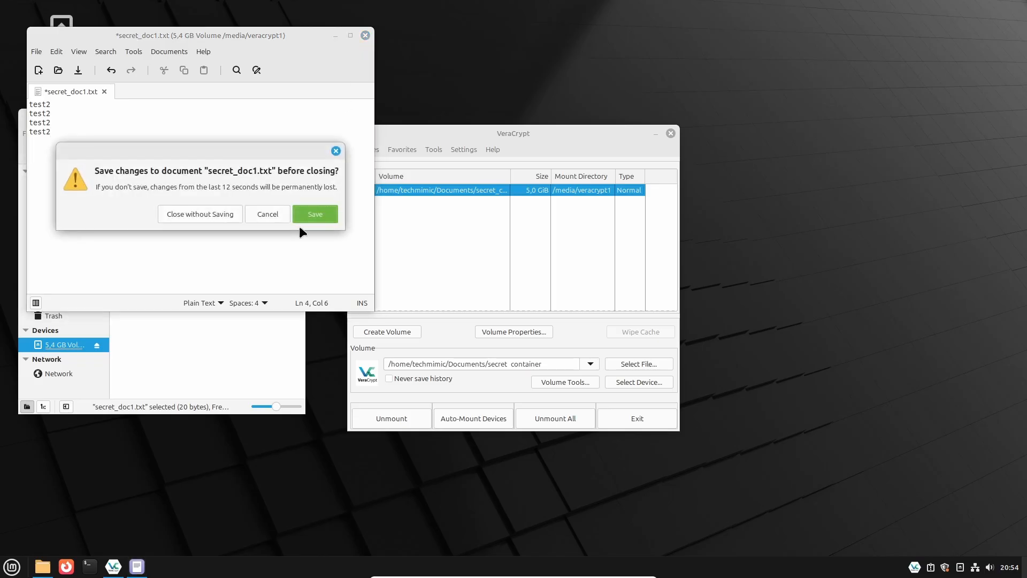
pyautogui.click(200, 214)
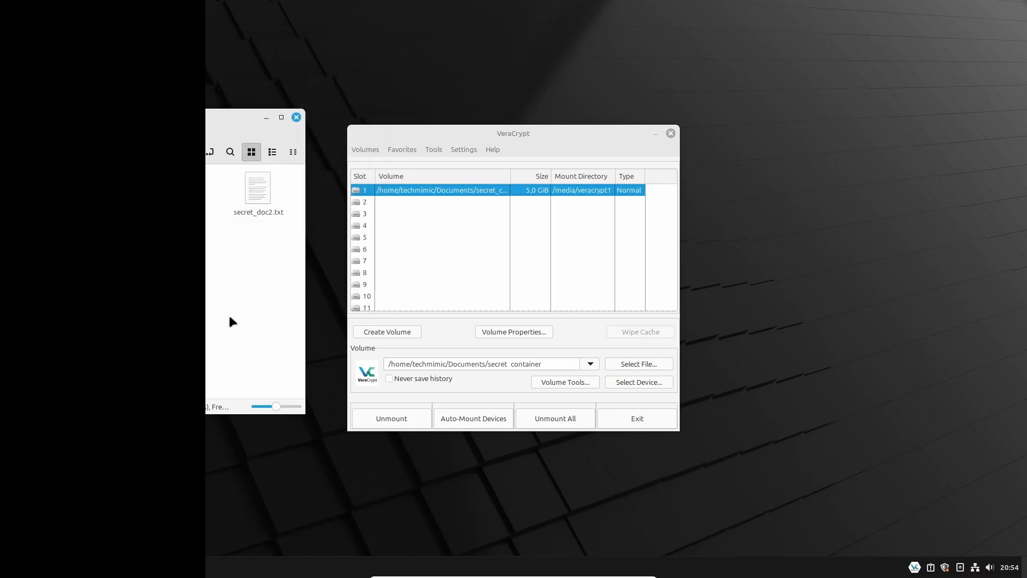
pyautogui.click(391, 418)
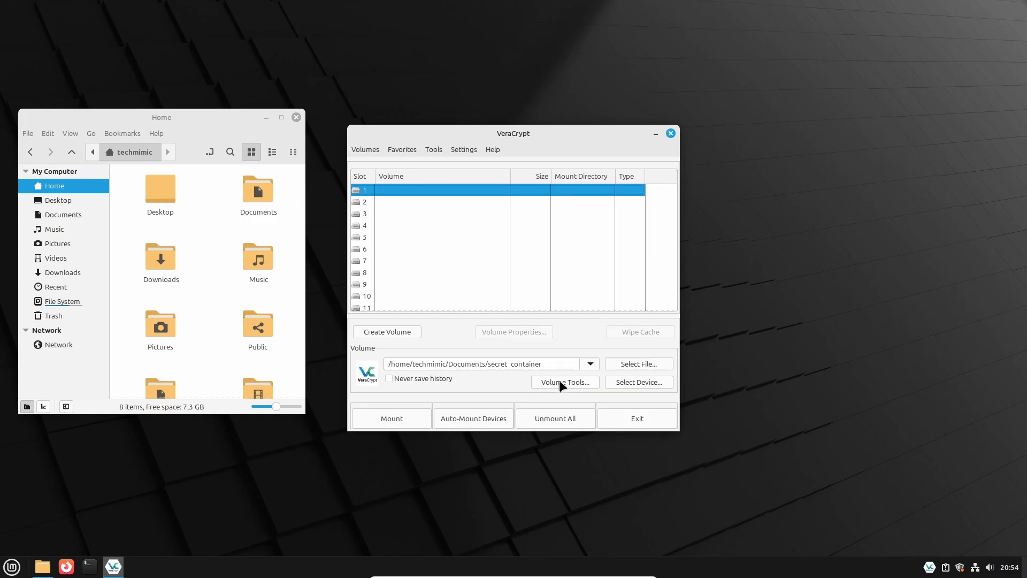
# Step: Change secret_container's password via Volume Tools, gathering fresh randomness for the new header
pyautogui.click(564, 382)
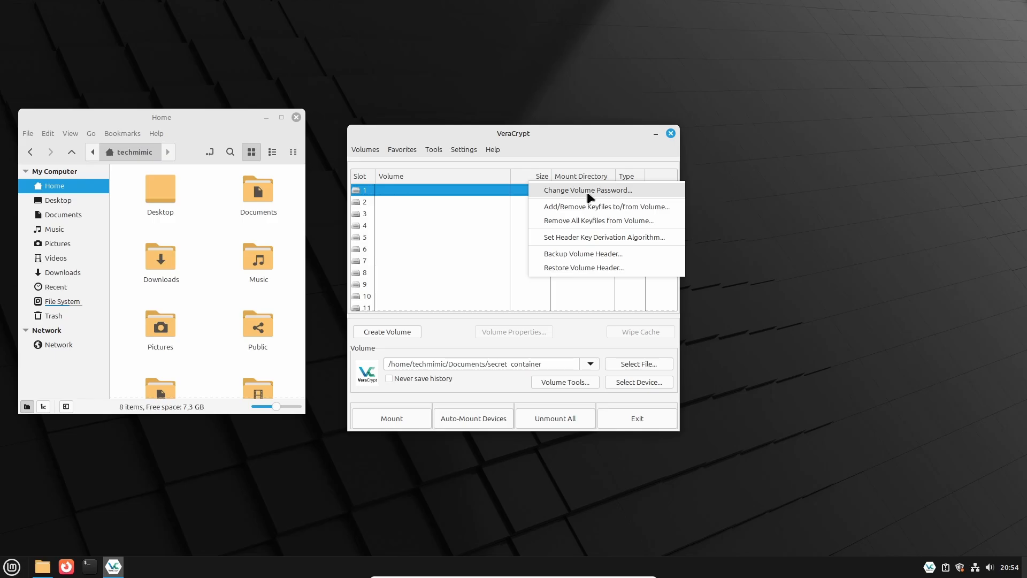
pyautogui.click(586, 191)
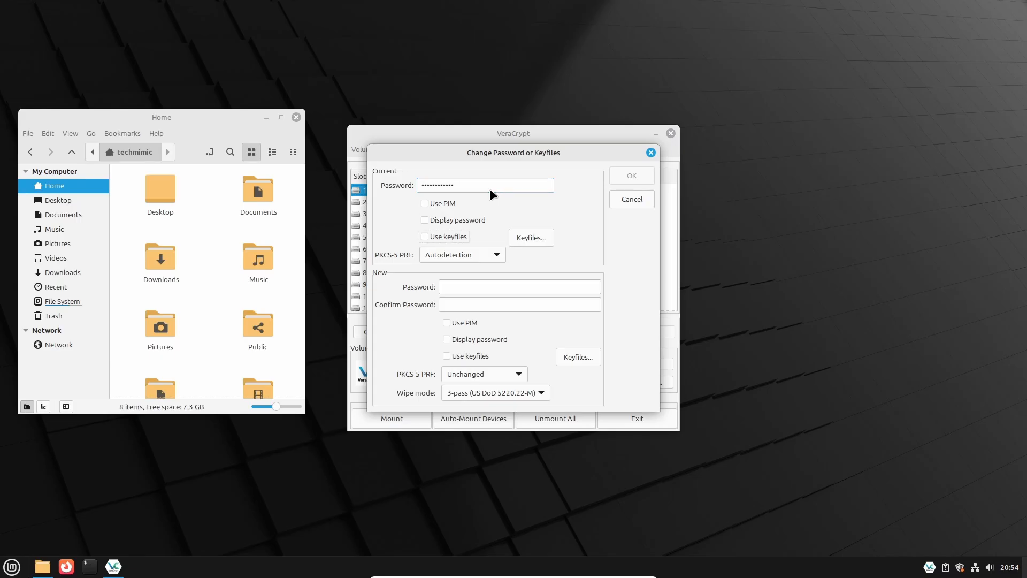
pyautogui.click(520, 287)
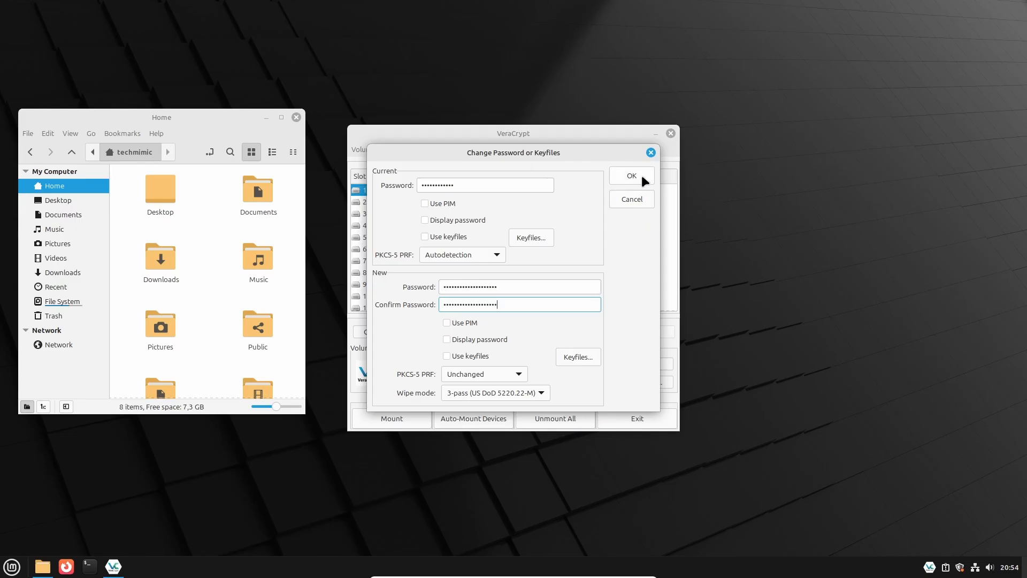
pyautogui.click(629, 176)
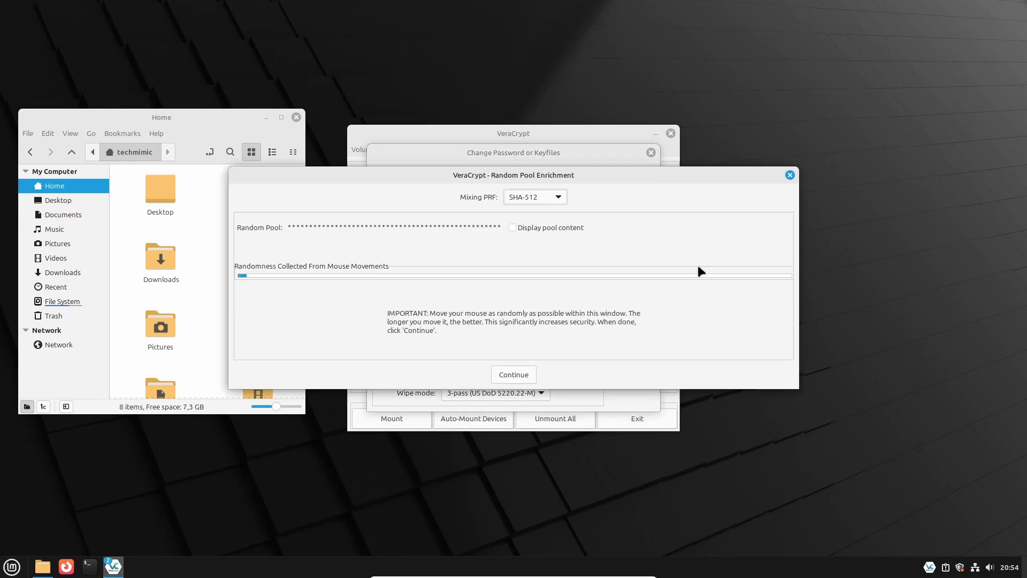
pyautogui.moveTo(593, 300)
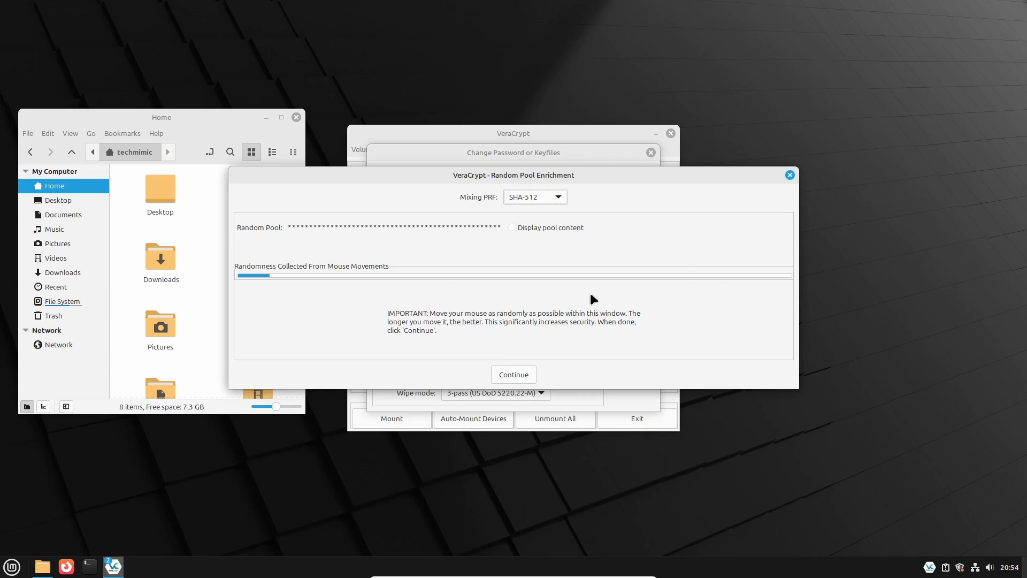
pyautogui.moveTo(701, 274)
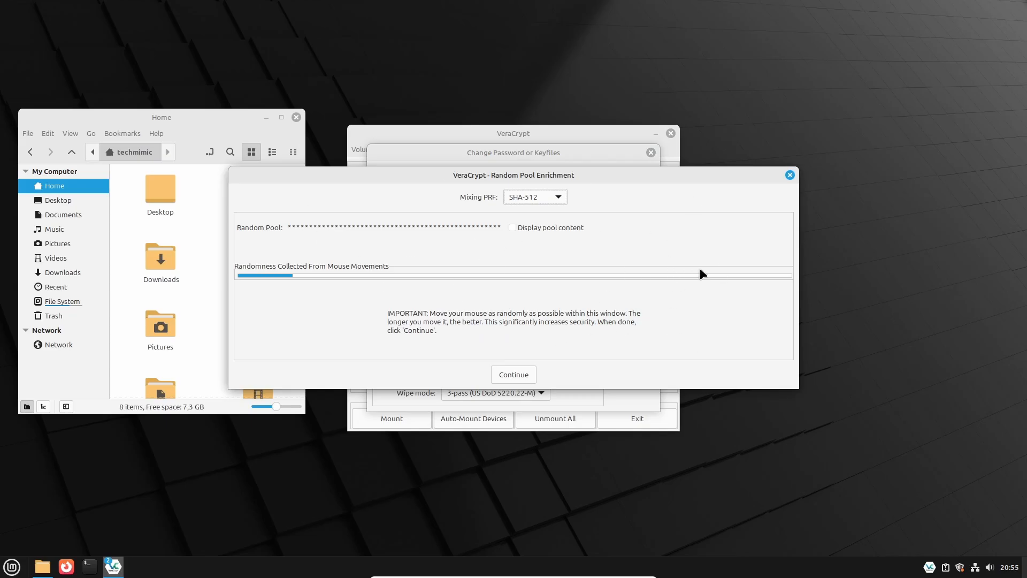
pyautogui.click(513, 375)
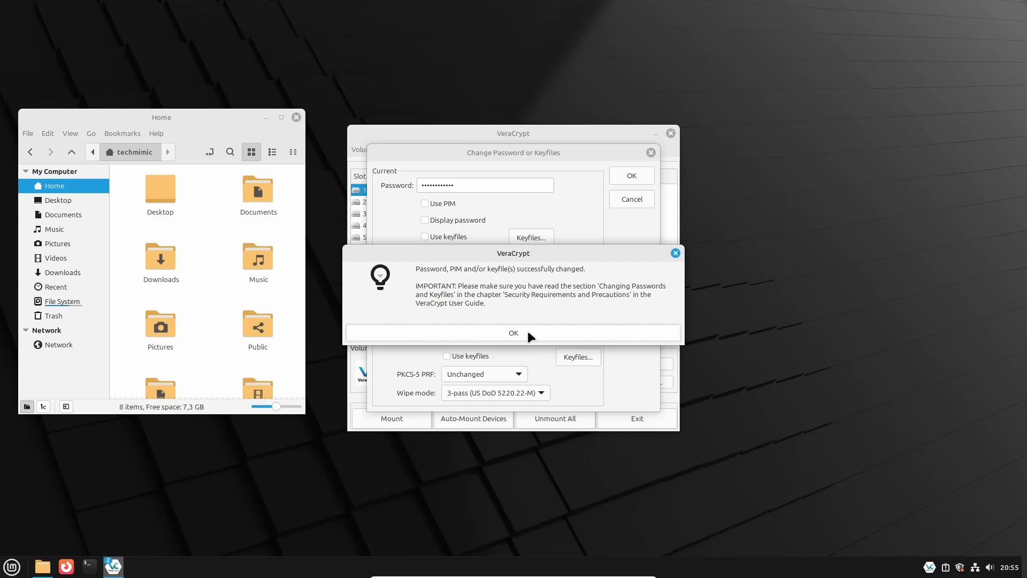
# Step: Remount secret_container with the new password after a failed attempt with a wrong one
pyautogui.click(512, 333)
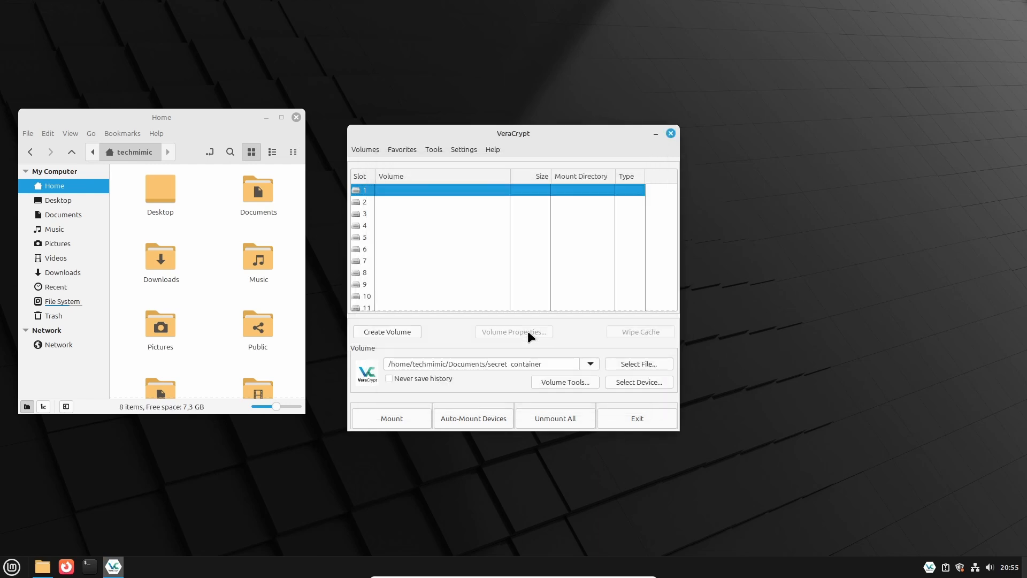
pyautogui.click(391, 418)
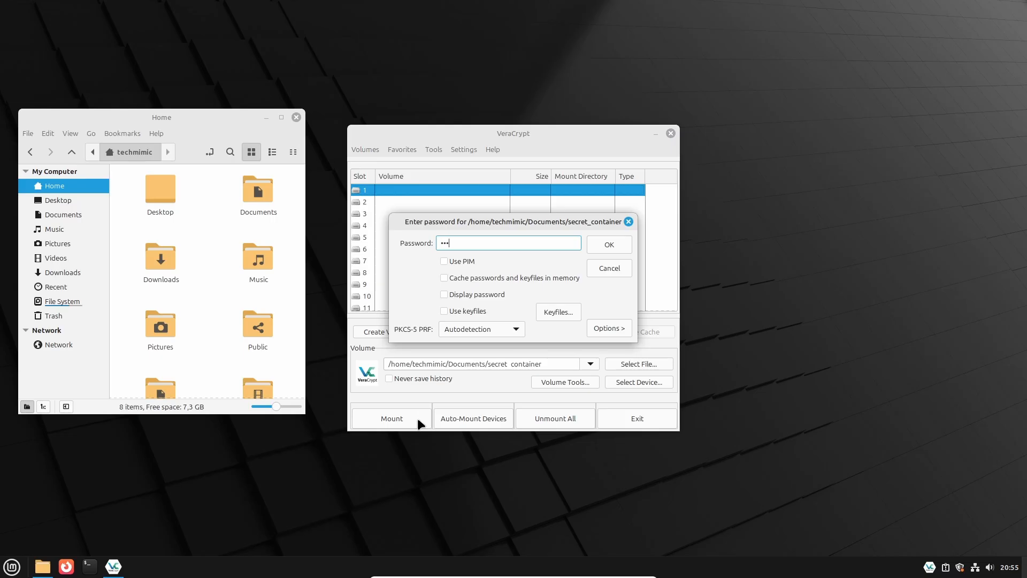
pyautogui.click(608, 244)
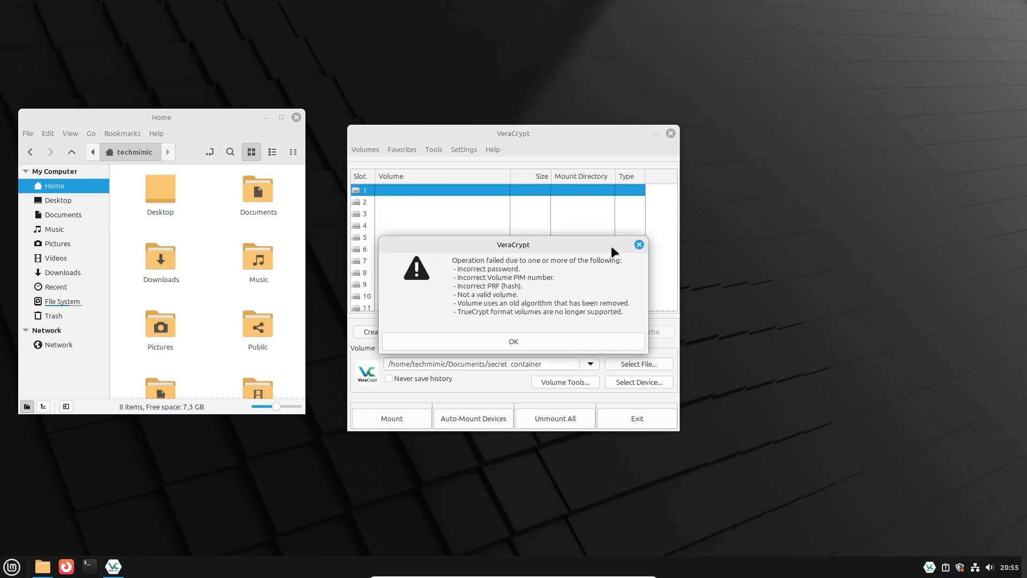
pyautogui.click(512, 341)
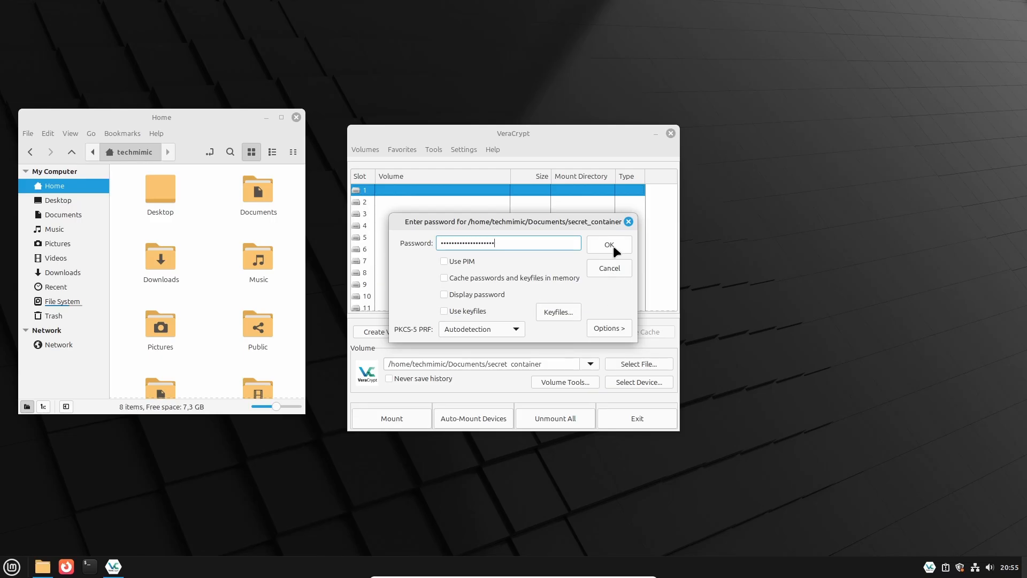
pyautogui.click(607, 243)
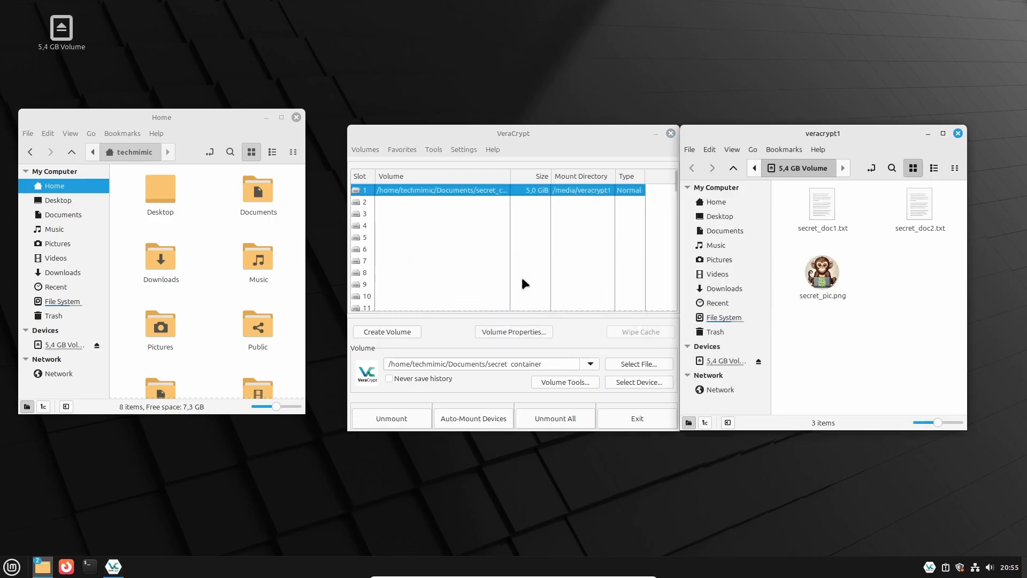